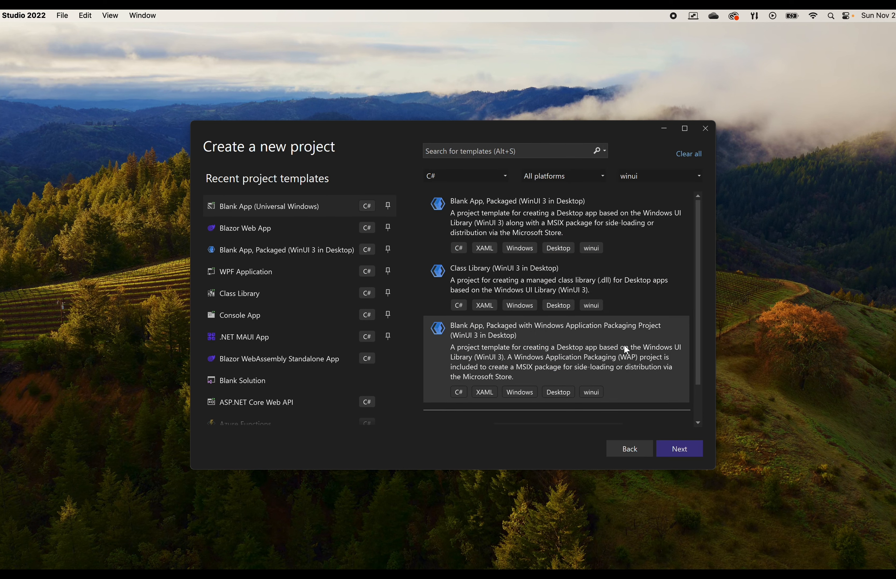
Create a Windows Forms App project WinFormsSample on .NET 8.0 (LTS) from the template picker
click(509, 151)
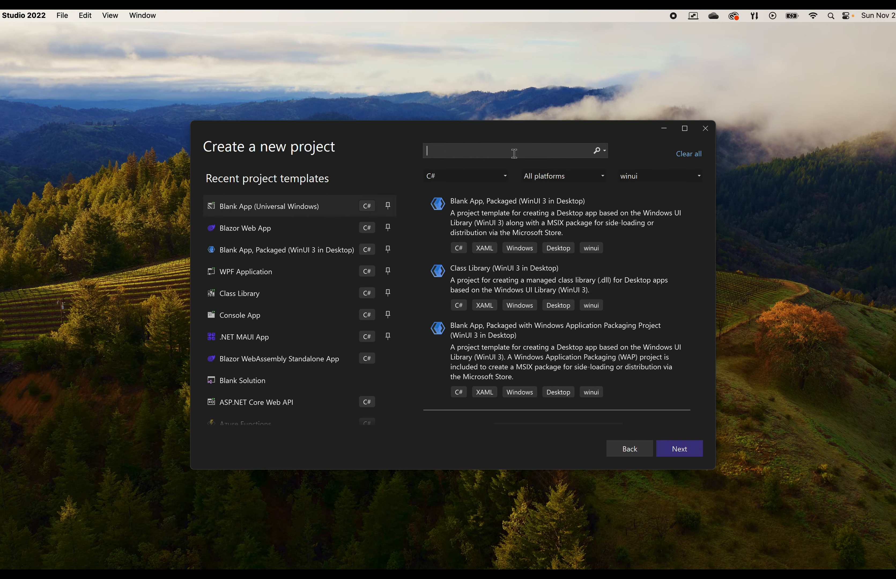
click(679, 448)
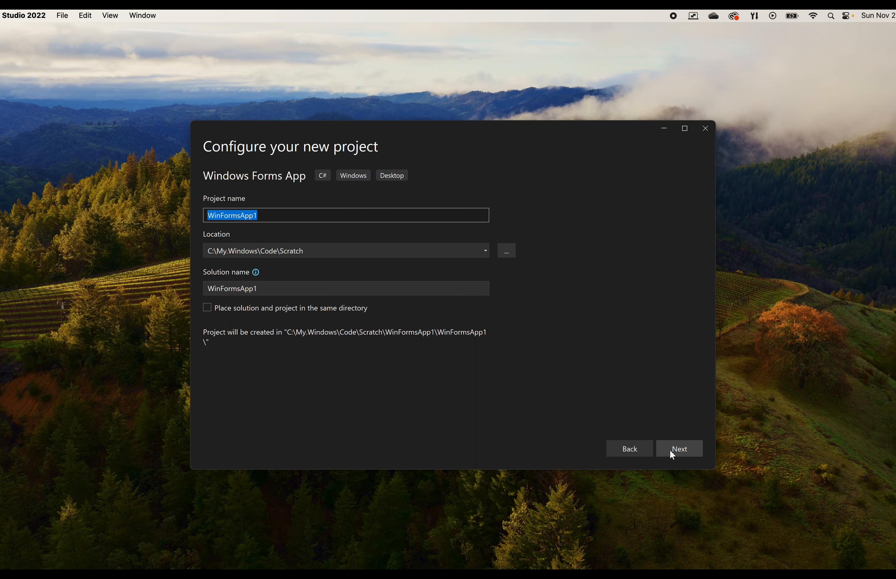
mouse_move(445, 399)
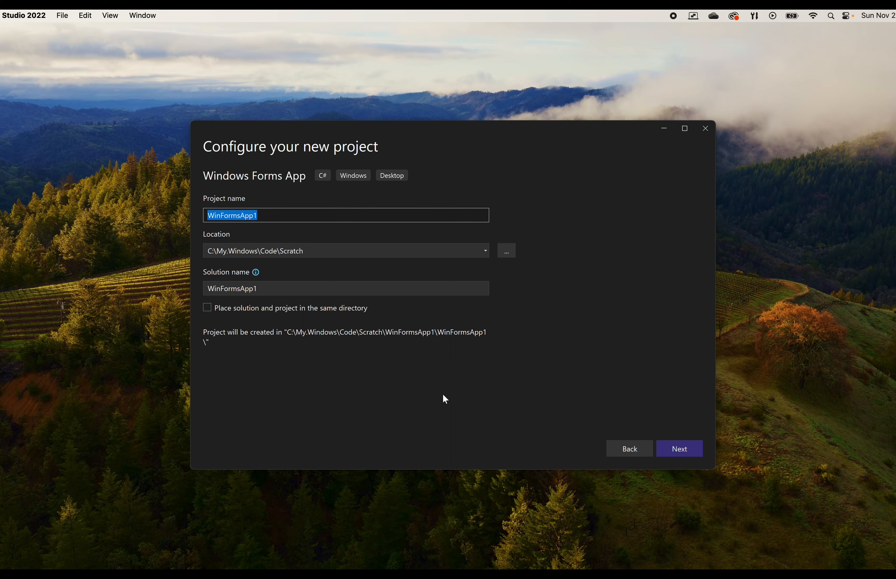
click(678, 449)
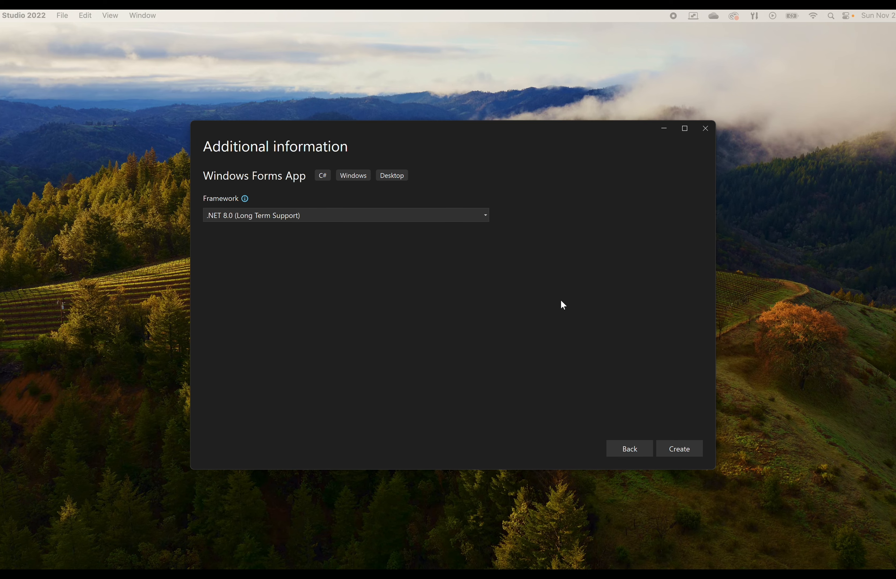
click(679, 449)
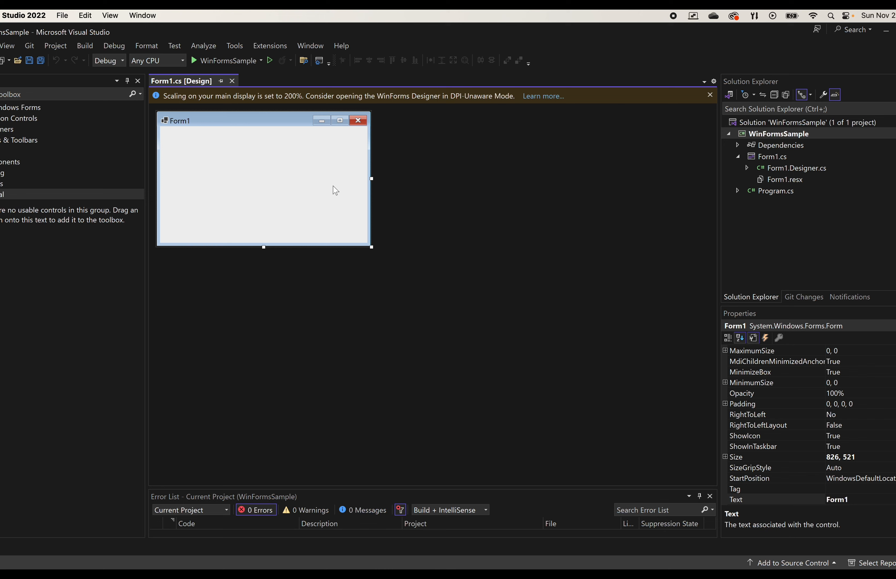
mouse_move(4, 124)
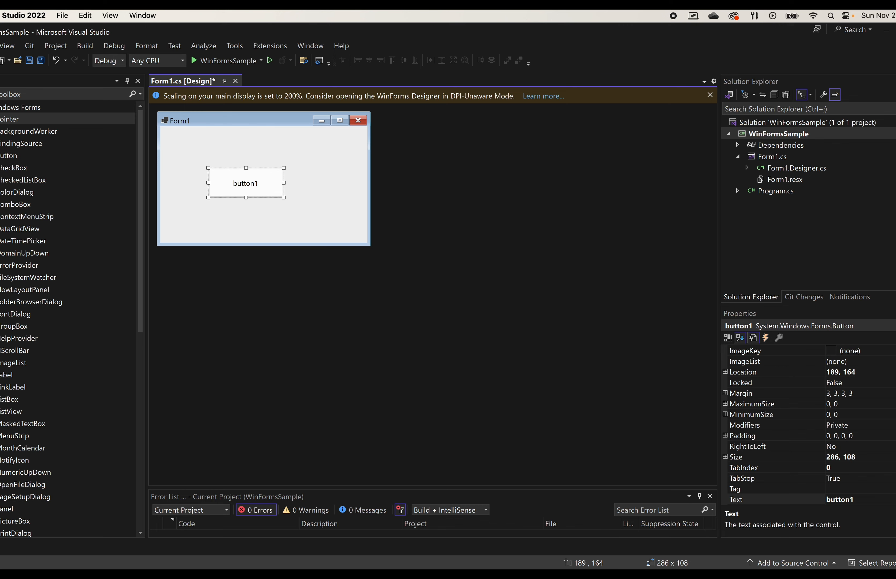
Generate an empty button1_Click handler from the designer and save Form1
double_click(244, 183)
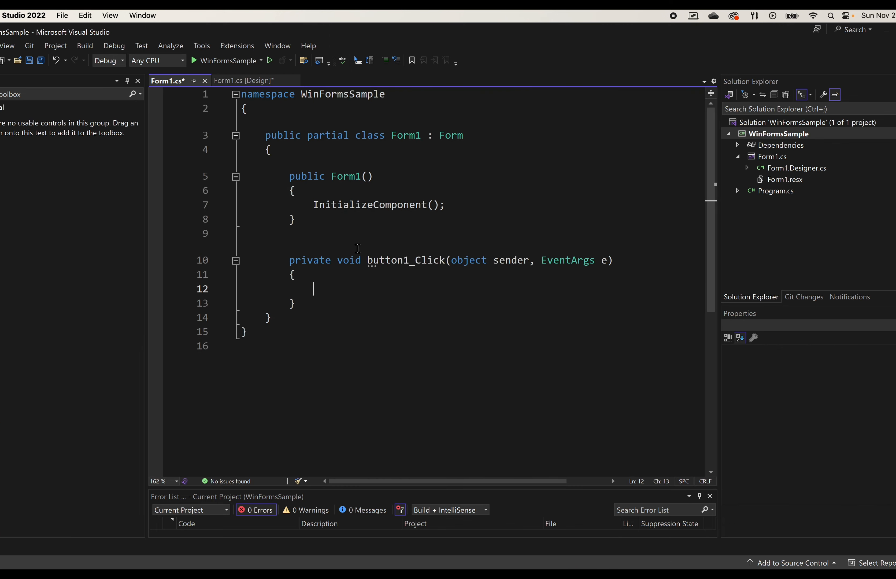
click(29, 60)
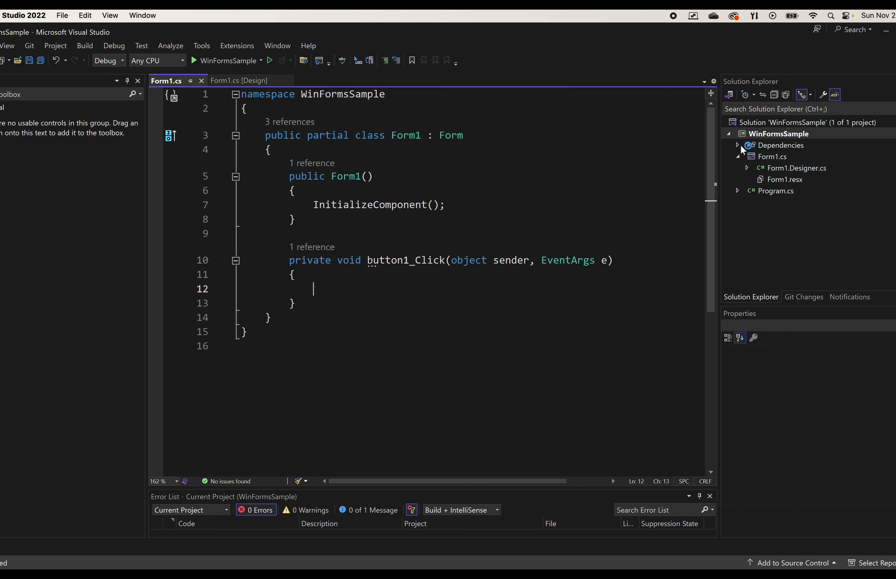
View WinFormsSample's project properties, confirming a .NET 8.0 Windows Application
right_click(777, 133)
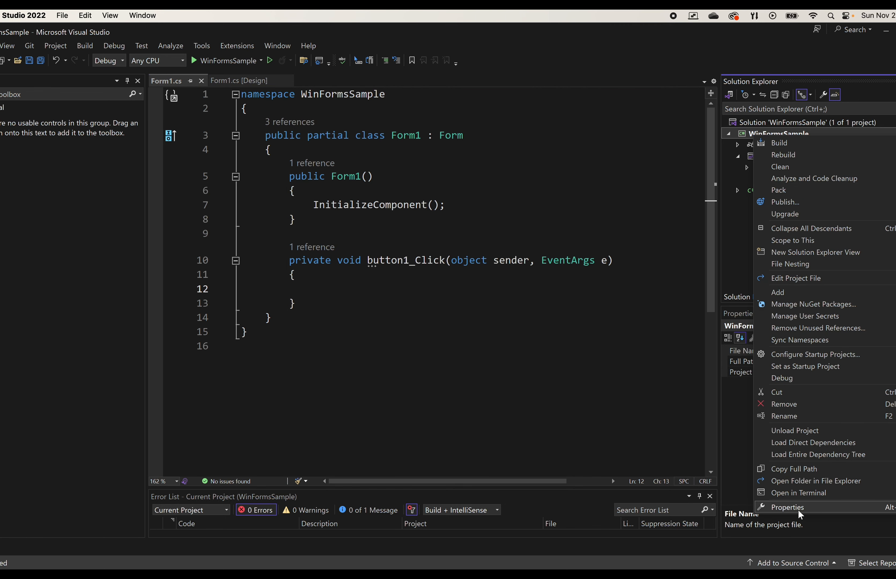
click(789, 507)
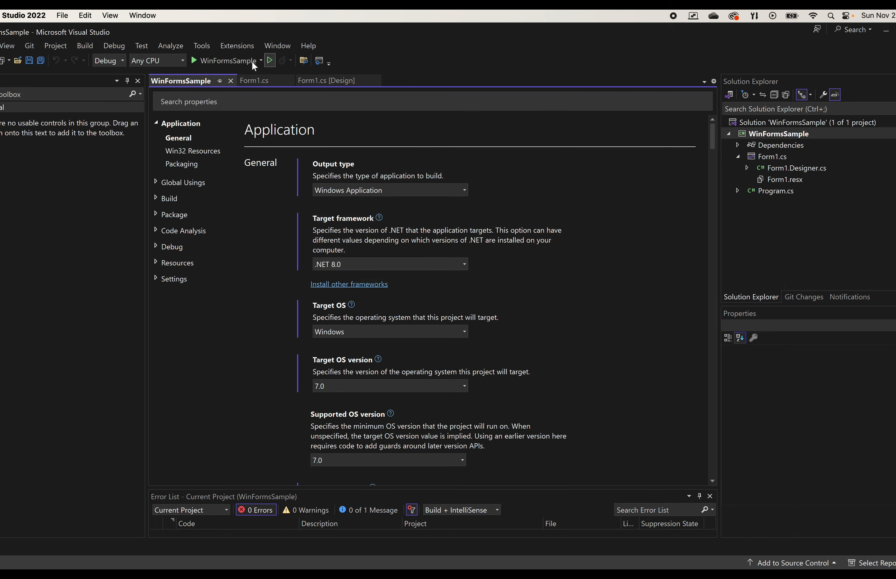
Run the app to show Form1 with button1, close it and return to Form1.cs
click(269, 60)
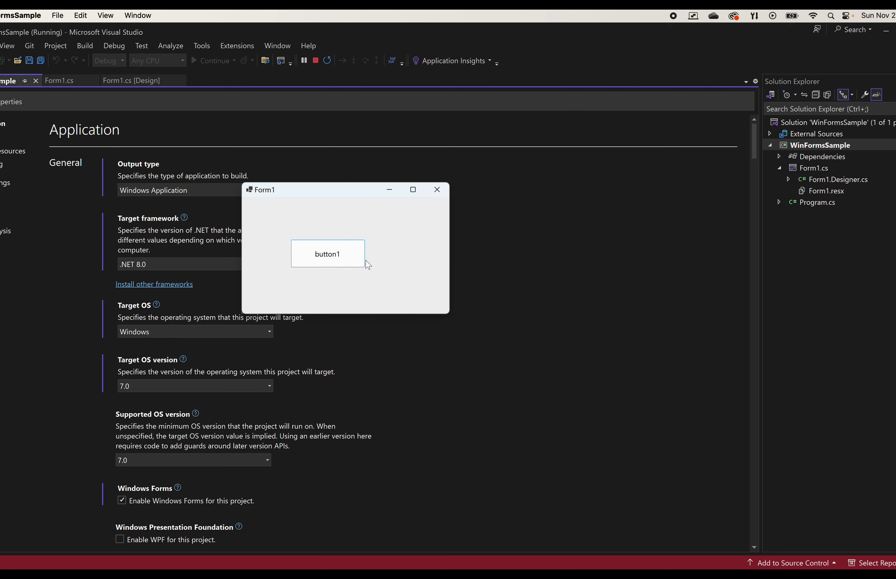
click(437, 189)
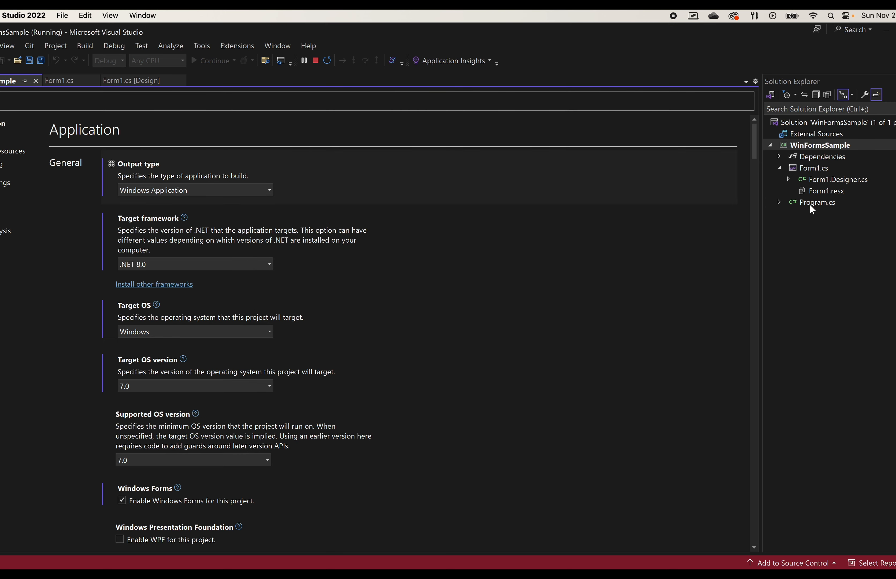
click(315, 60)
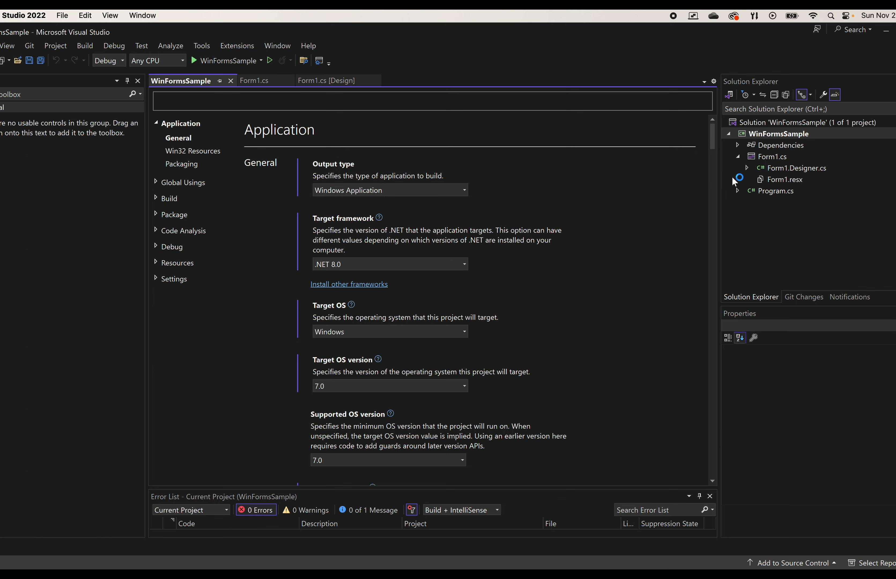
click(253, 80)
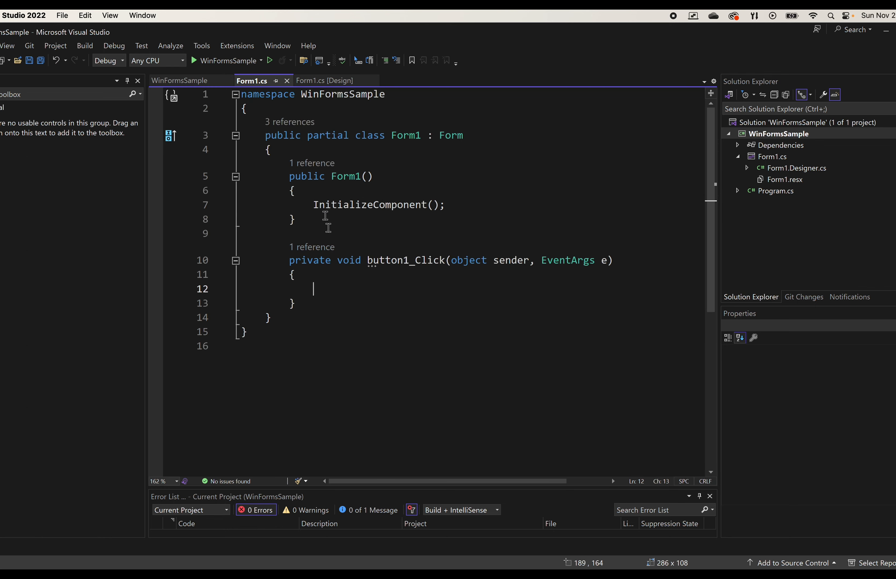
Add an int _count field and increment it in button1_Click
text(int)
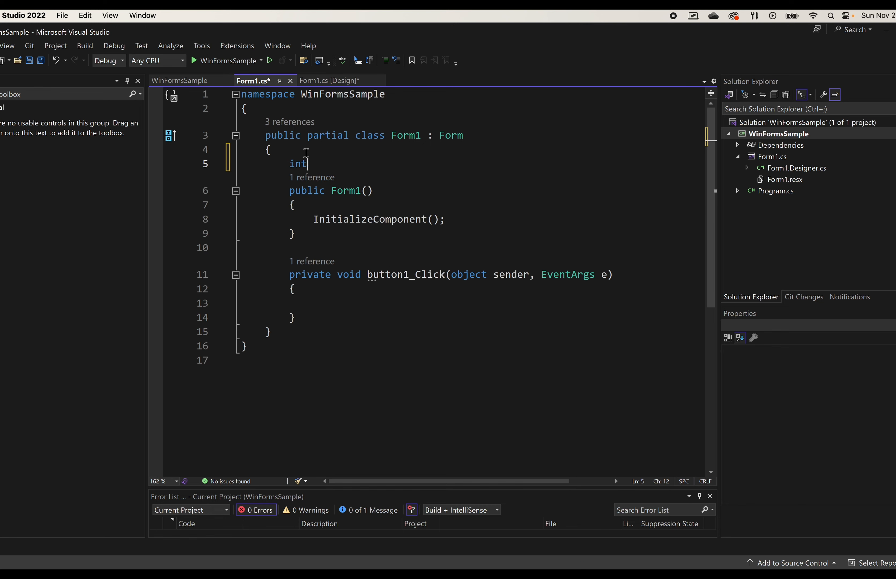
text(count)
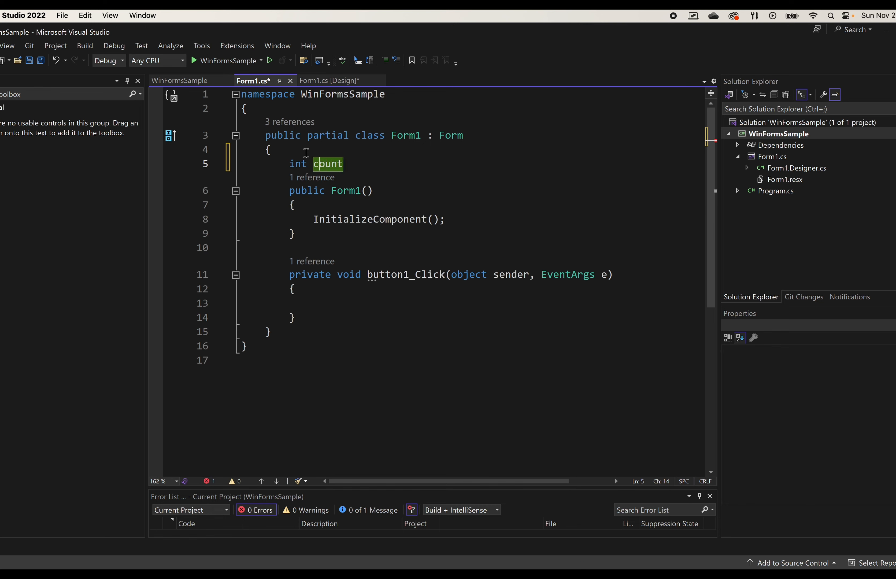
text())
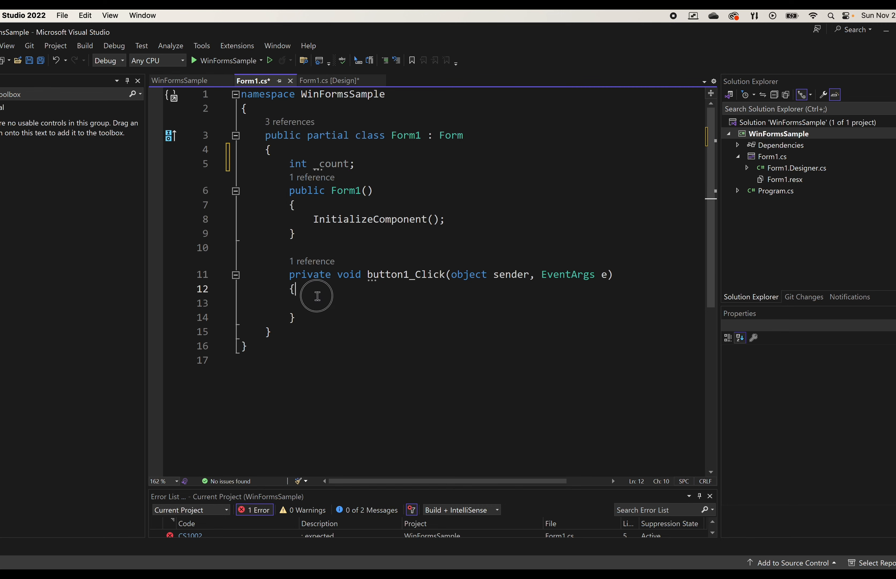
text(_cu)
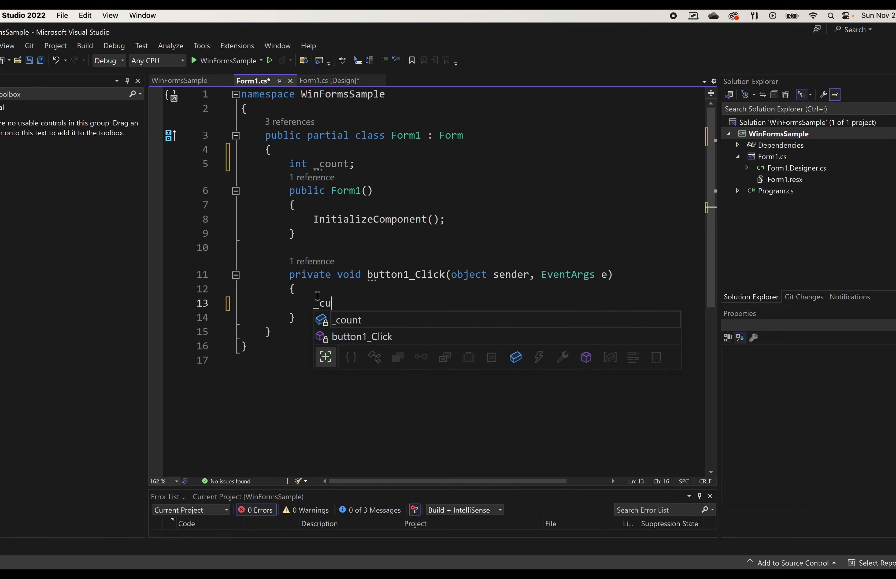
text(_count++;)
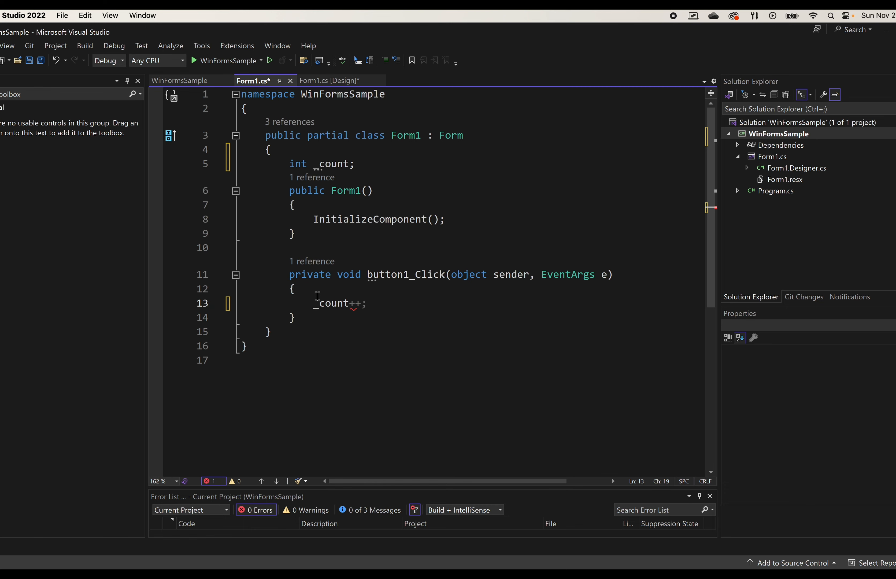
key(enter)
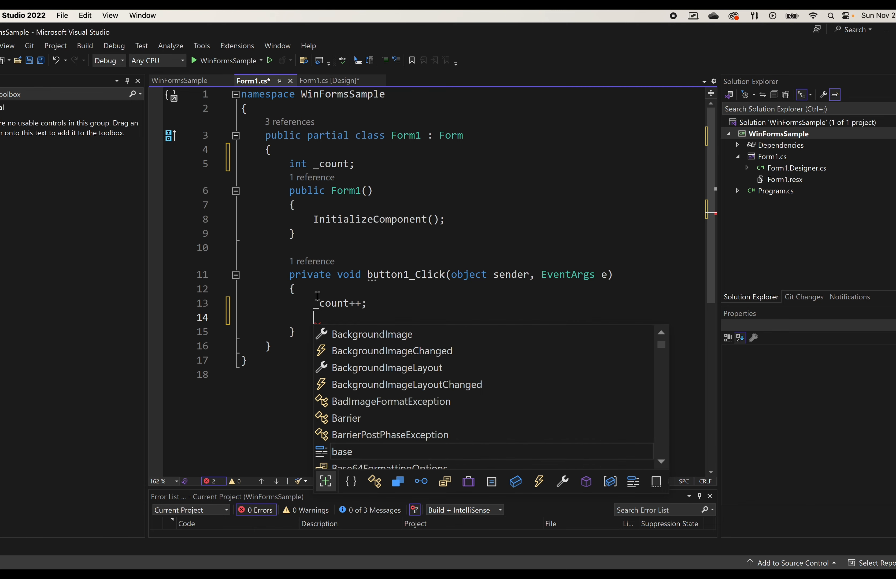
Cast sender to Button as btn and set btn.Text = _count.ToString()
text(var btn = ()
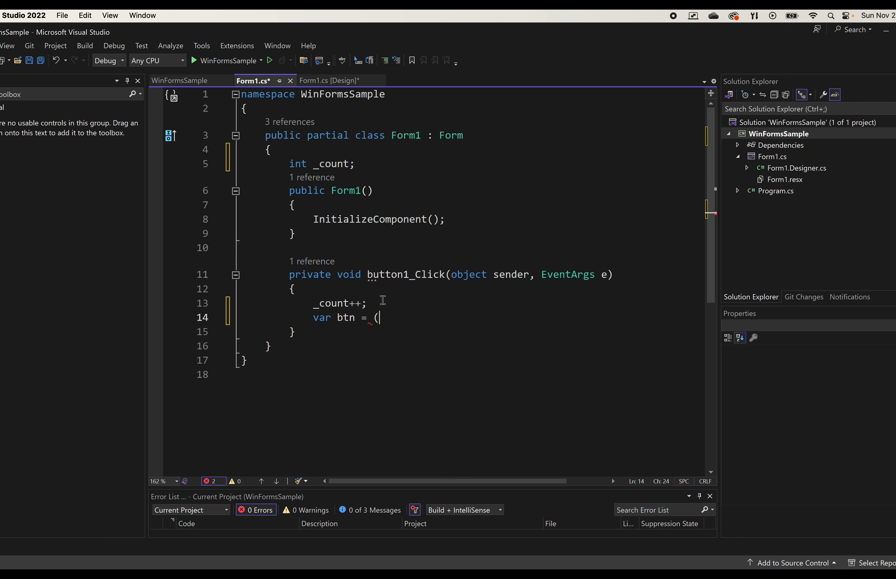
text(Button)sender;)
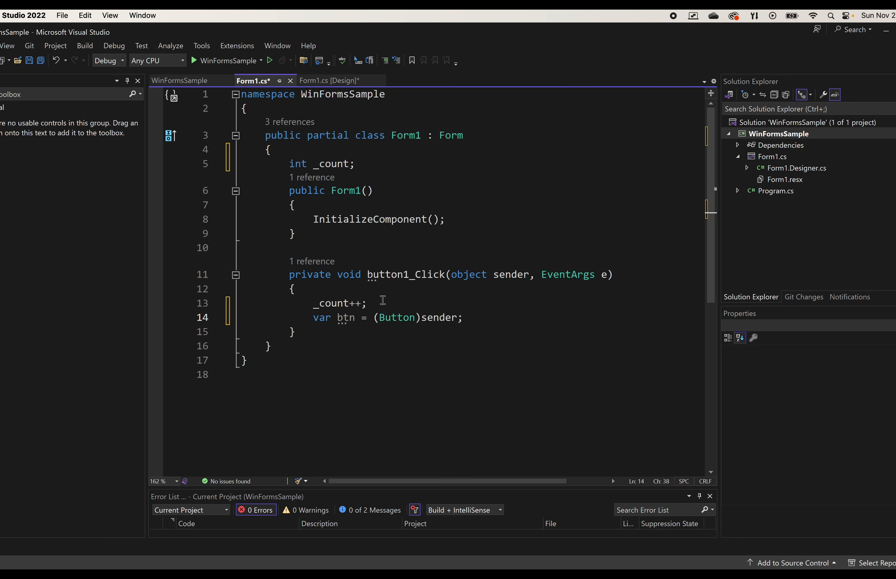
text(btn.te)
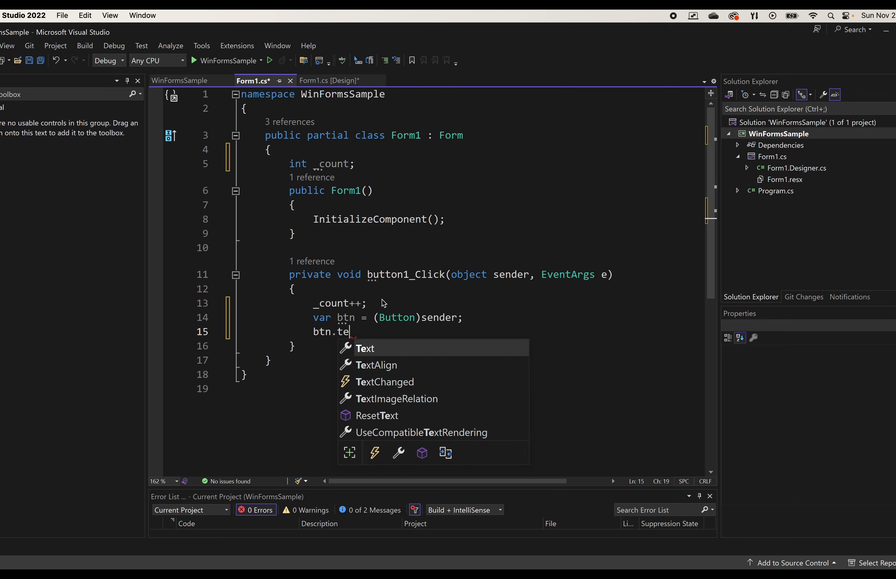
text(Text = _count.ToString();)
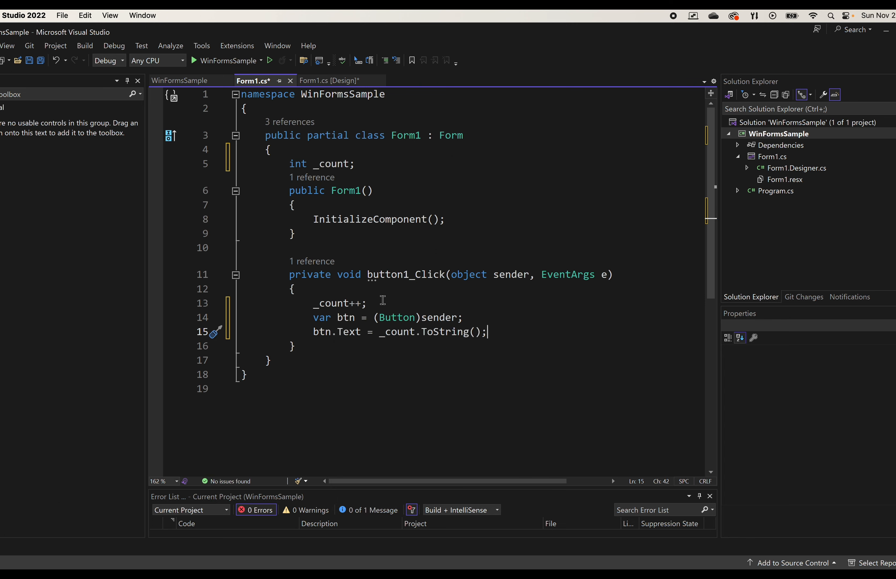
Save, run the app and click button1 to watch the counter rise, then close it
key(ctrl+s)
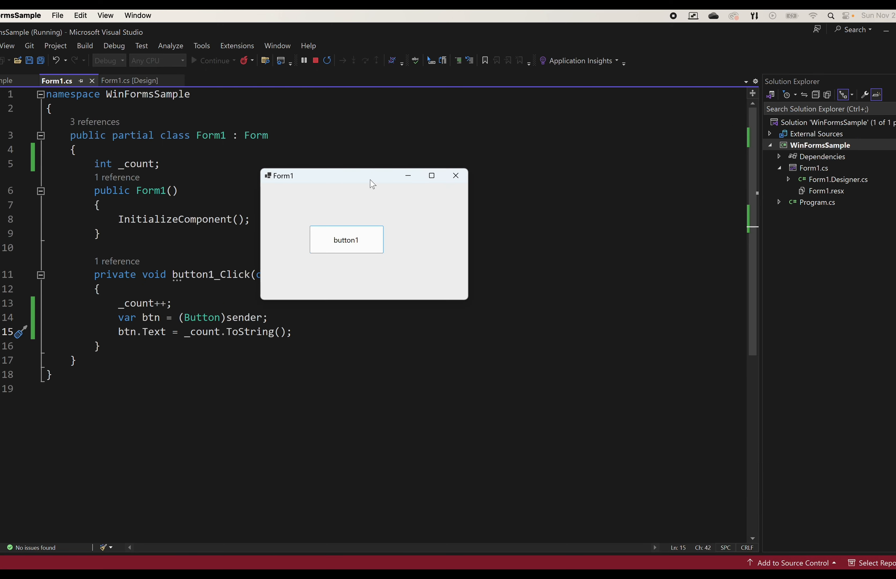
click(346, 239)
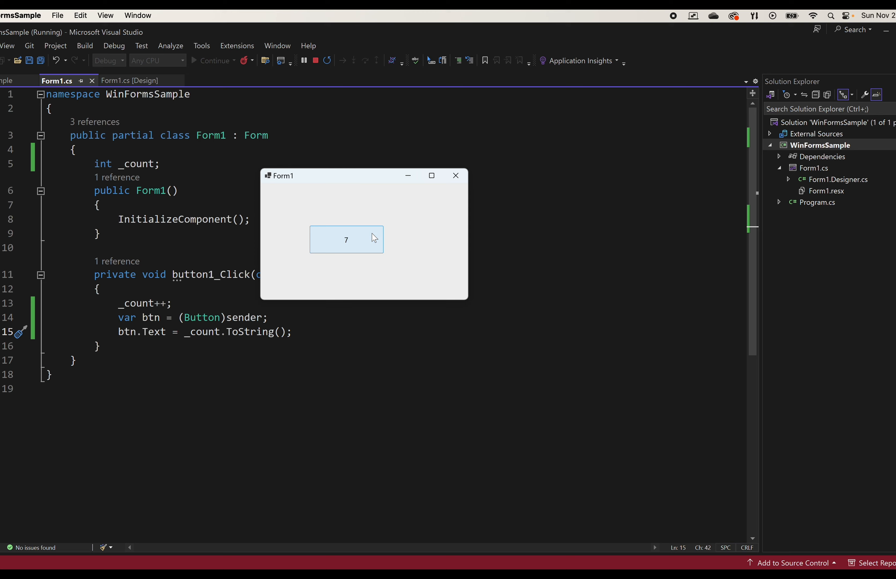
click(346, 240)
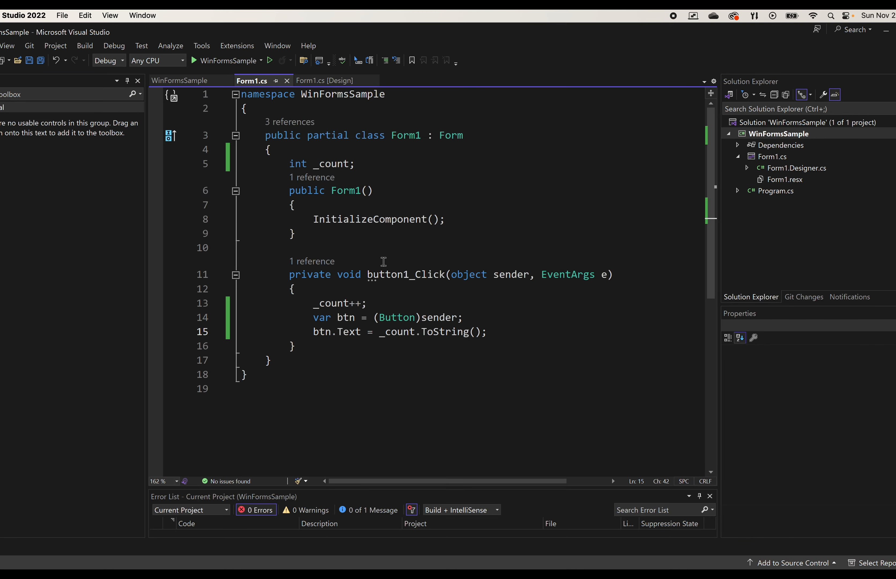
Switch to a file-scoped namespace and declare List<int> i = [] after InitializeComponent();
click(403, 94)
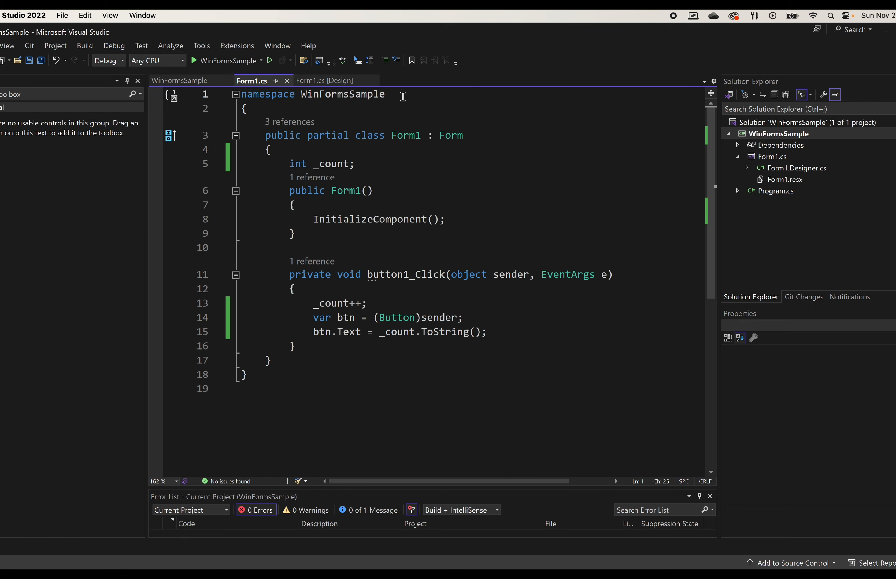
text(;)
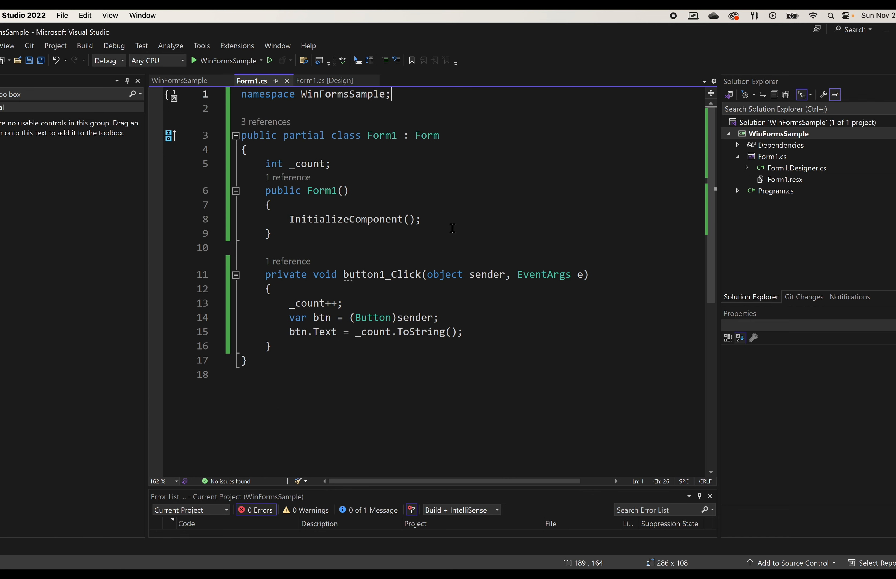
click(421, 219)
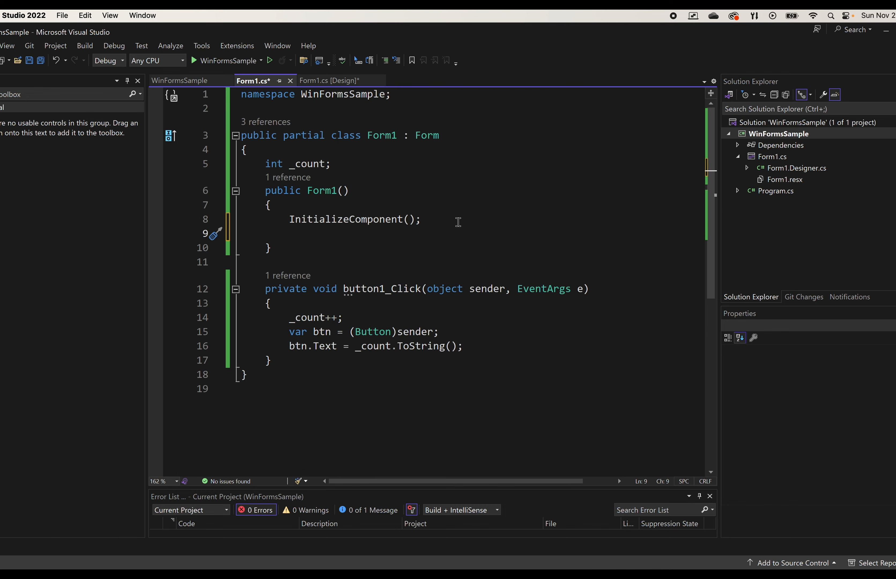
text(List)
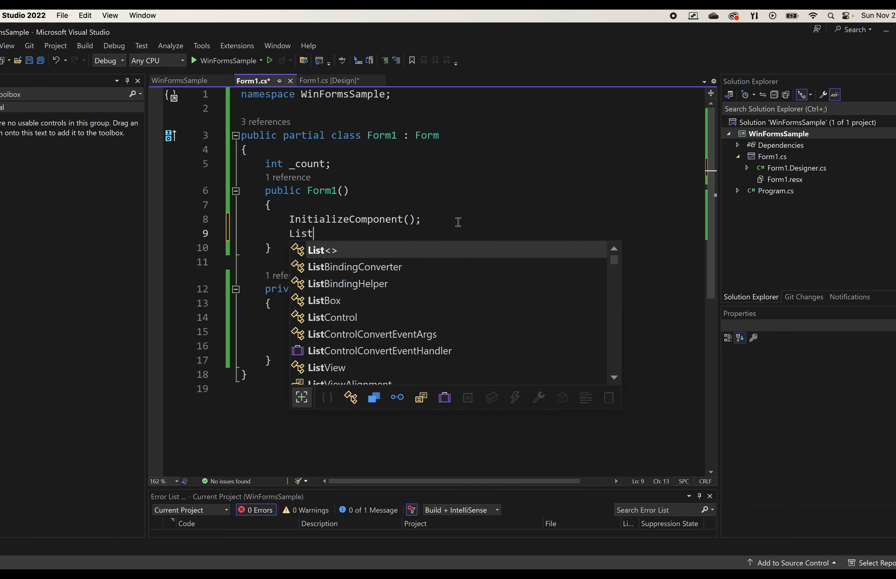
text(<int> i)
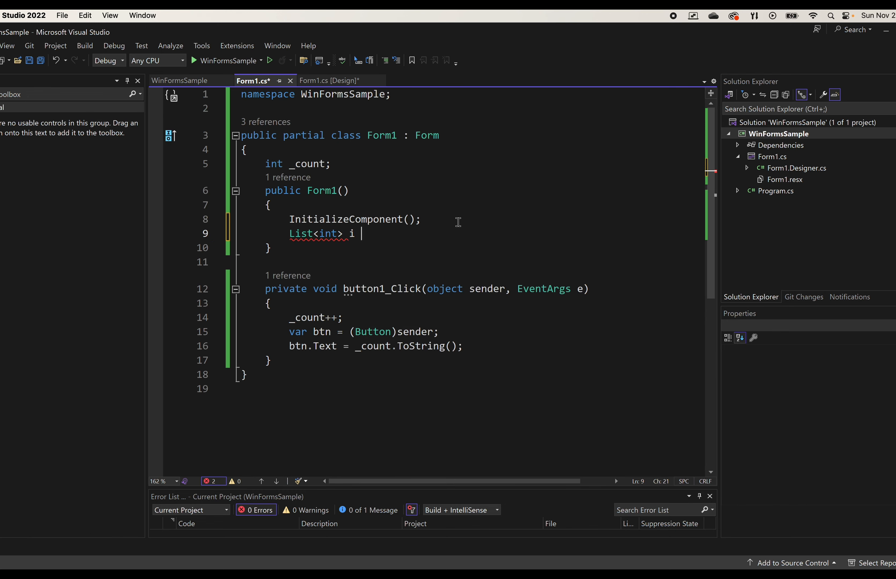
text(= [])
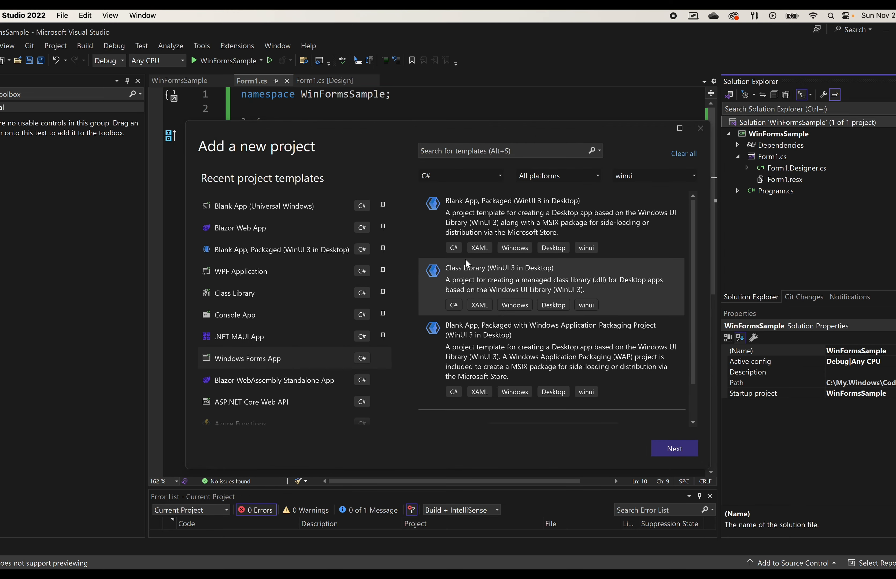
Add a Class Library project named ReferenceLibrary on .NET 8.0 to the solution
click(245, 293)
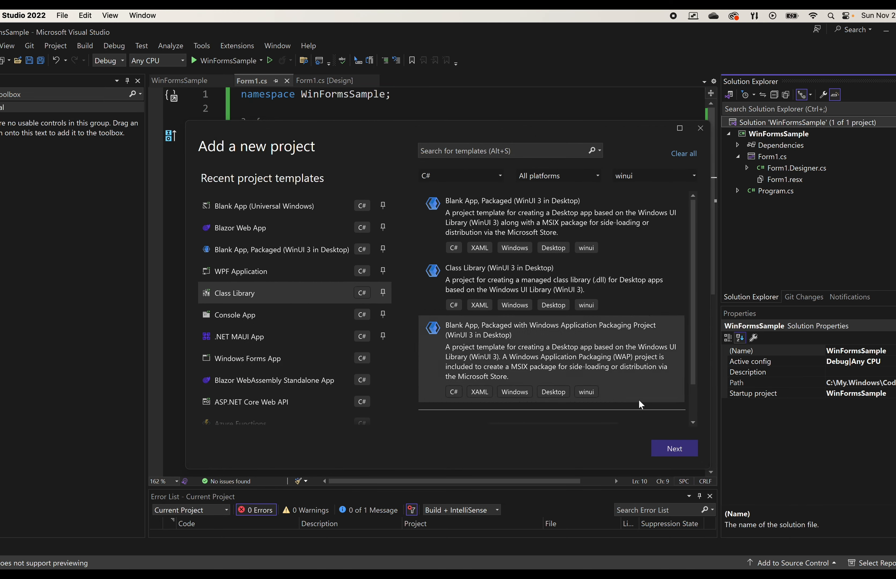
click(673, 448)
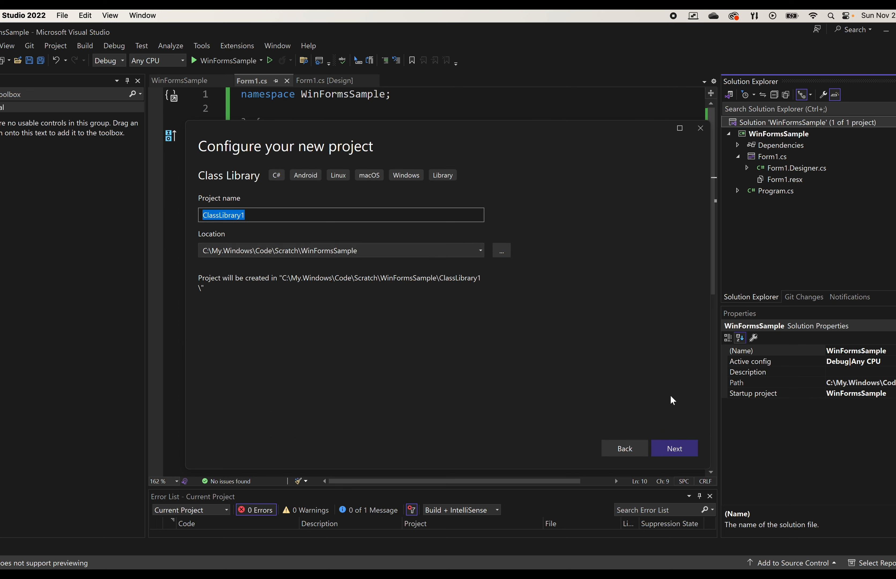
mouse_move(381, 254)
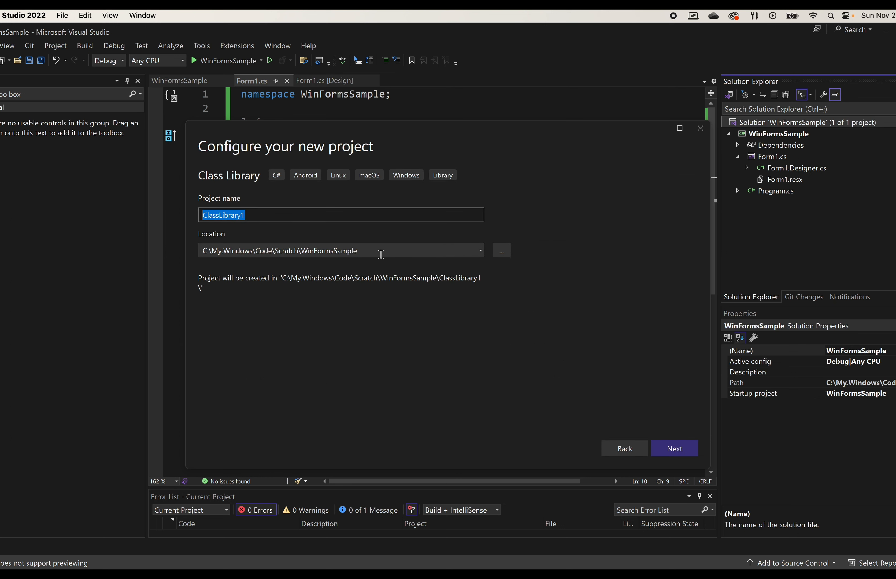
text(Refrenc)
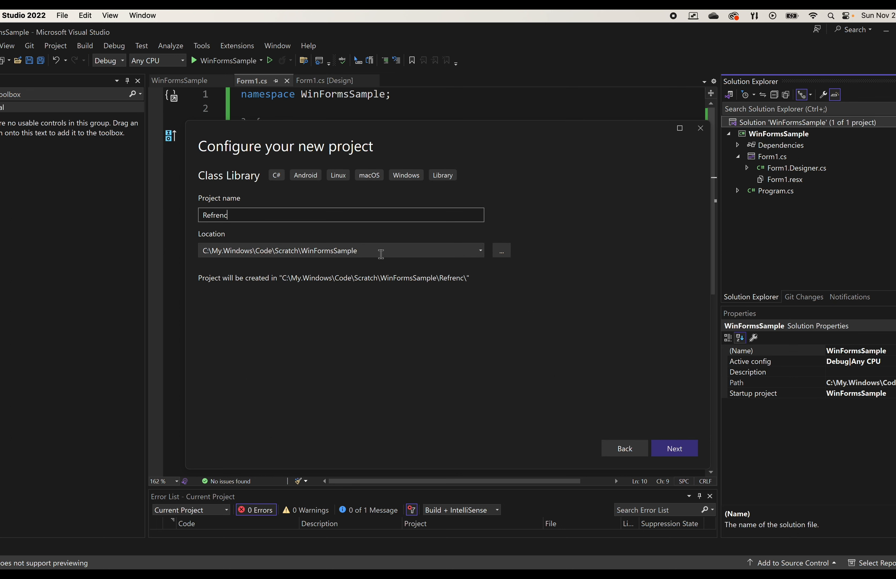
key(Backspace)
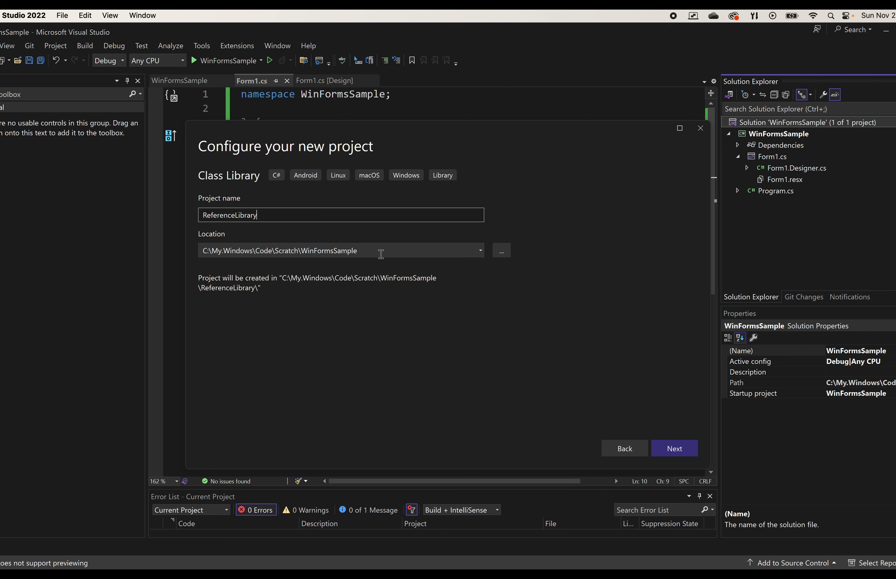
click(674, 448)
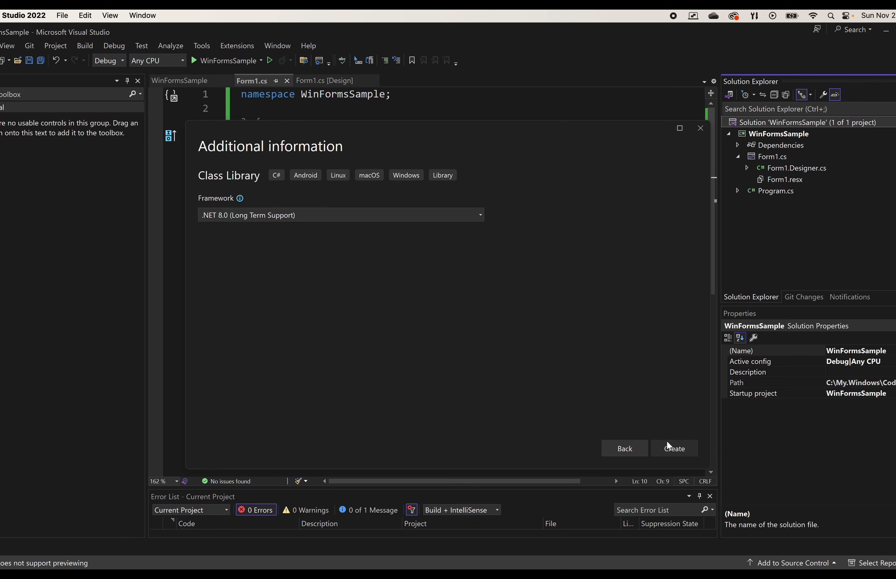
click(673, 448)
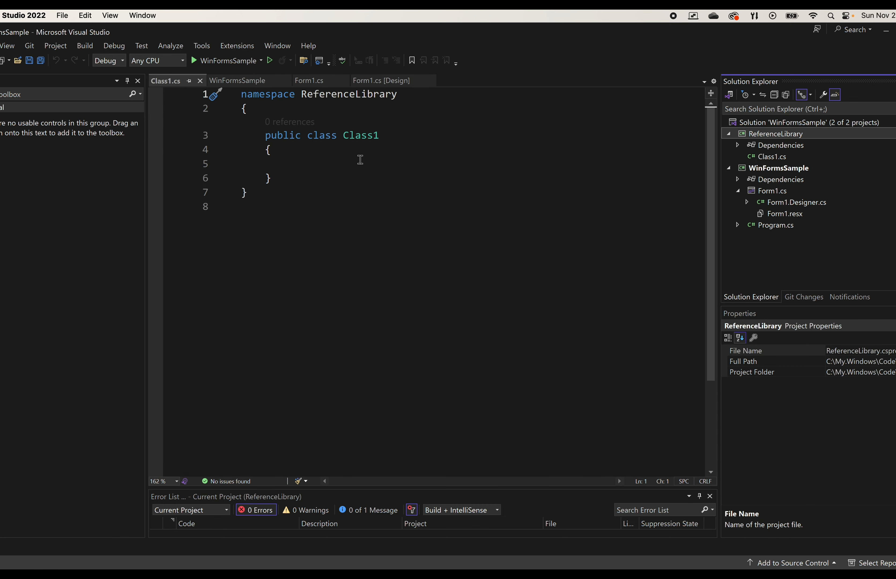
Rename Class1 to static ReferenceClass and add a static int Count { get; set; } property
double_click(359, 135)
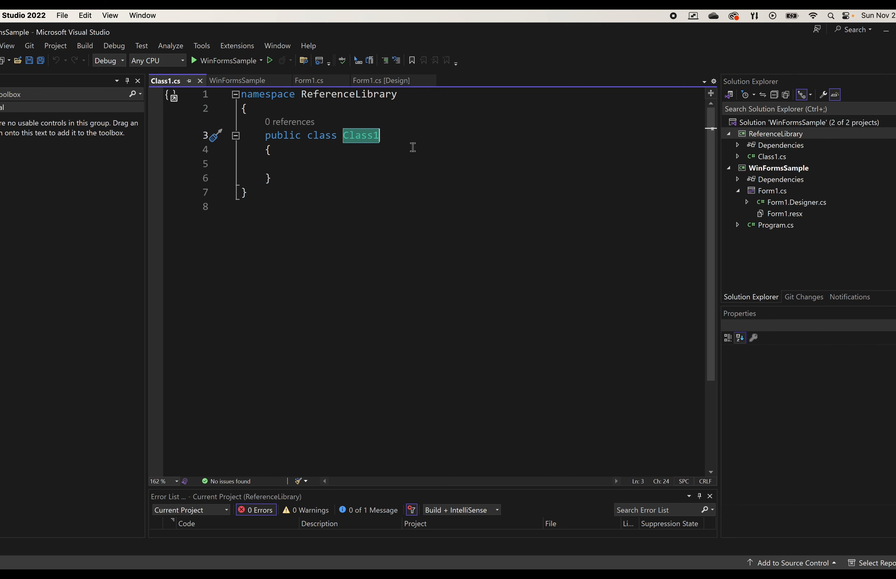
text(Reference)
click(320, 94)
text(;)
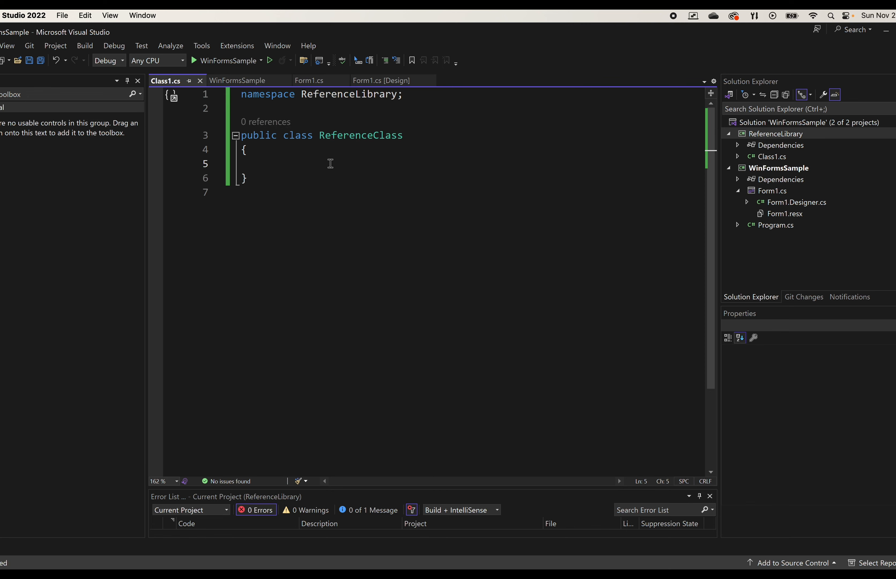
text(int)
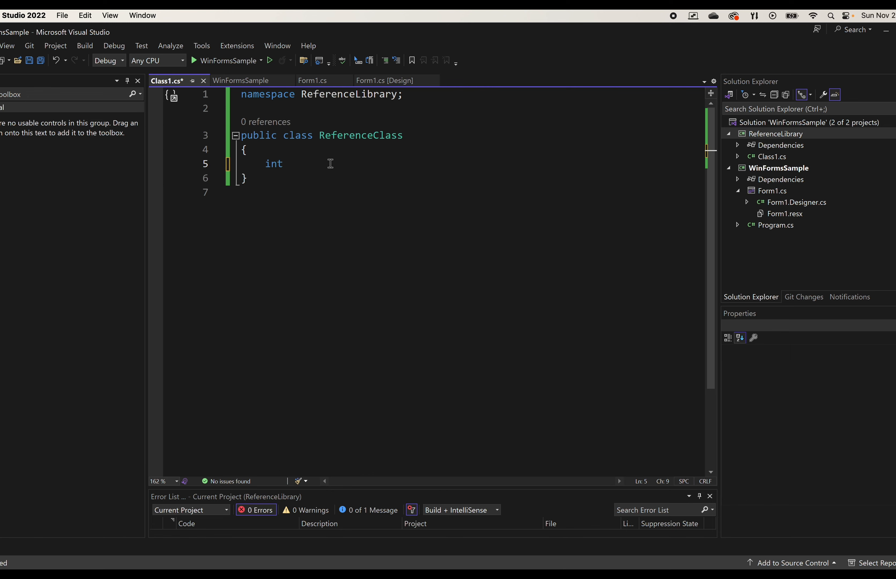
text(stat)
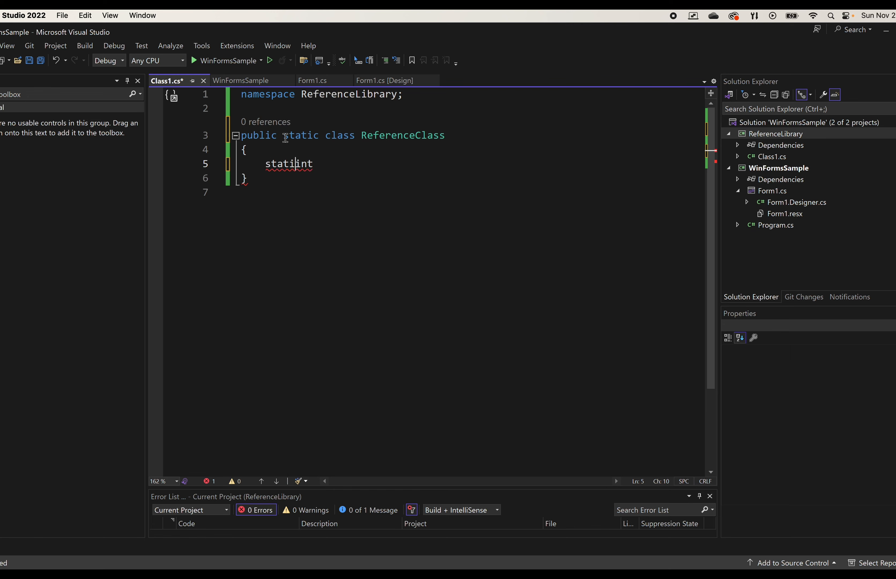
text(int)
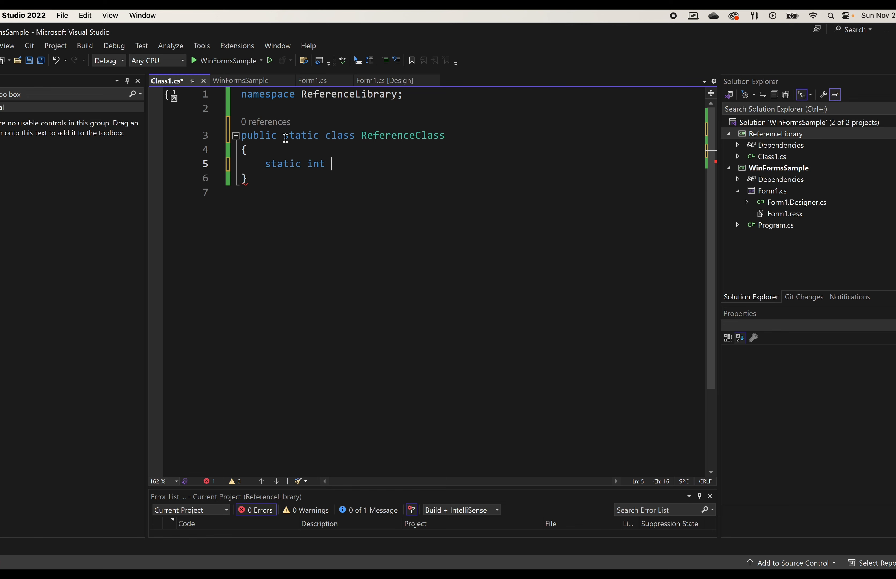
text(Count { })
text(public)
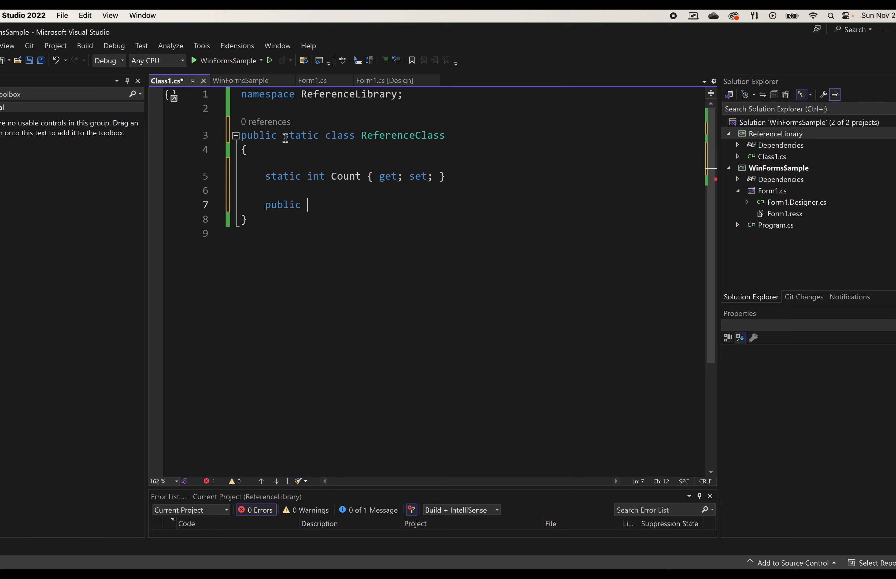
Add public static int Increment() returning ++Count
text(st)
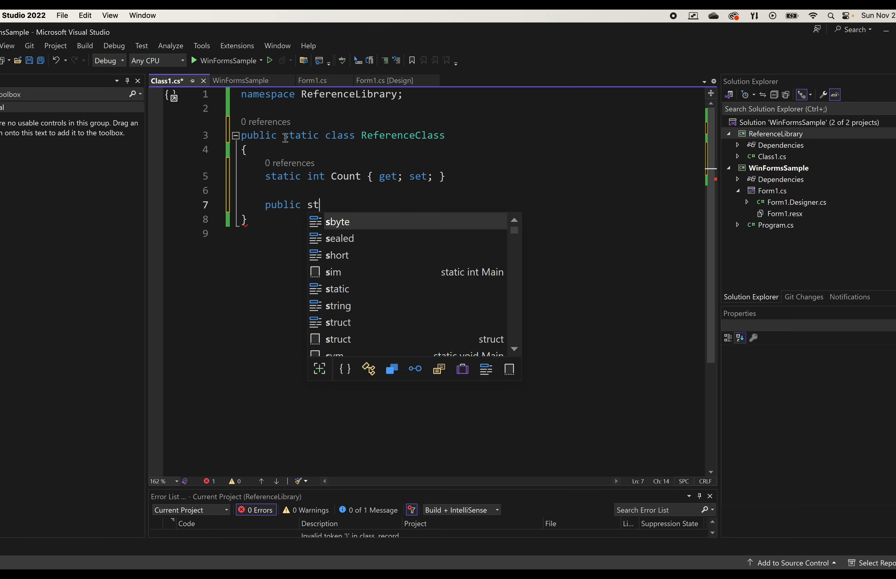
text(atic i)
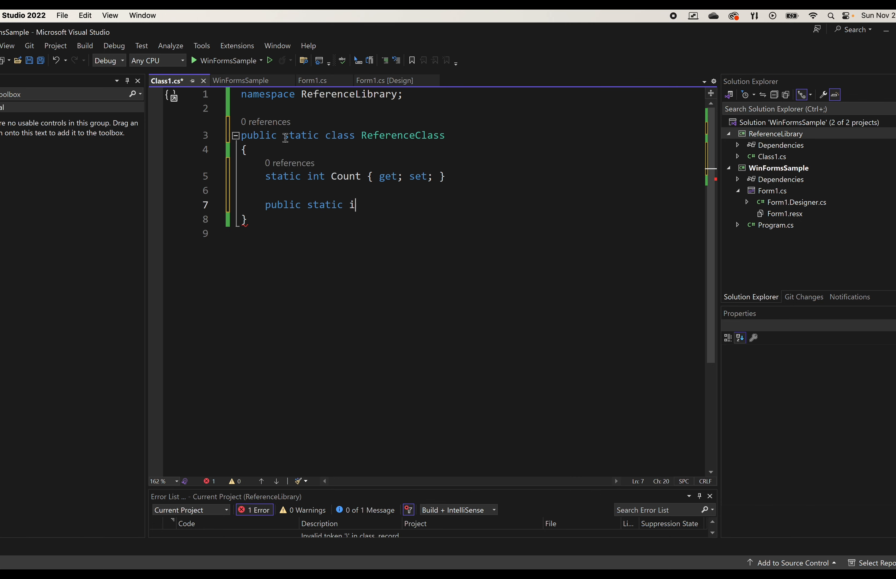
text(nt)
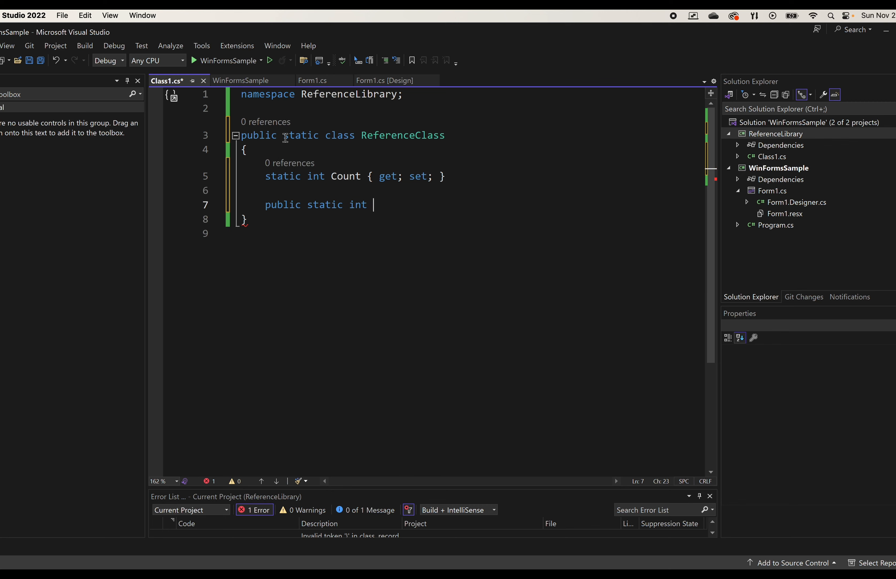
text(A)
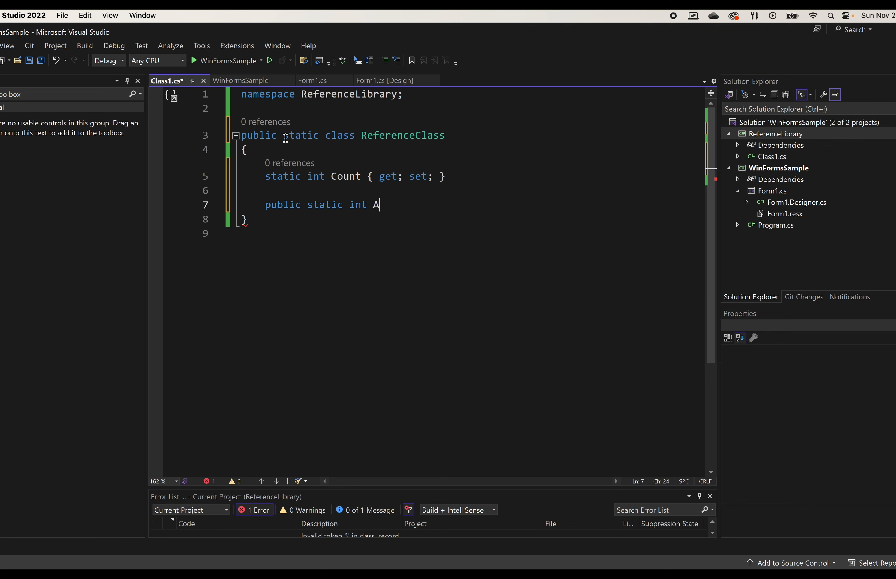
text(ncrement()
text(Count++;)
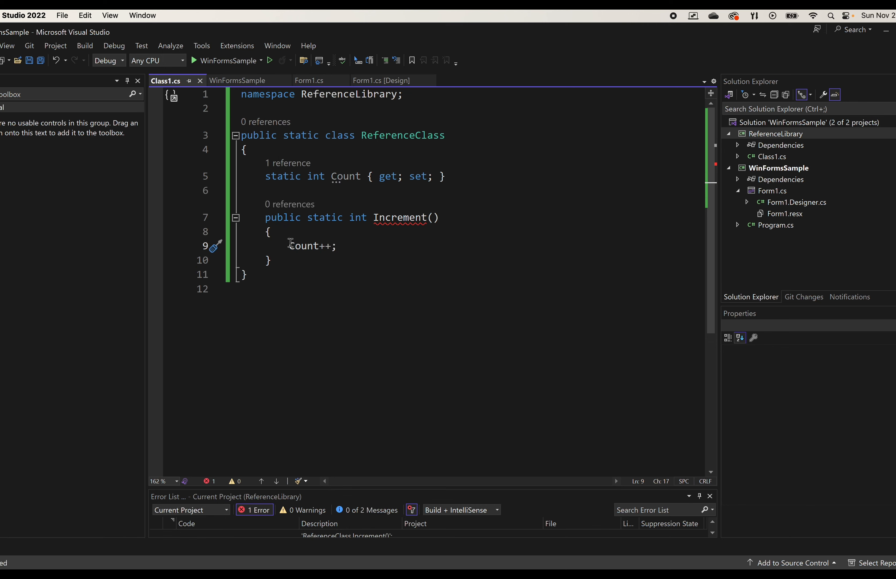
double_click(303, 246)
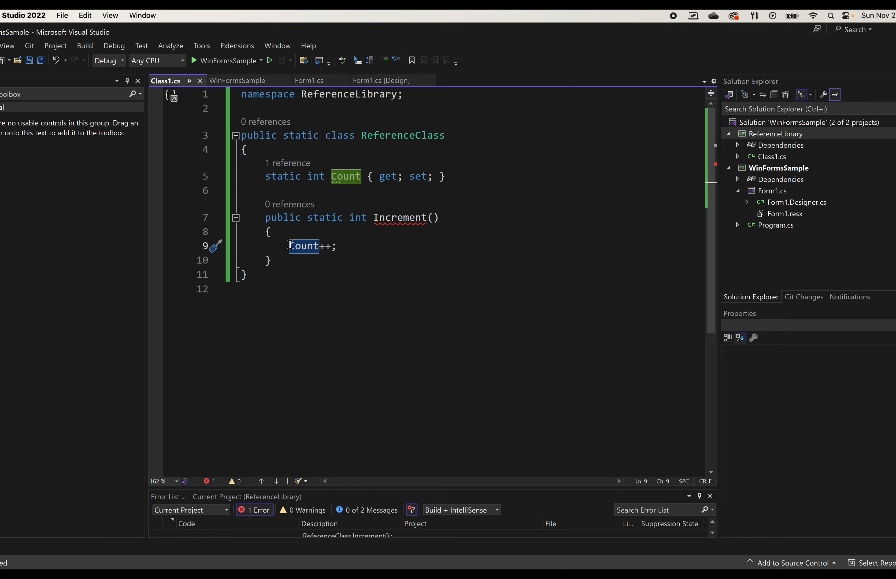
text(return)
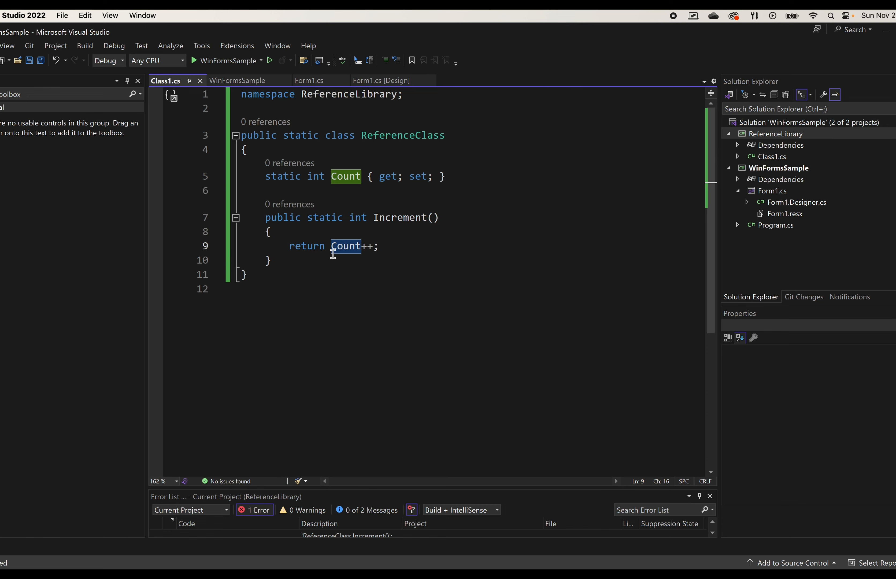
text(+)
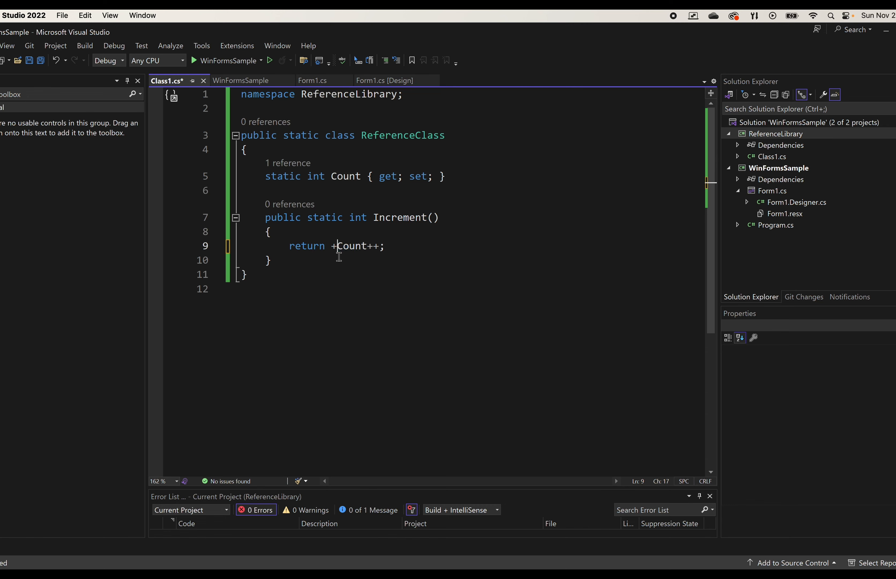
text(+)
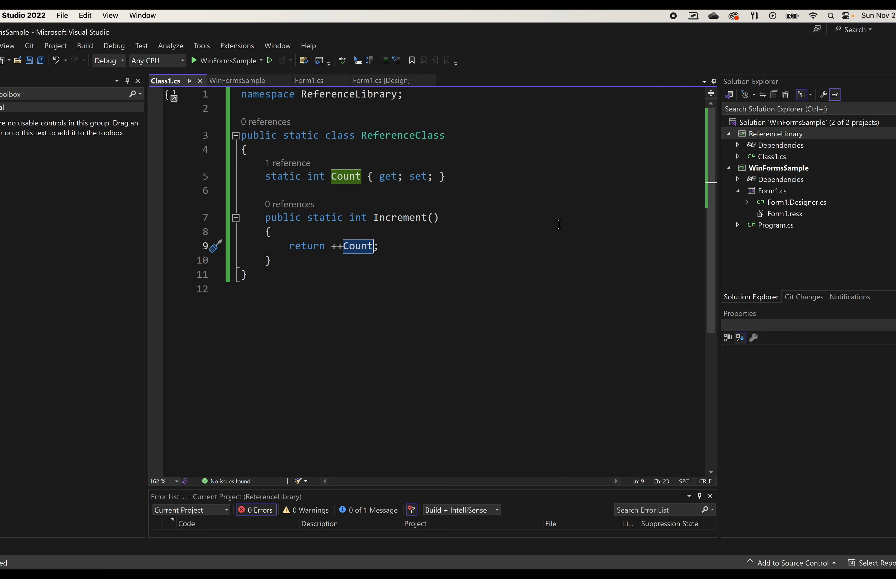
Add a project reference from WinFormsSample to ReferenceLibrary via Reference Manager
right_click(783, 145)
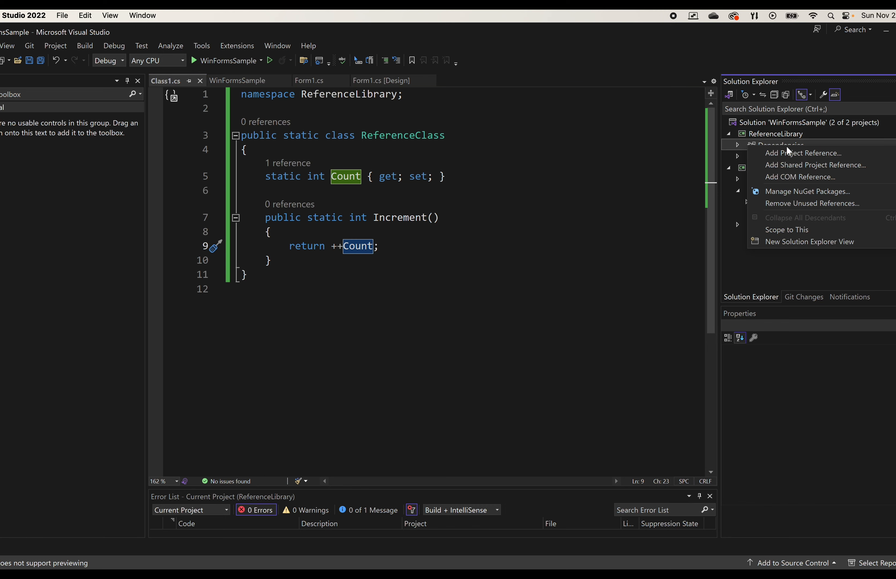
click(804, 152)
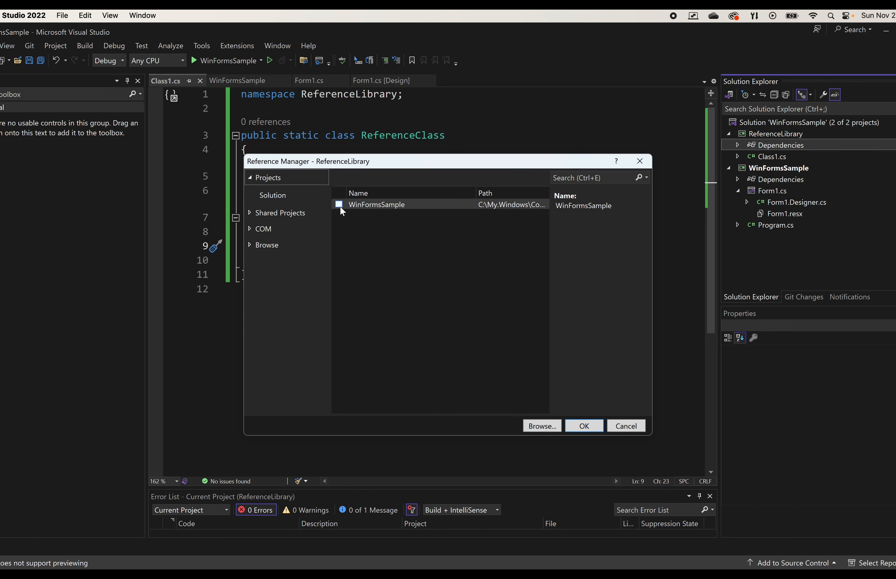
click(338, 205)
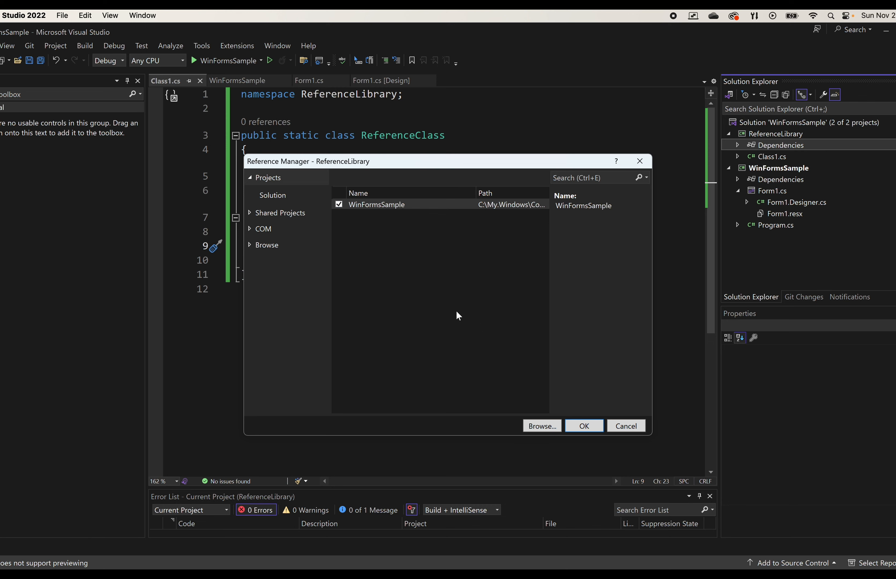
click(584, 425)
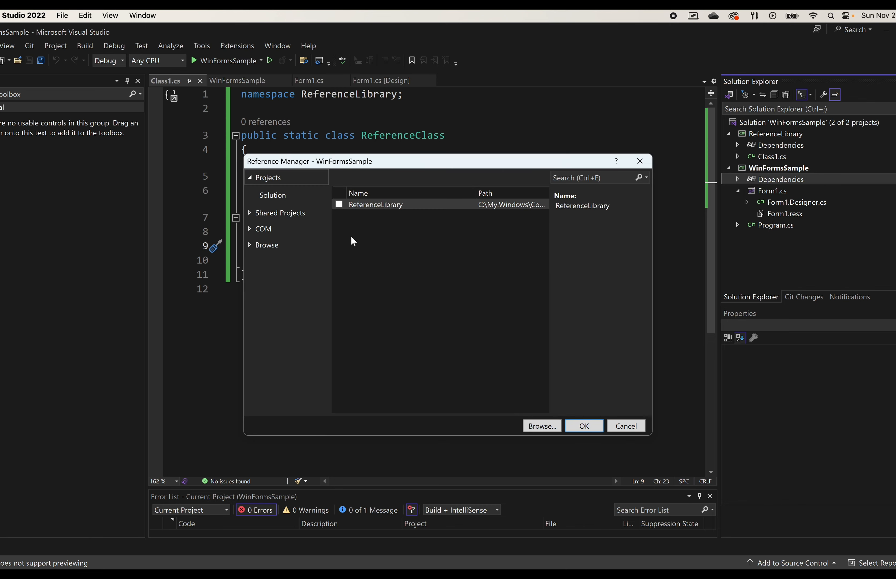
click(339, 204)
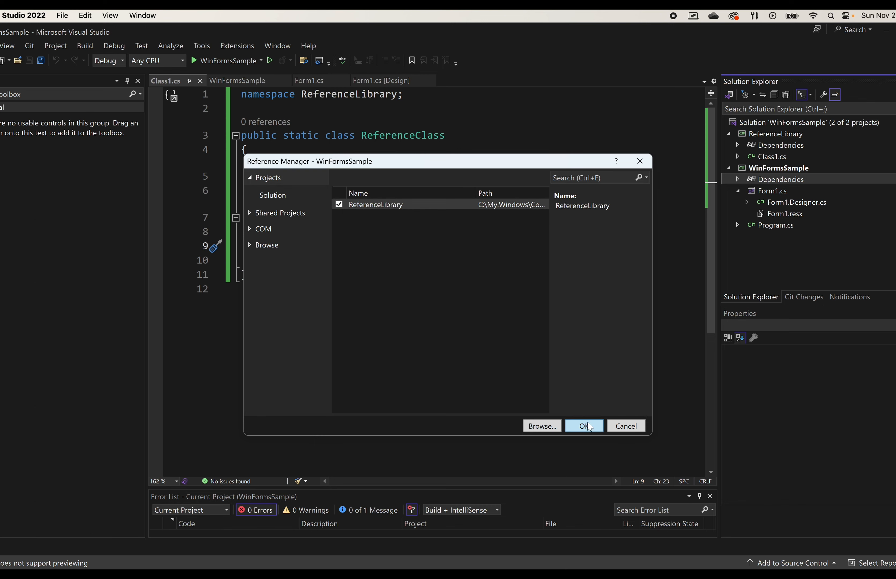
click(583, 425)
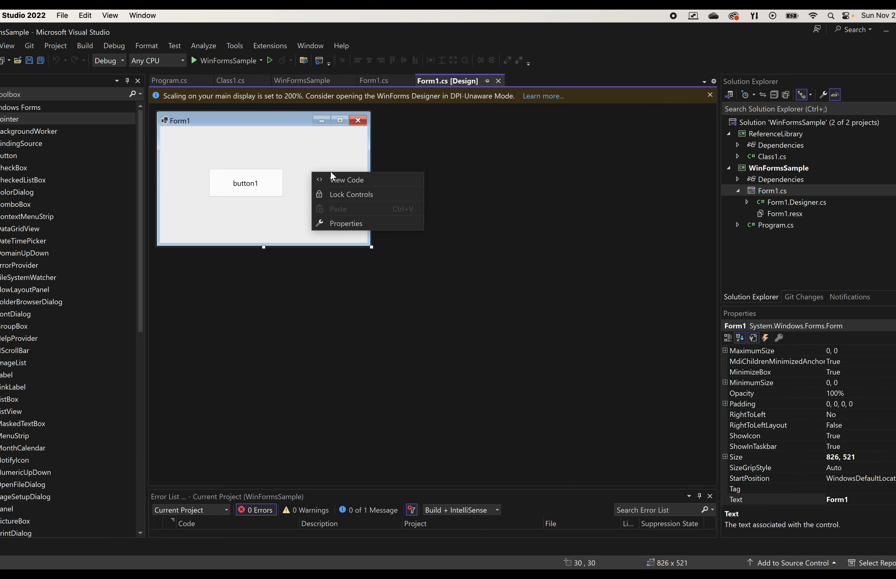
Remove _count and set btn.Text from ReferenceLibrary.ReferenceClass.Increment().ToString()
click(346, 179)
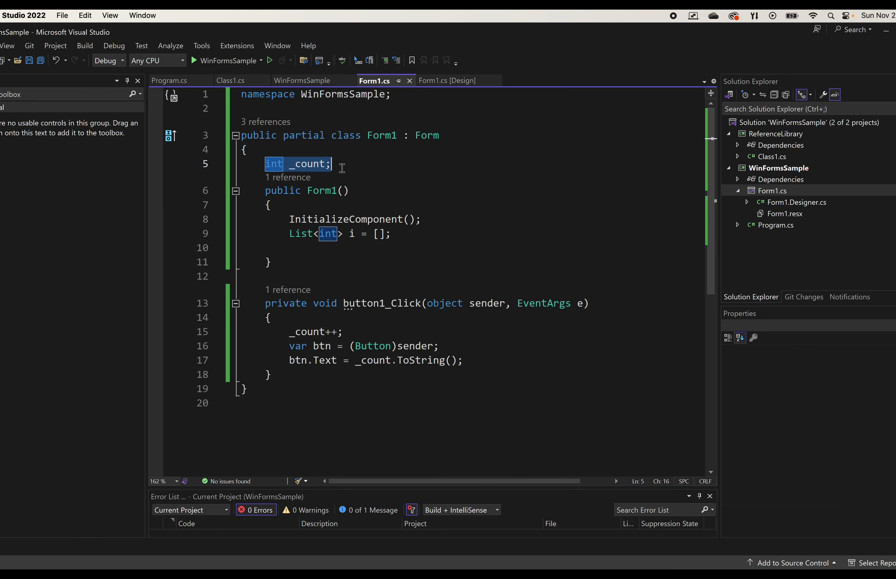
key(Delete)
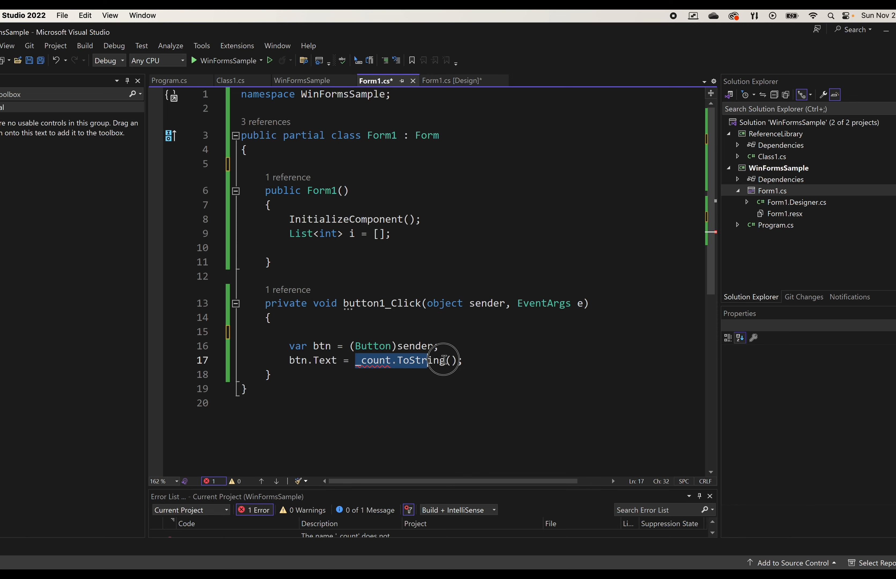
text(ReferenceLibrary;)
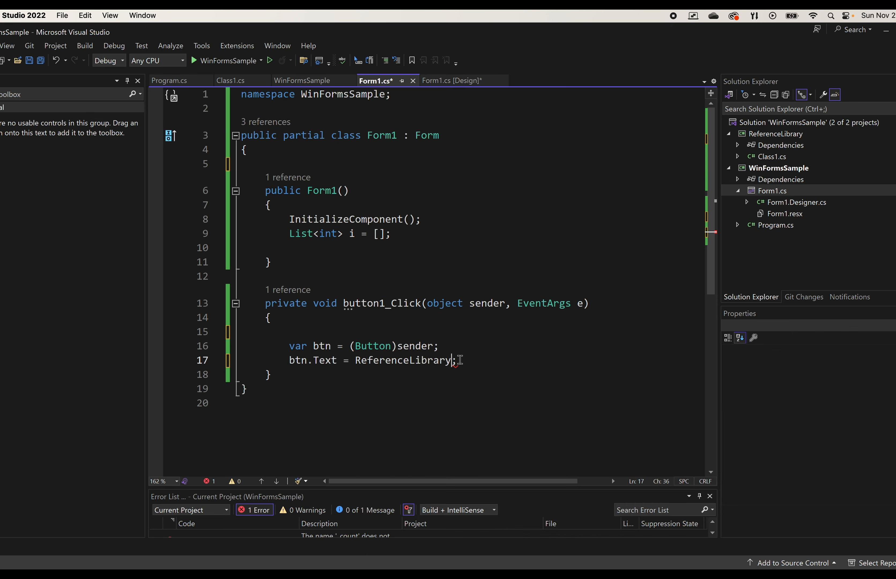
text(.ReferenceClass.Increment()
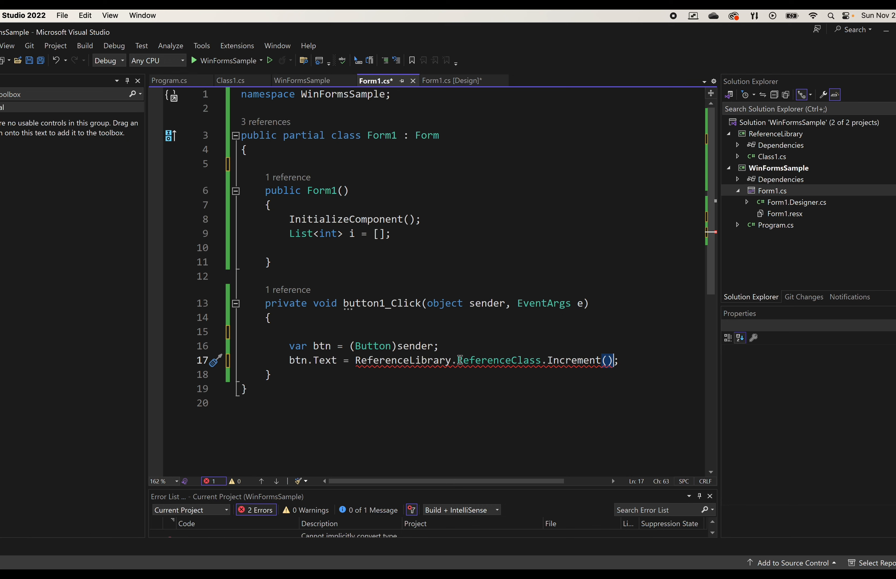
text(.ToString())
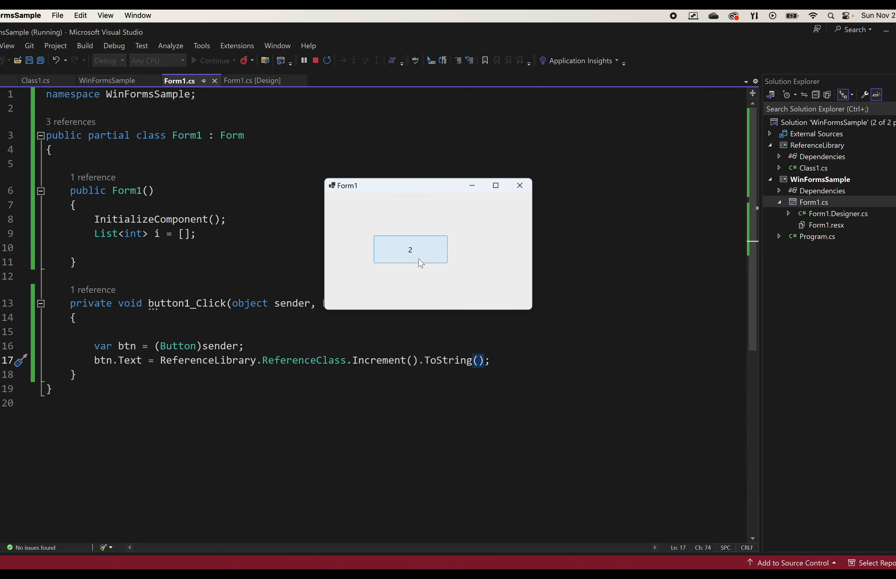
Click the running form's button repeatedly, raising the count to 21
click(409, 250)
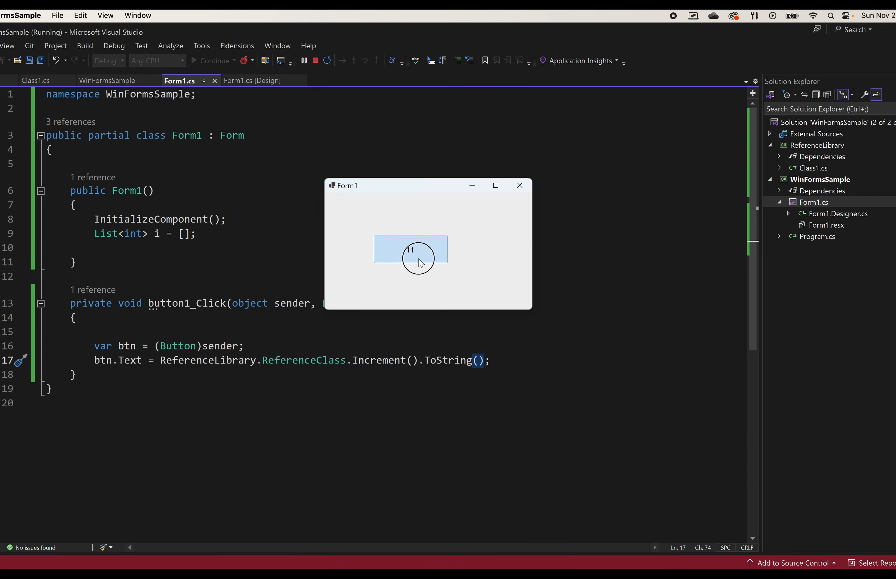
click(410, 249)
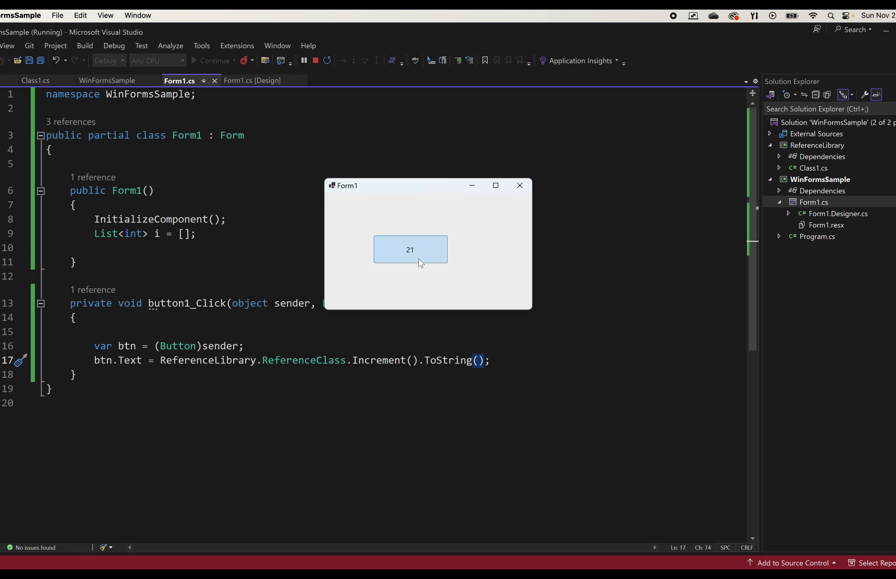
click(315, 60)
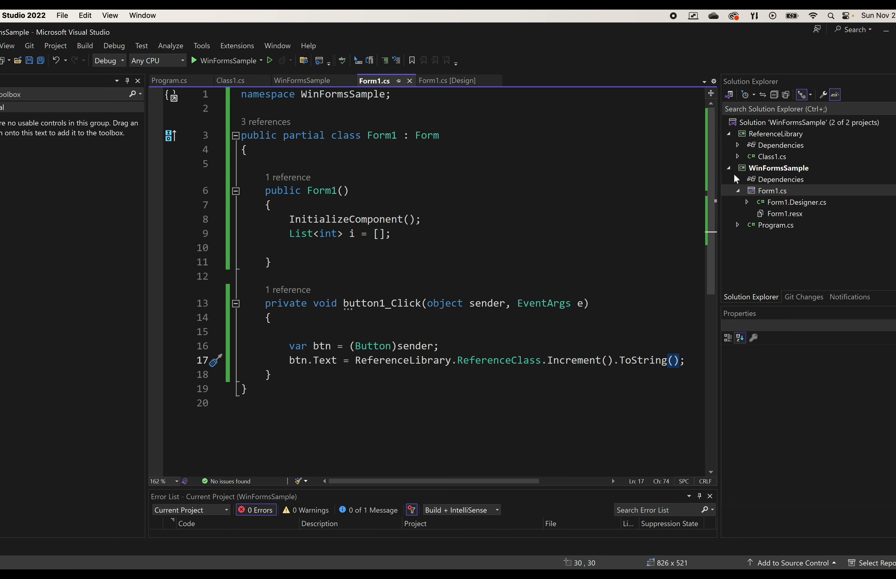
Start adding a new project to the solution from the solution node's Add menu
click(772, 191)
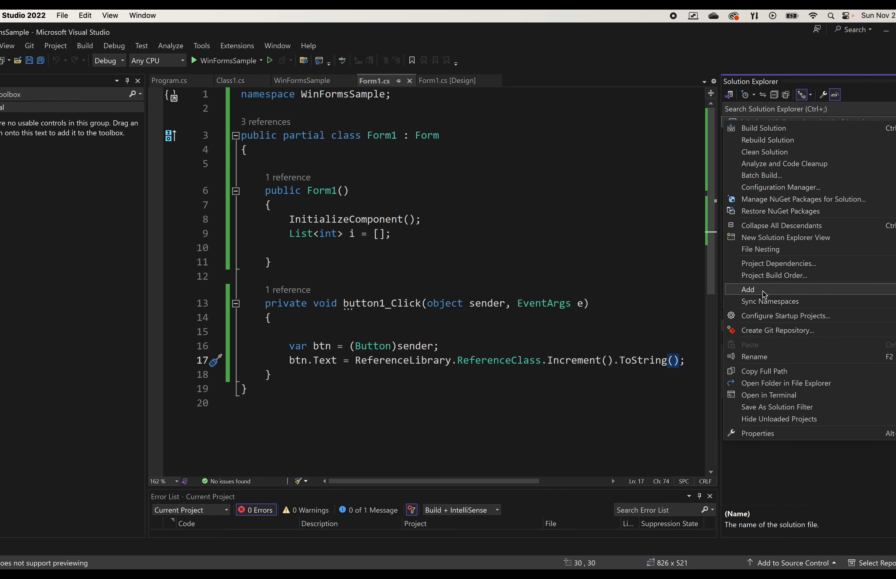
click(748, 290)
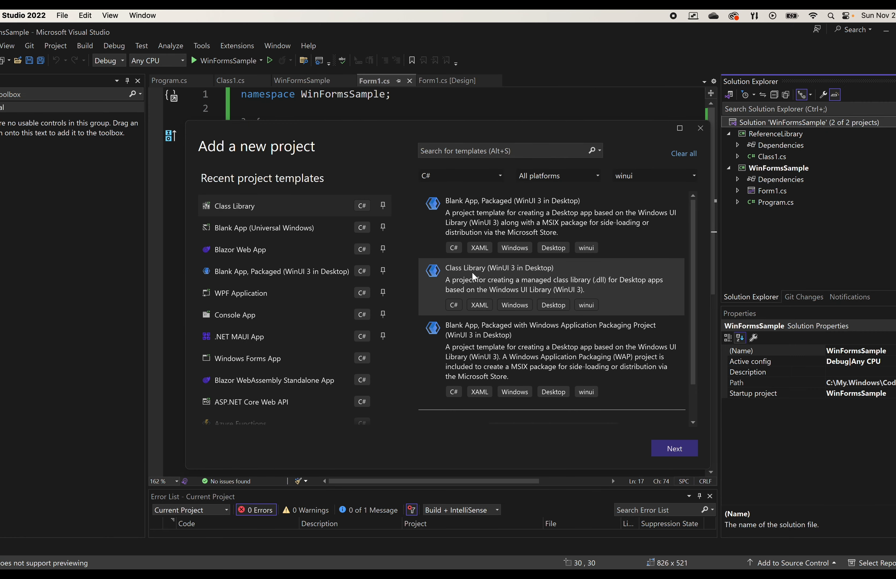
mouse_move(315, 329)
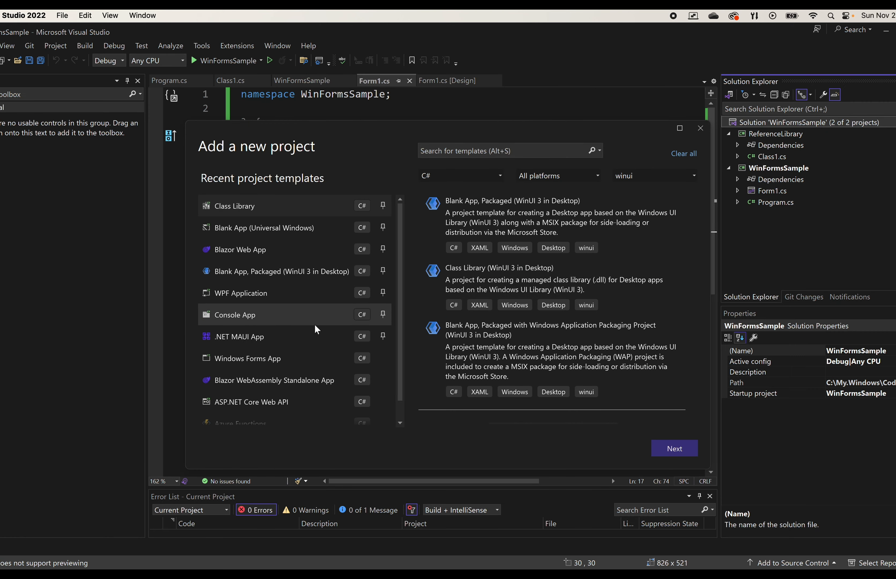
scroll(down, 3)
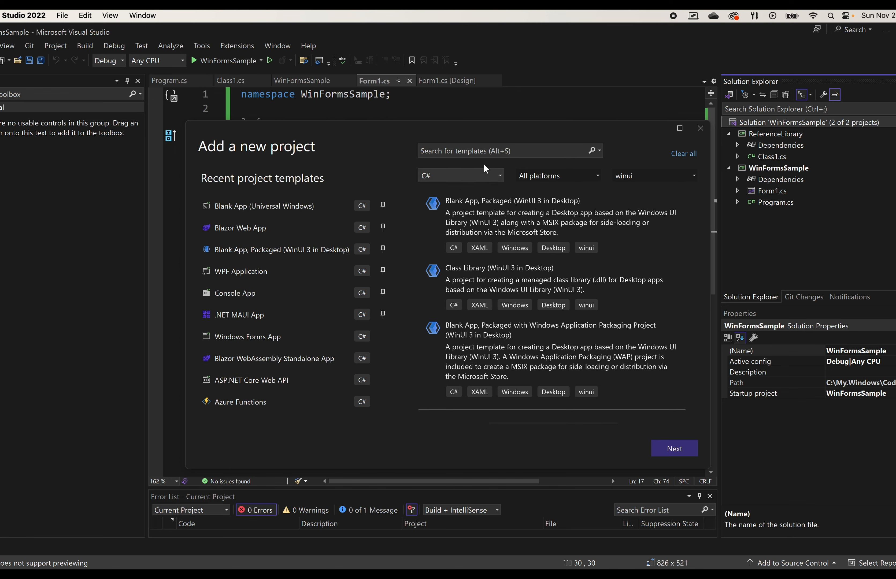
Search the templates for 'package' and locate the Windows Application Packaging Project
text(pa)
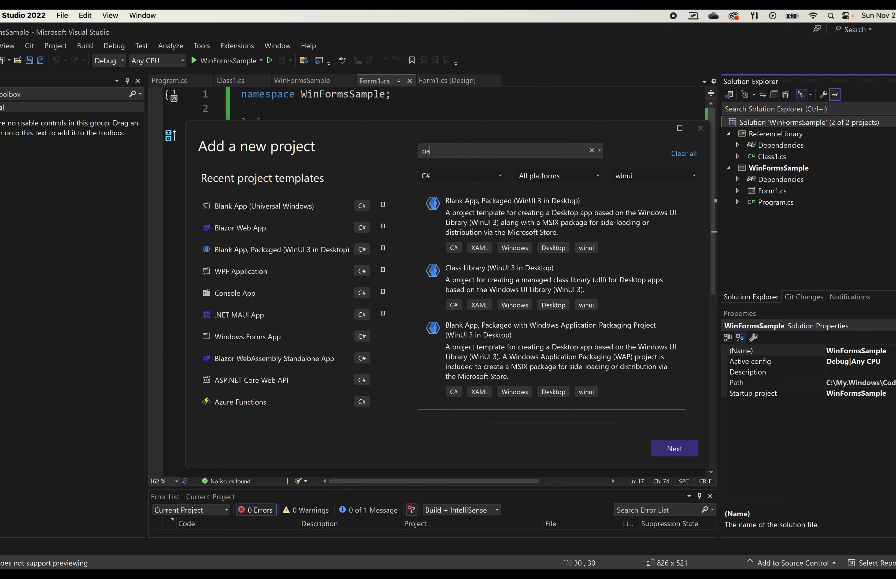
text(ckage)
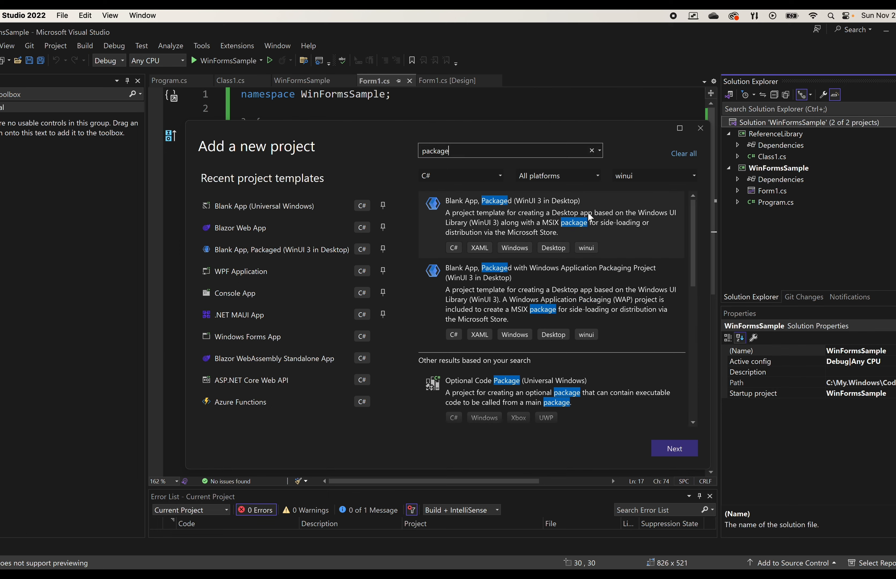
scroll(down, 3)
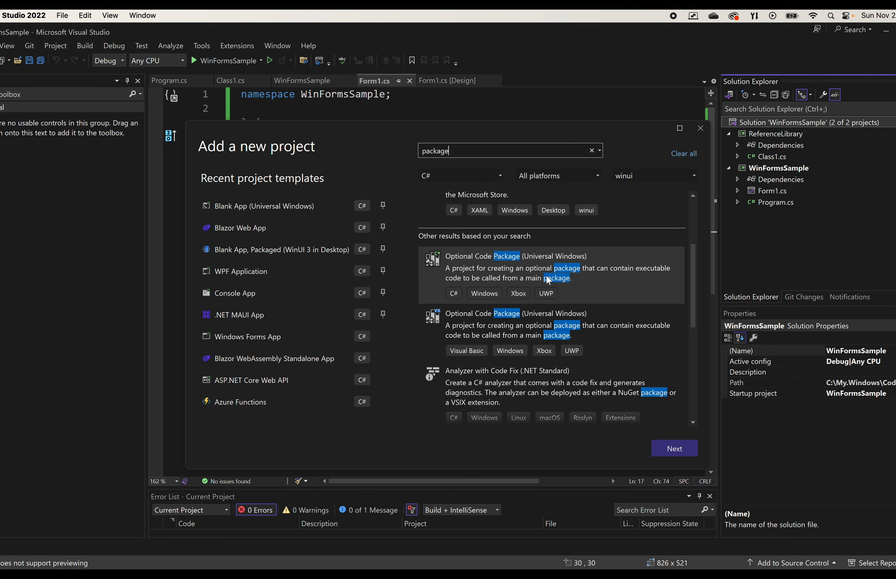
scroll(down, 3)
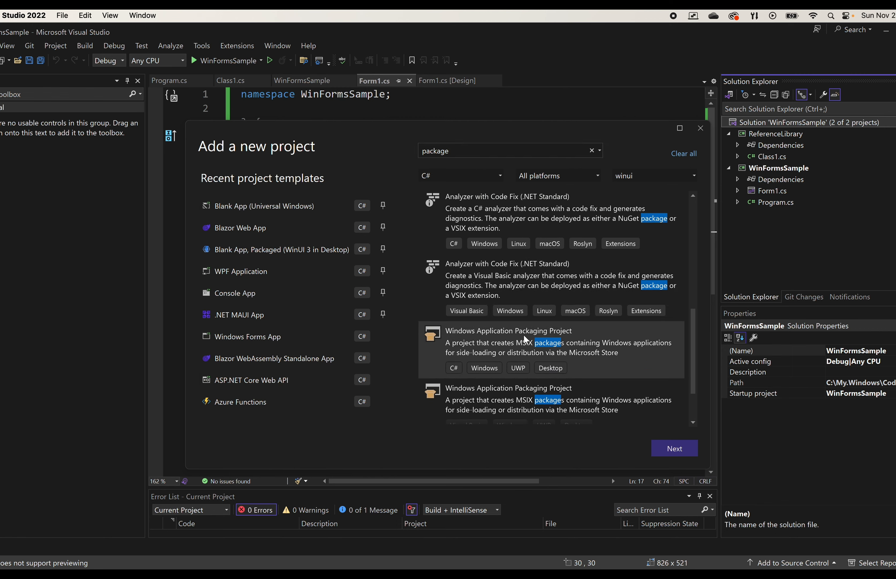
mouse_move(544, 345)
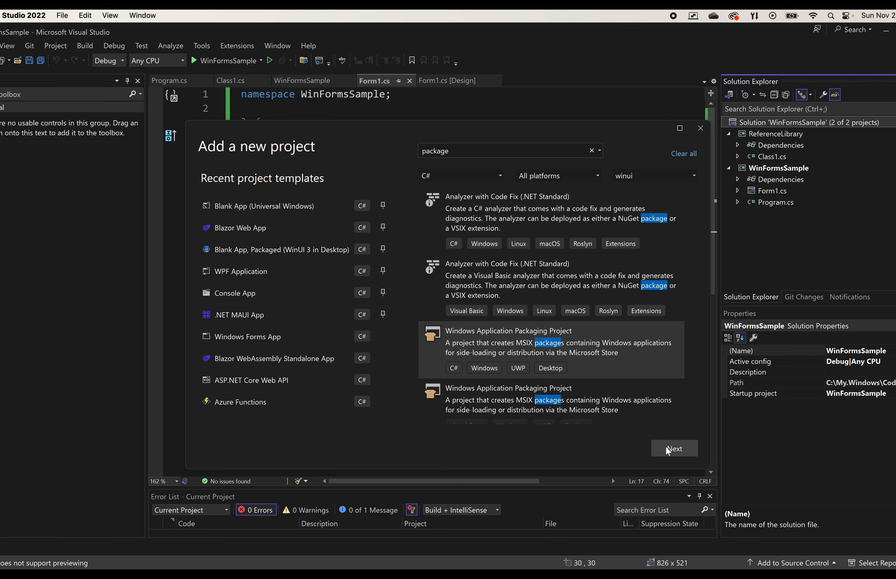
Continue to project configuration and place it in C:\My.Windows\Code\Scratch
click(673, 448)
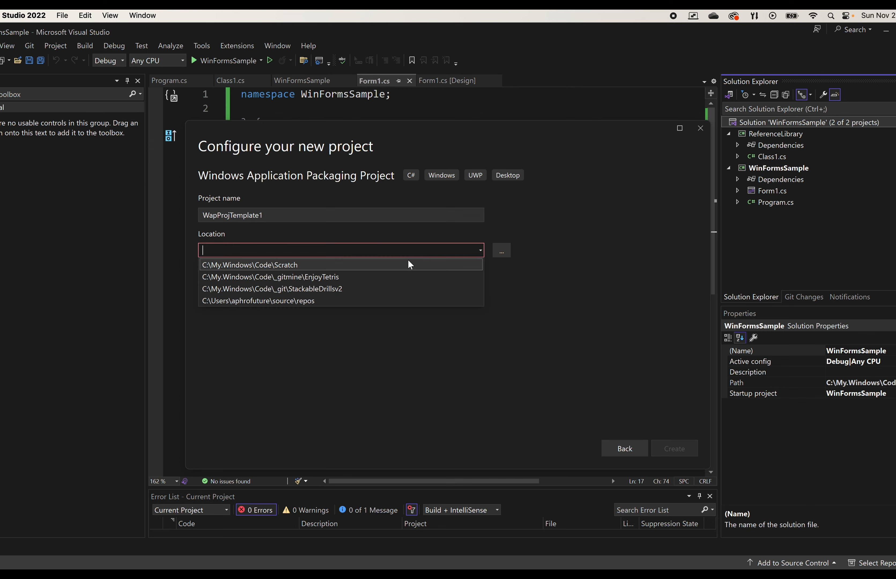
click(249, 264)
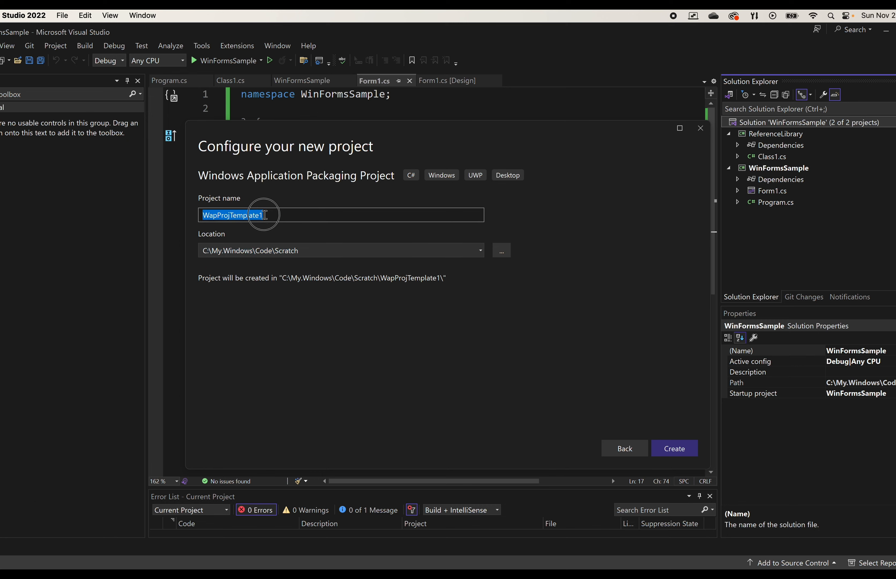
Name the project WinFormPackage, correcting a typo, and create it
text(WIn)
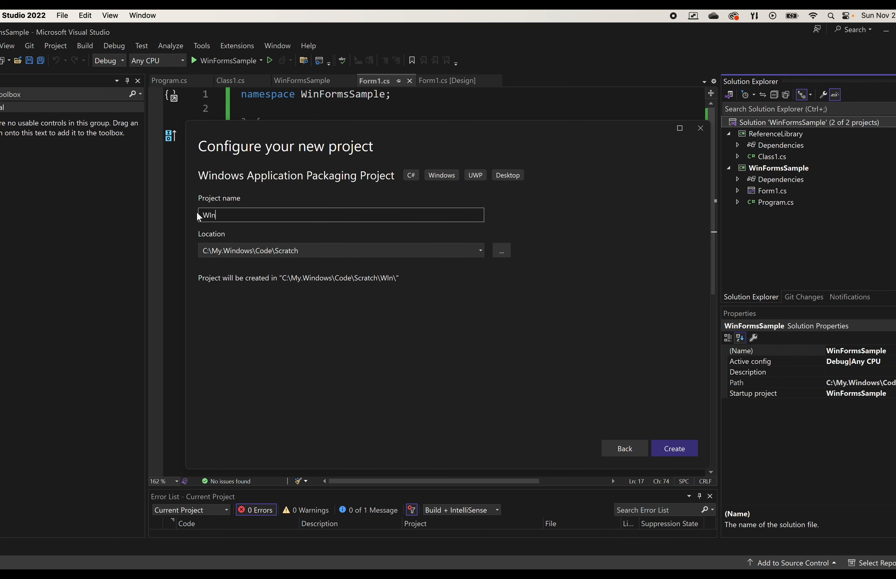
text(fo)
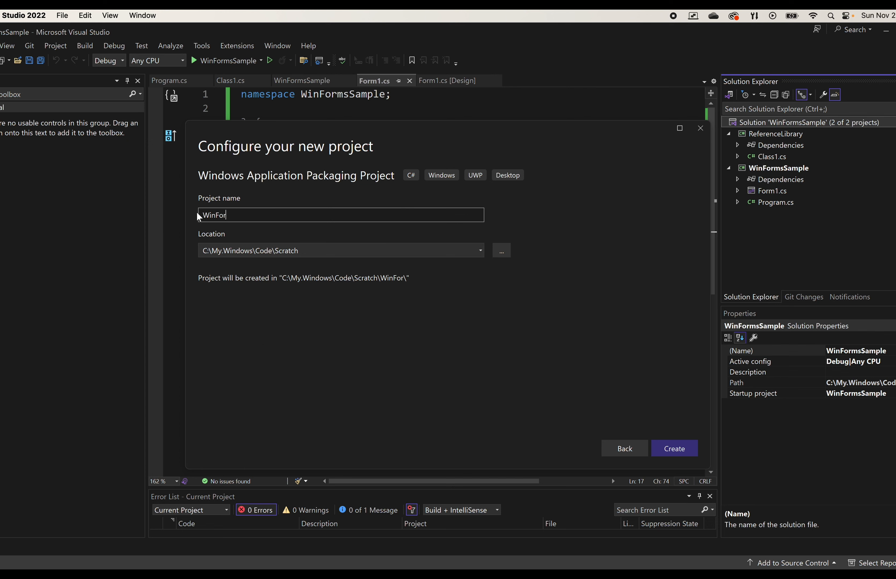
text(mW)
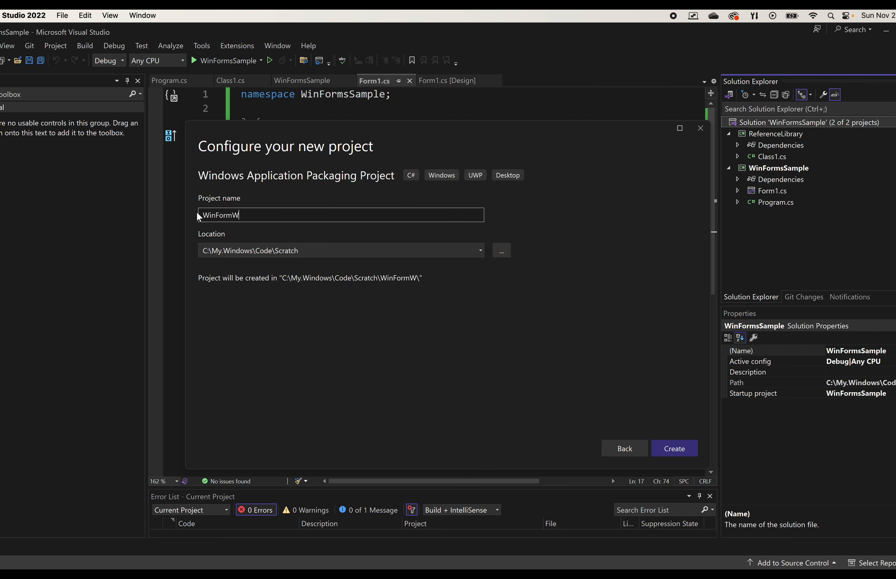
text(AP)
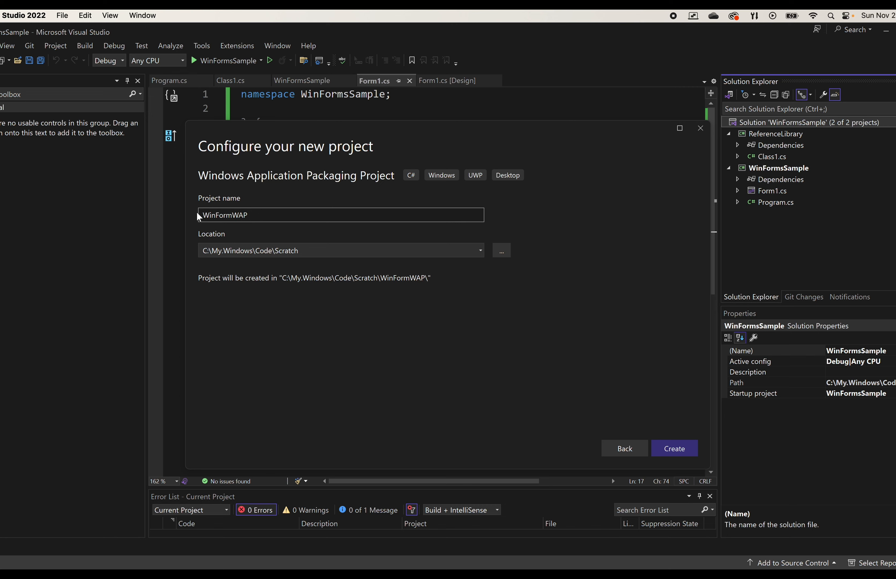
key(BackSpace)
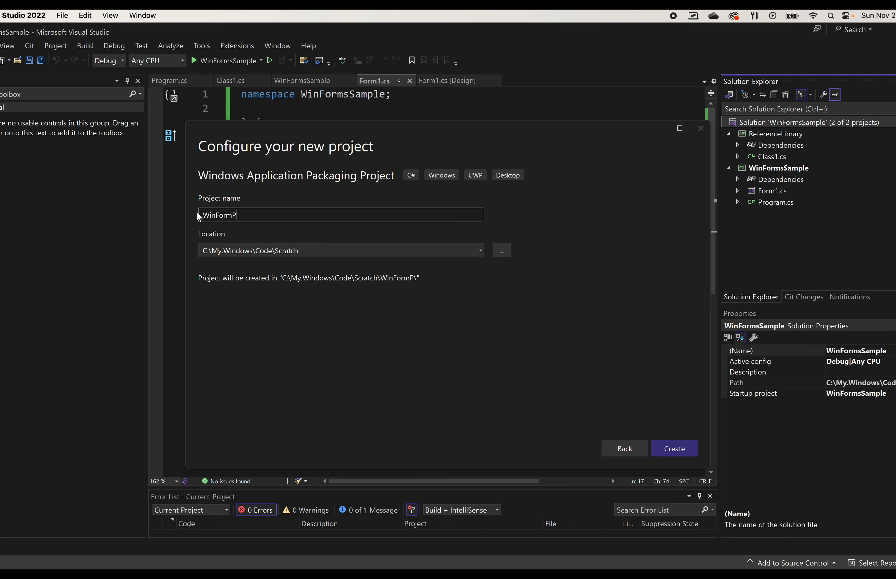
text(ackage)
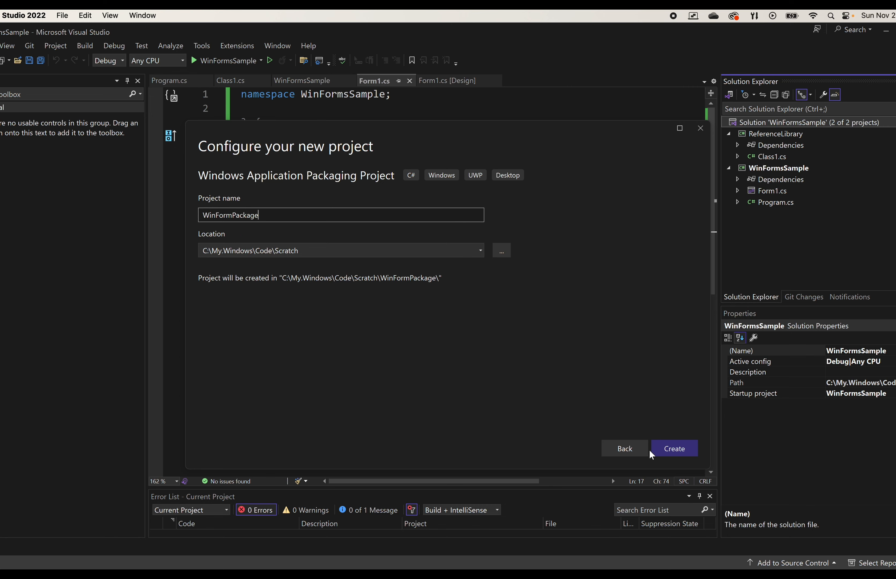
click(673, 448)
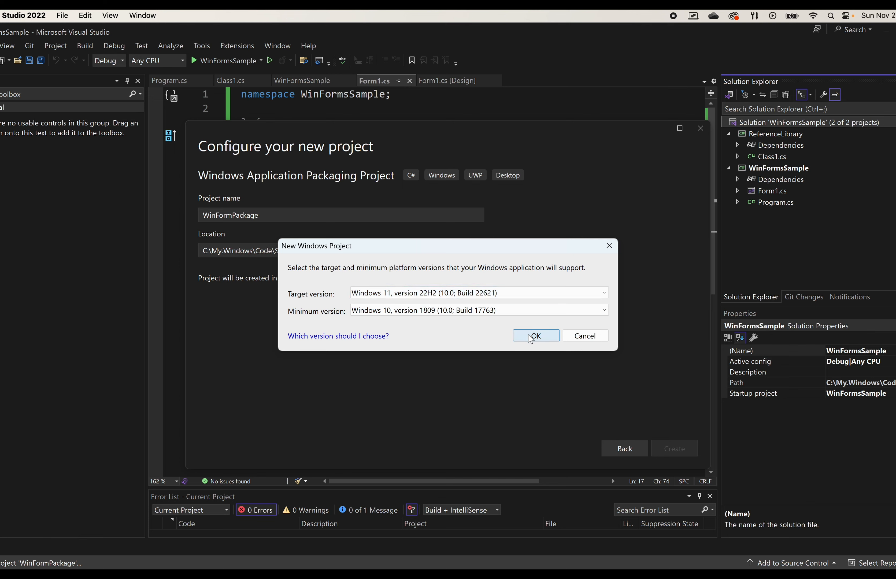
Accept the default target and minimum Windows versions and expand WinFormPackage's Dependencies
click(535, 336)
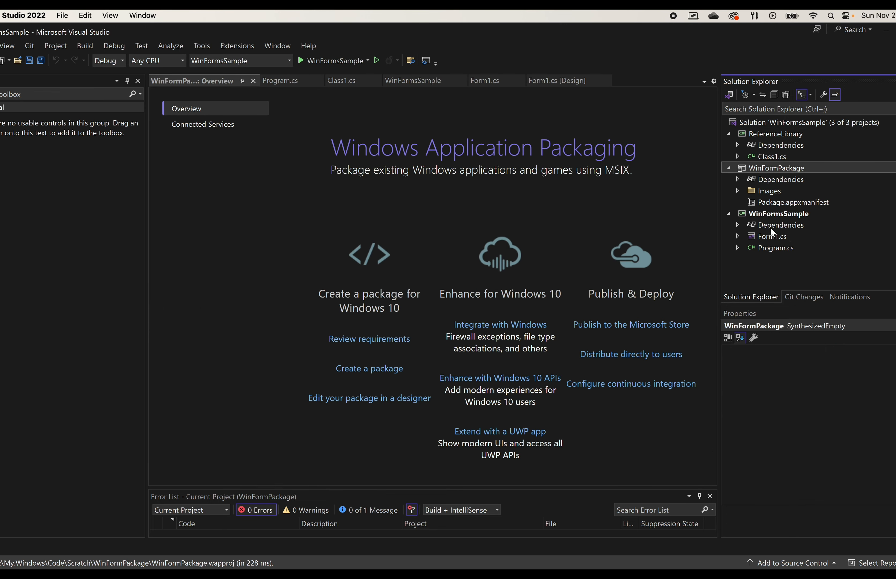
click(739, 179)
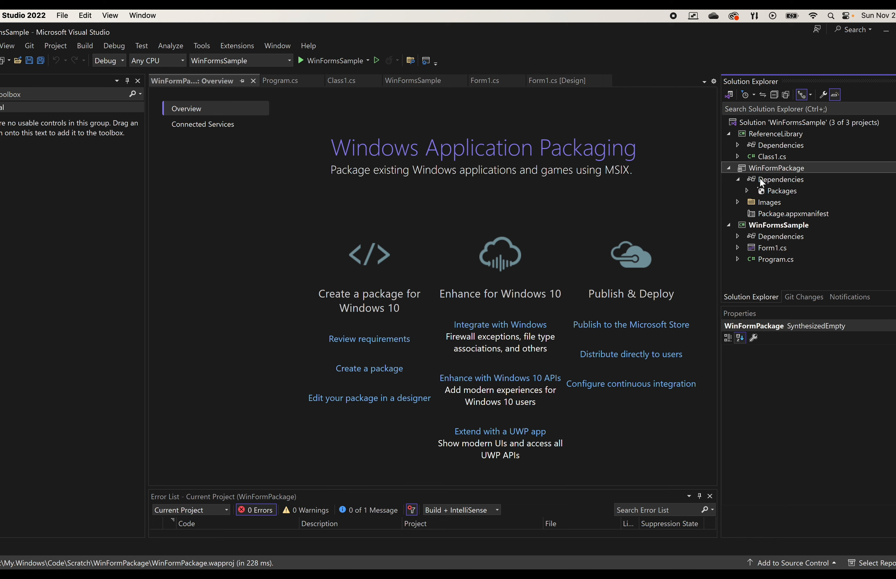
right_click(782, 179)
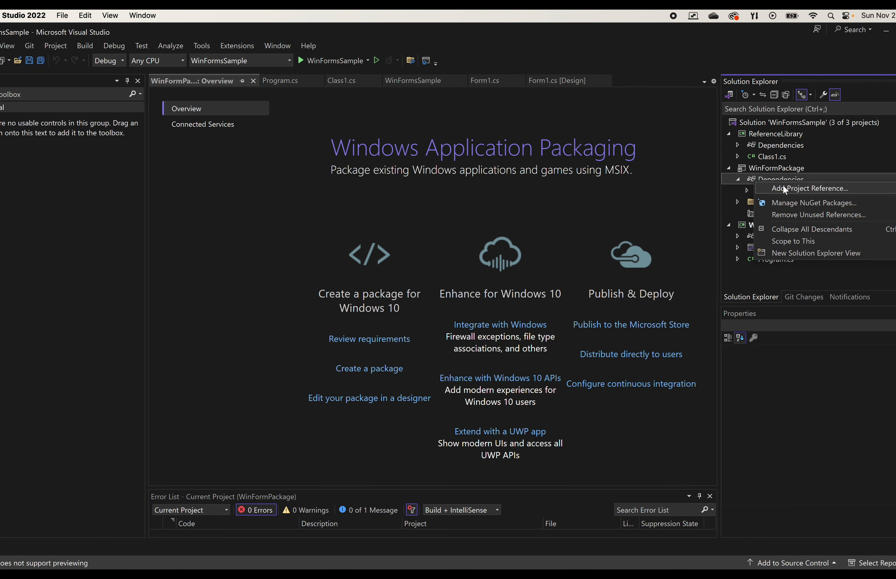
Reference WinFormsSample as the packaged application and show it under Applications
click(808, 188)
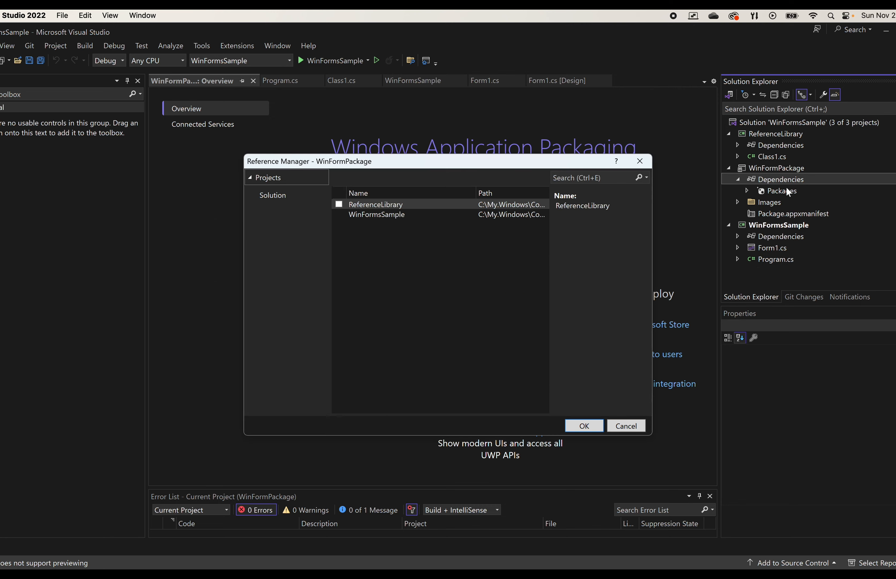
click(339, 214)
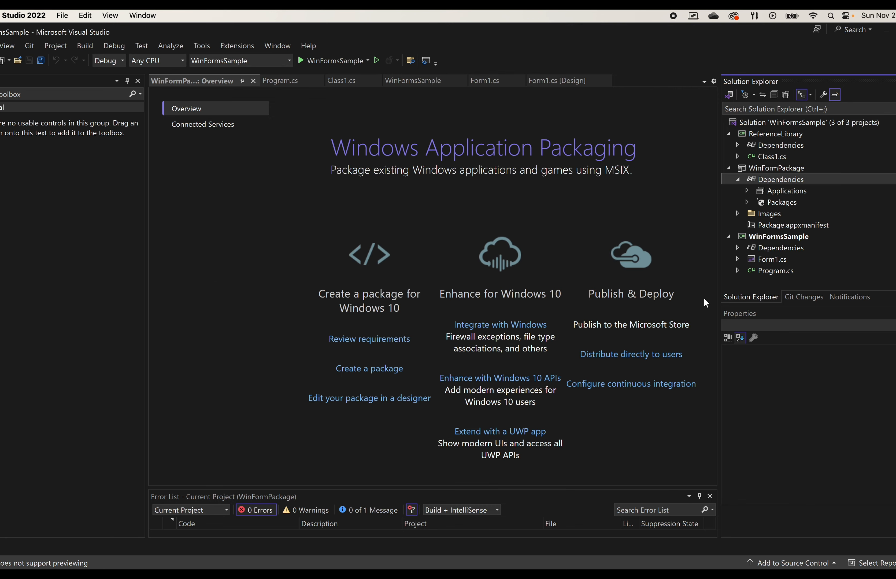
click(747, 191)
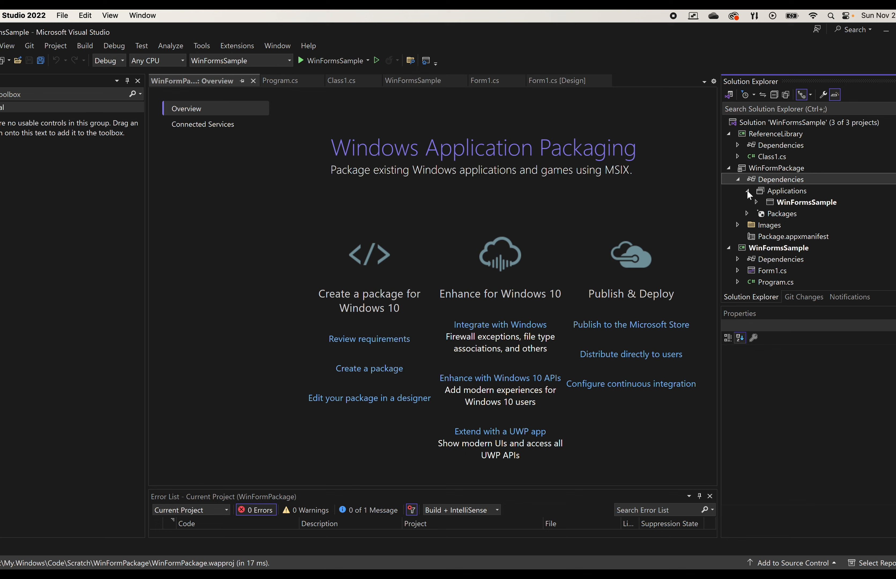
Make WinFormPackage the solution's startup project
right_click(777, 167)
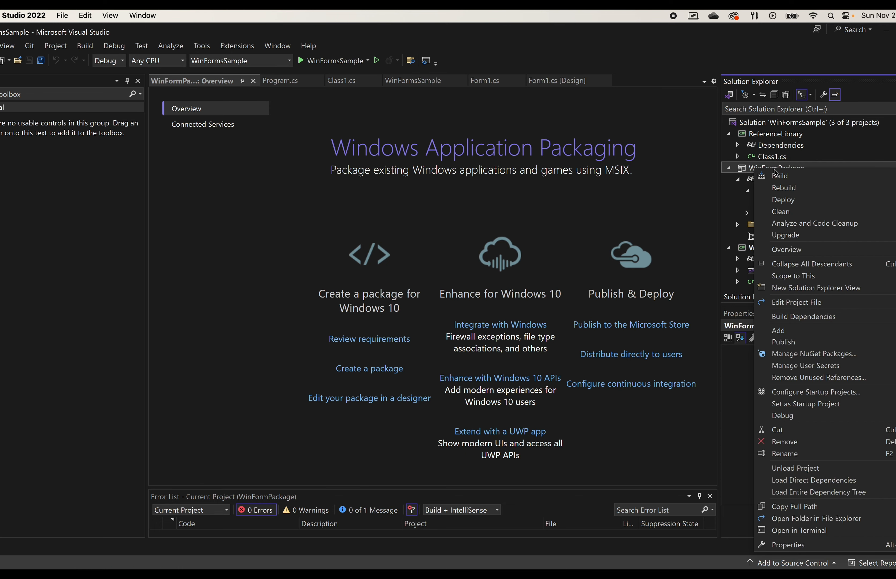
mouse_move(806, 405)
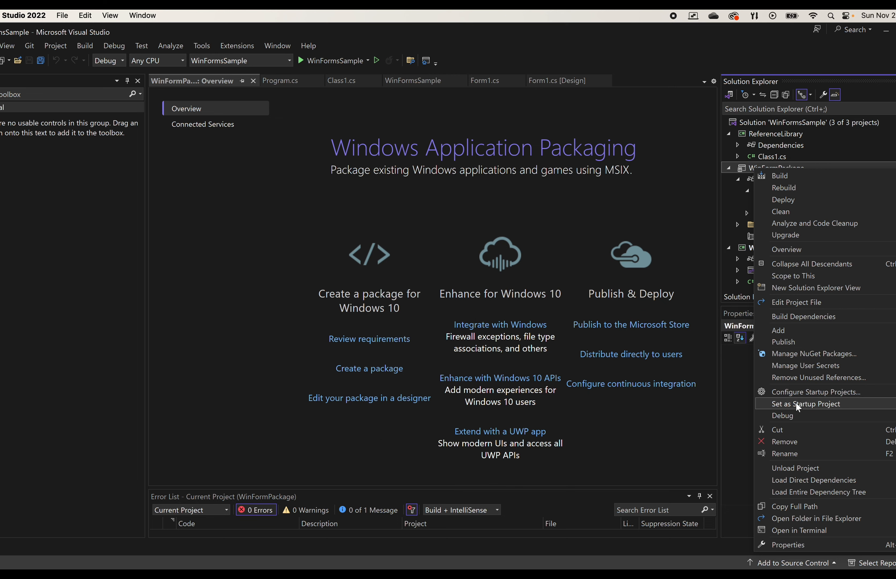
click(807, 404)
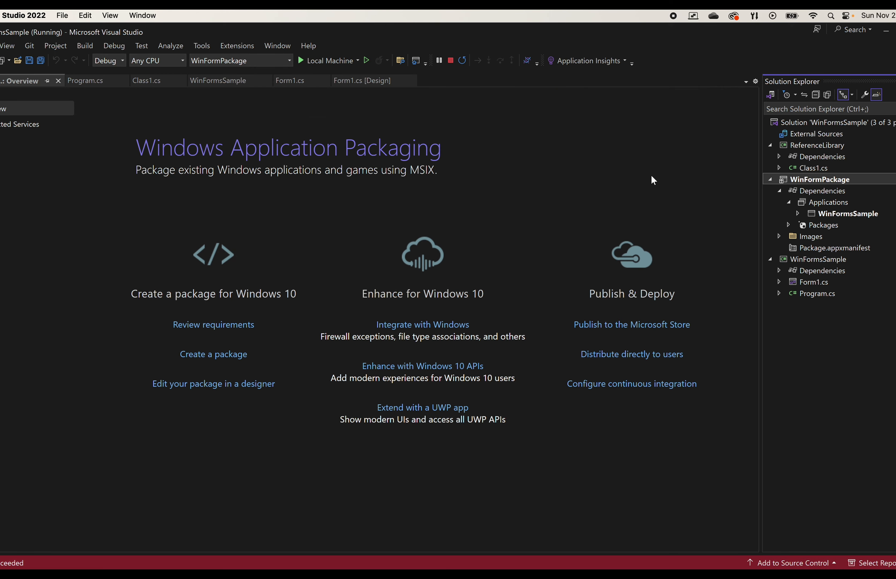
mouse_move(685, 347)
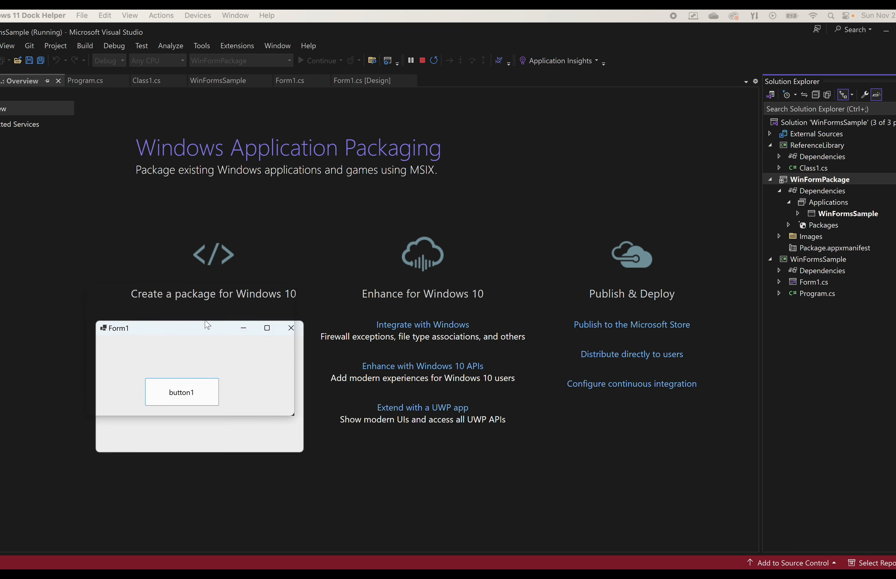
Run the packaged app, press Form1's counting button a couple of times, then close the form
click(182, 392)
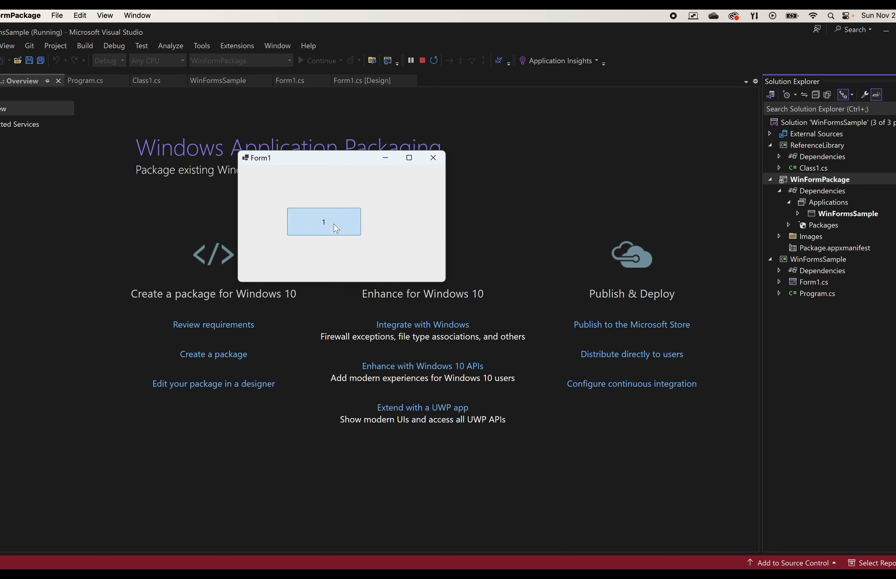
click(323, 222)
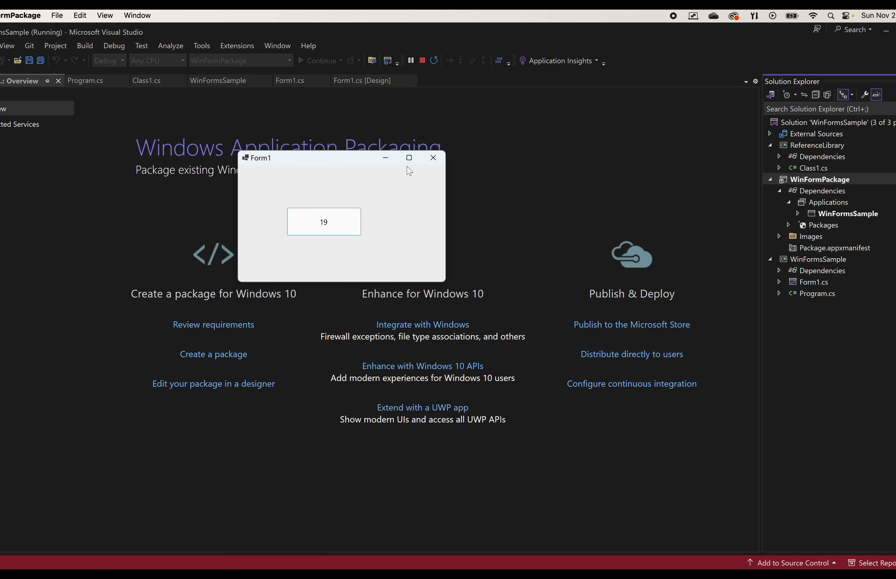
click(433, 157)
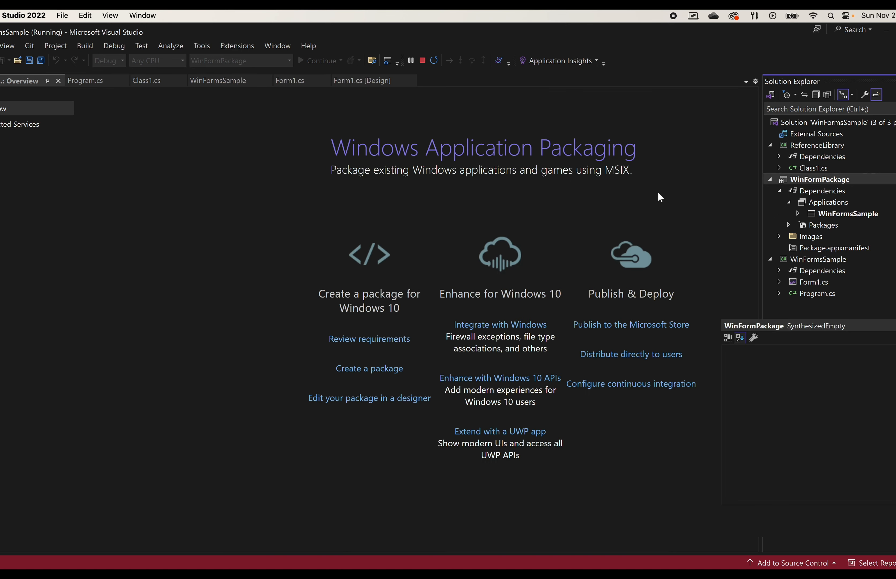
click(422, 60)
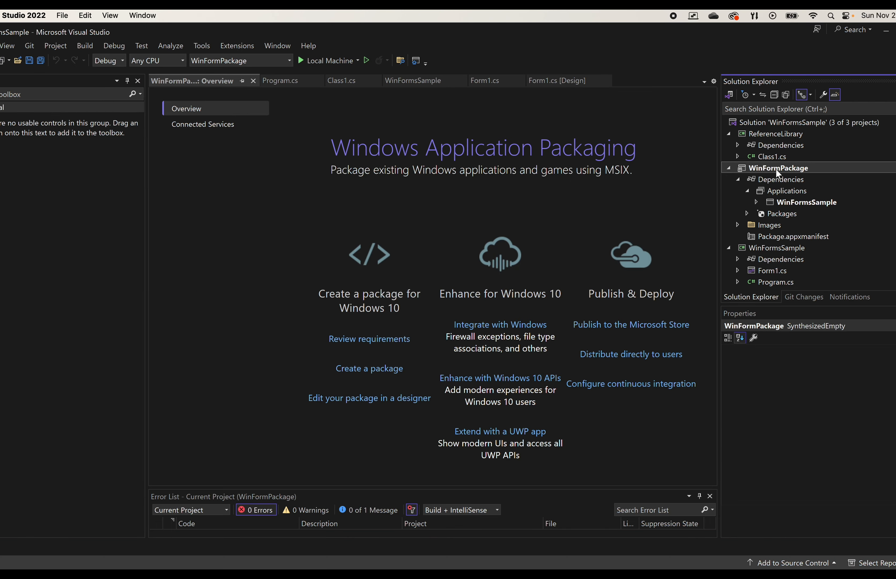
Begin Create App Packages for WinFormPackage with Sideloading as the distribution method
right_click(777, 167)
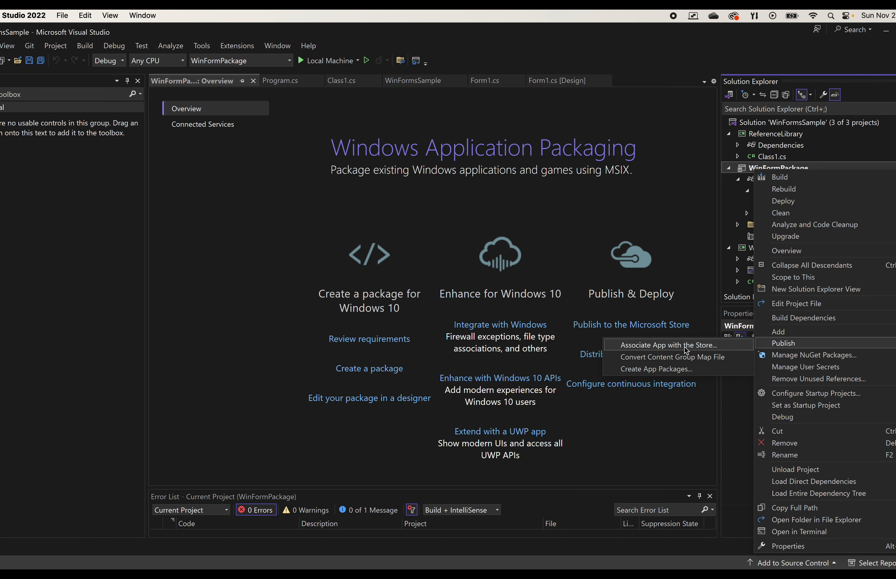
click(654, 369)
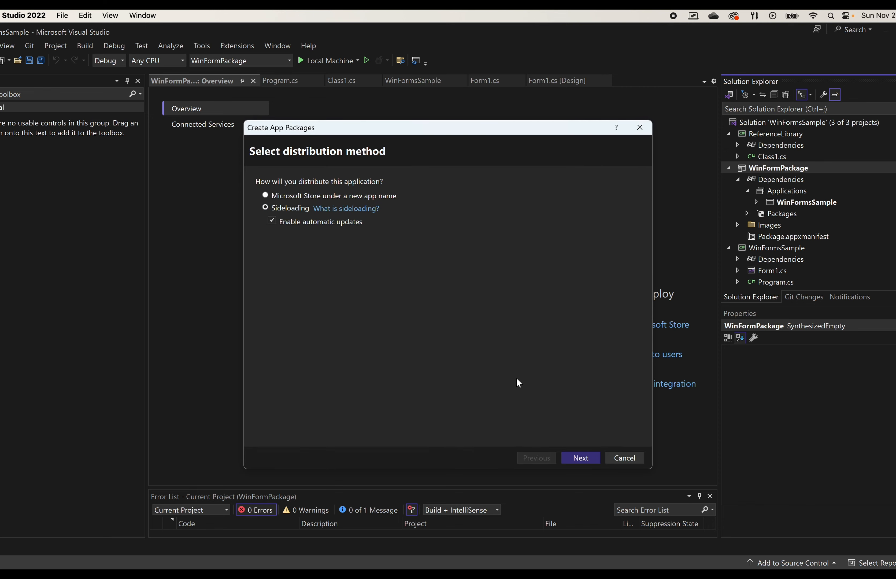
click(580, 457)
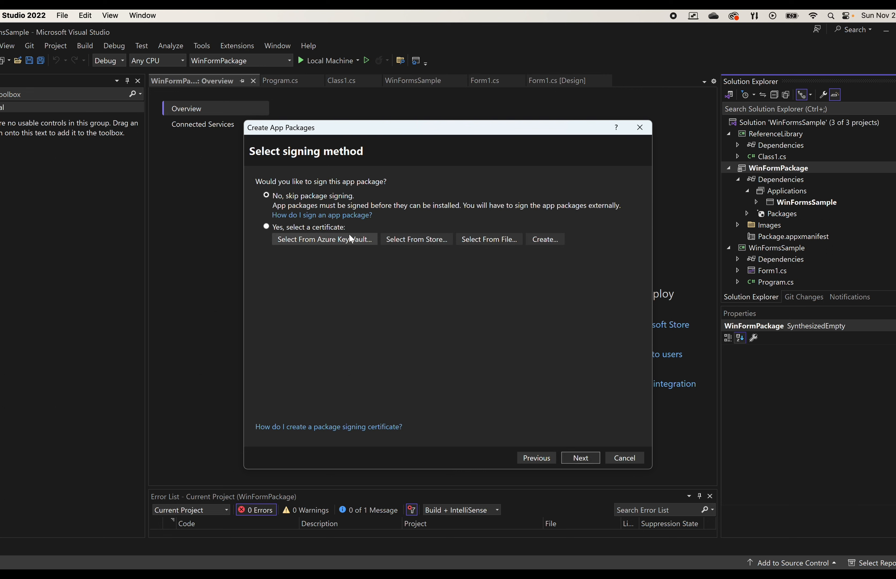
mouse_move(416, 239)
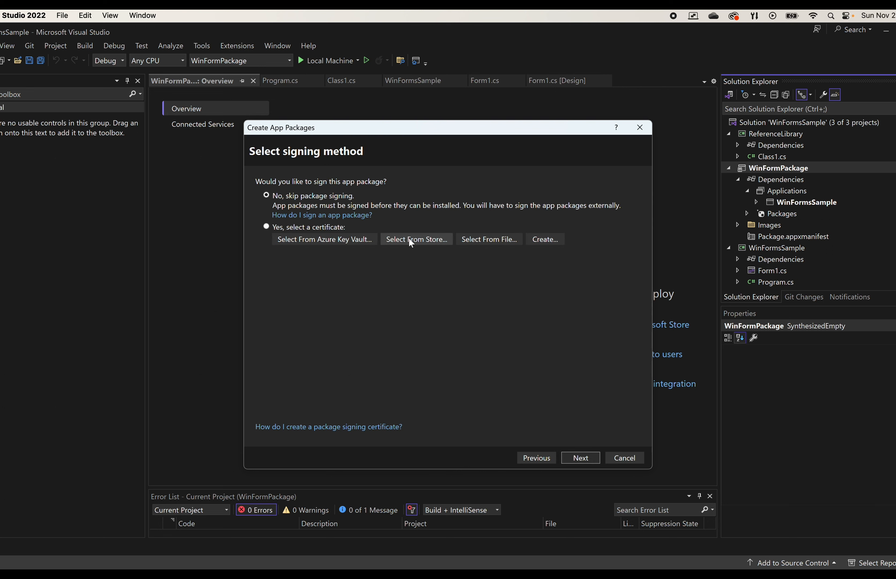
Sign the package with a newly created self-signed test certificate
click(543, 239)
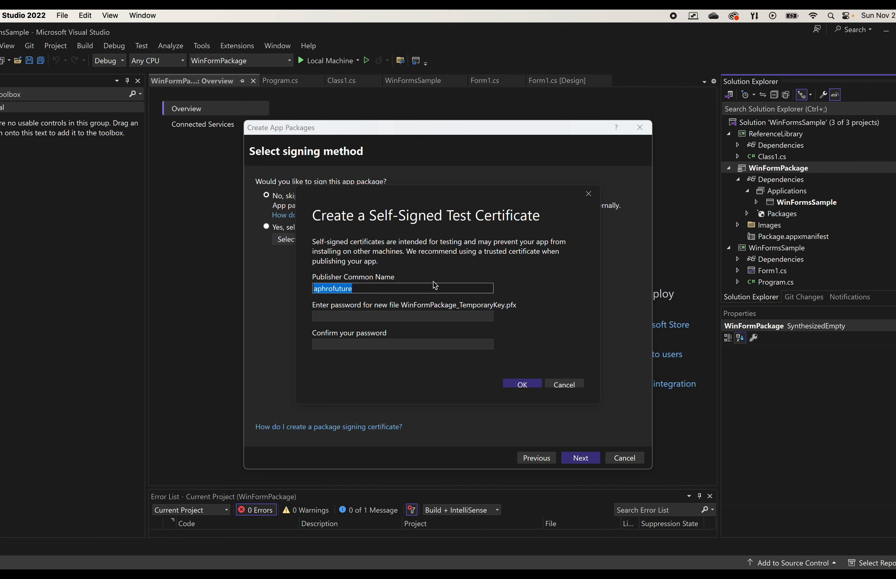
click(520, 383)
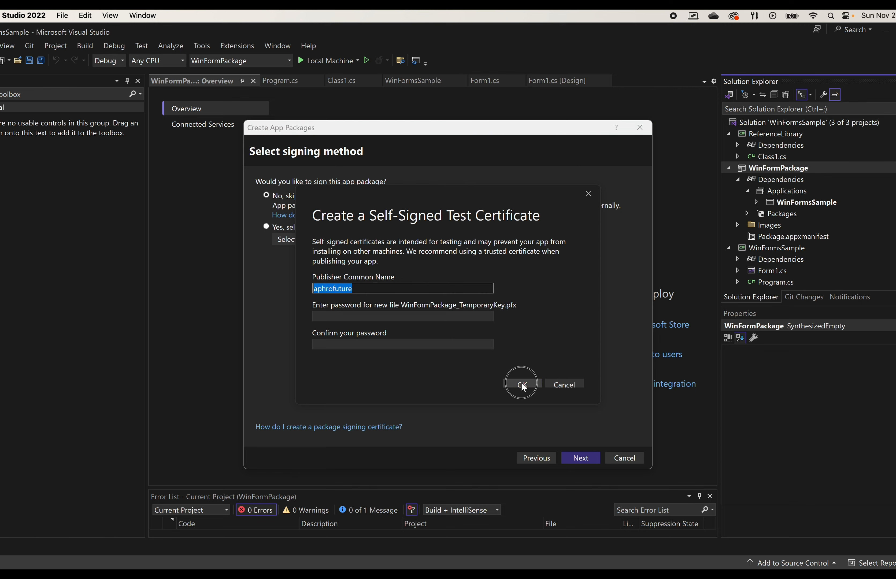
click(521, 383)
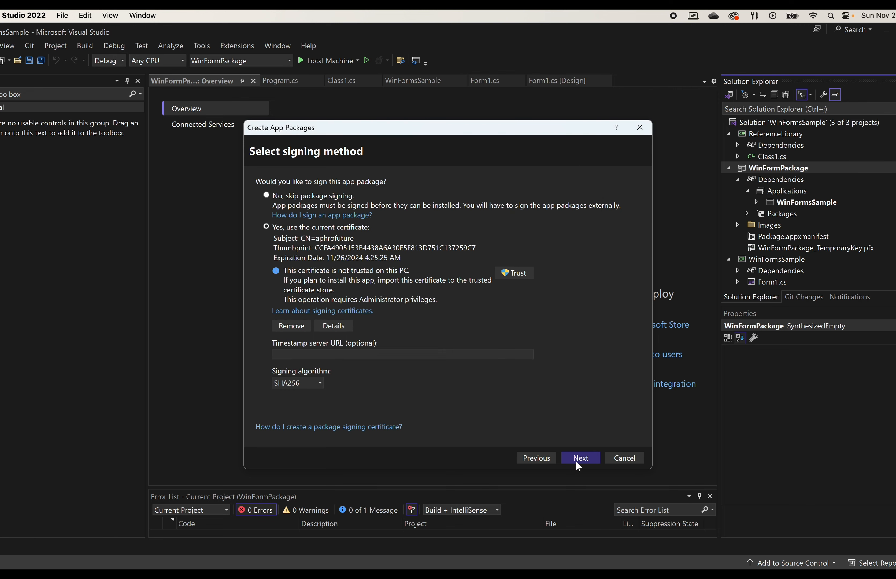
Select only the x86 architecture, dropping Neutral, and continue to update settings
click(579, 457)
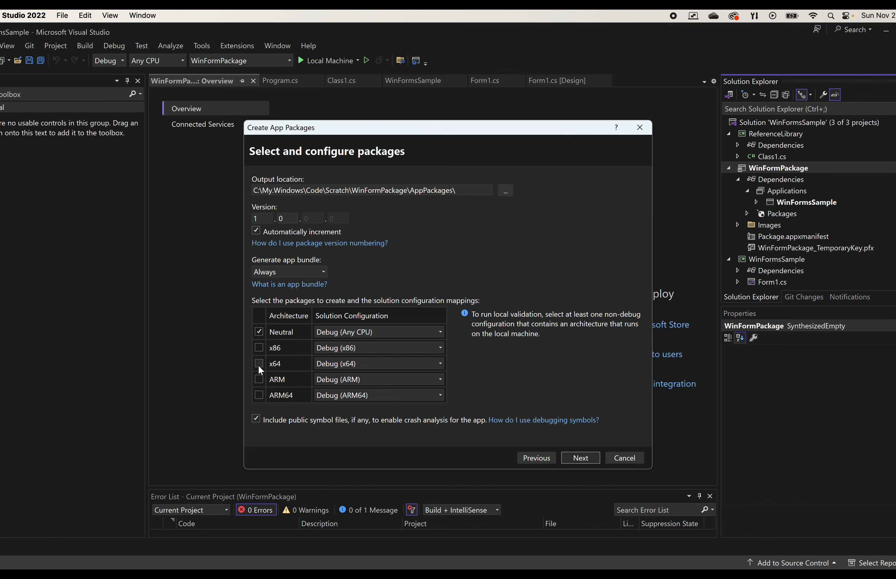
click(259, 347)
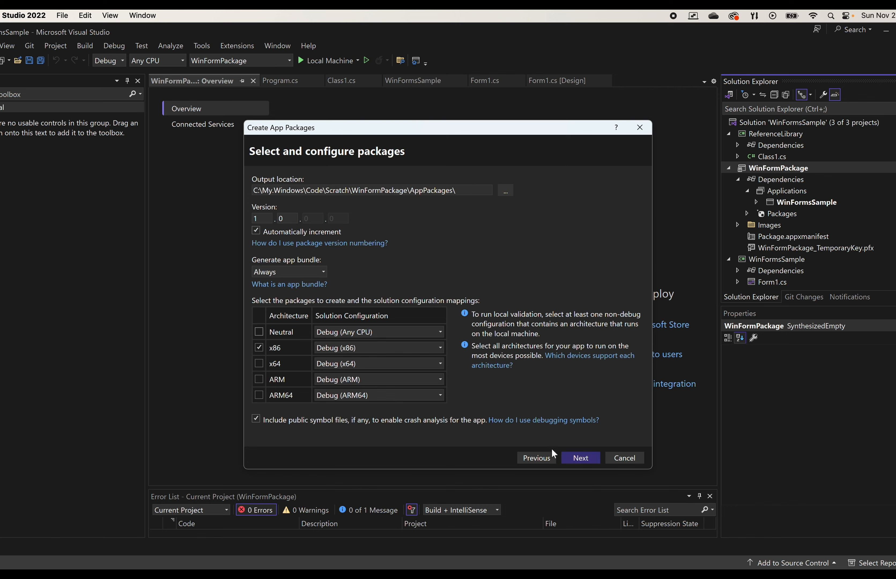
click(580, 458)
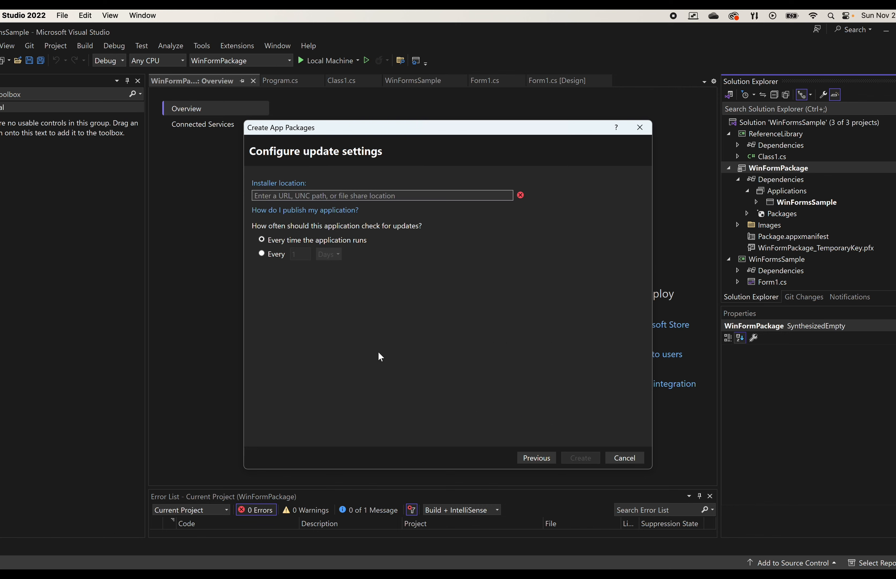
mouse_move(279, 227)
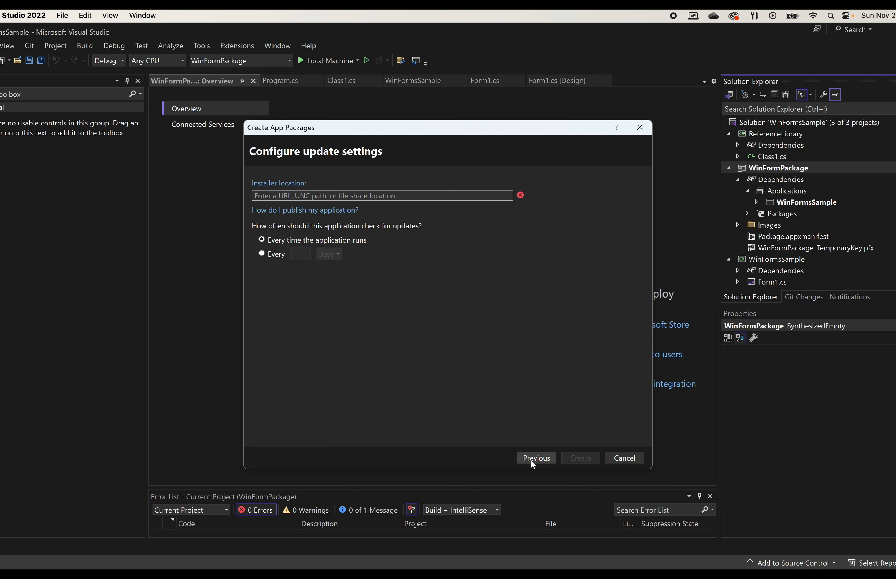
Step back through the wizard pages to review settings, then continue forward to create the package
click(535, 457)
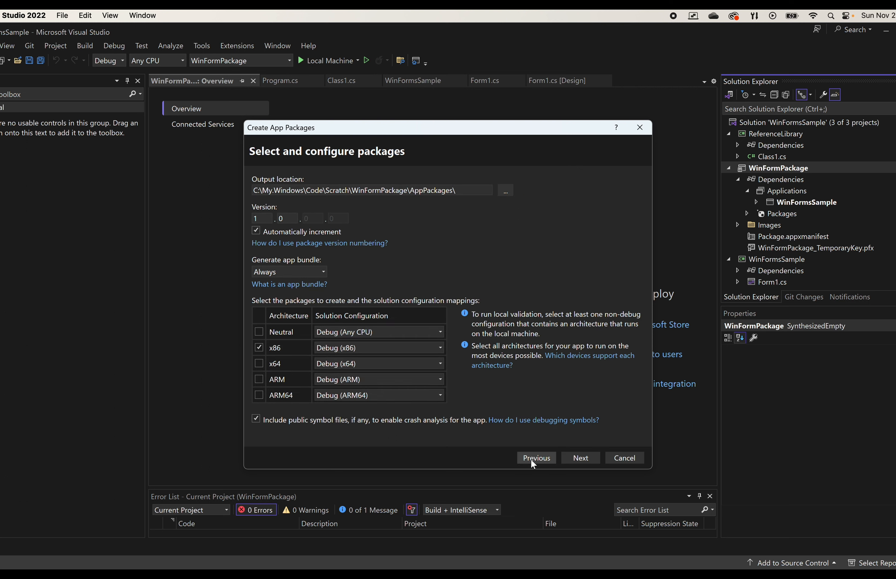
click(579, 458)
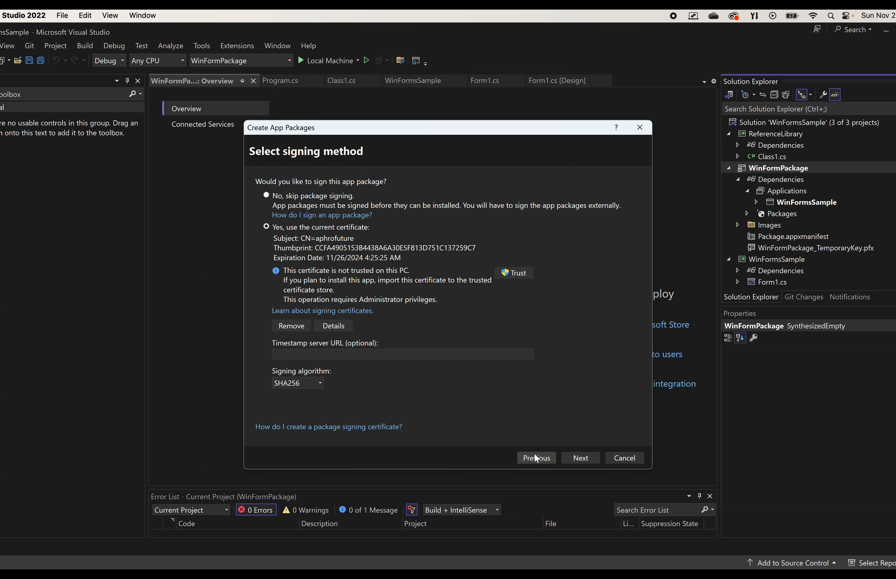
click(536, 457)
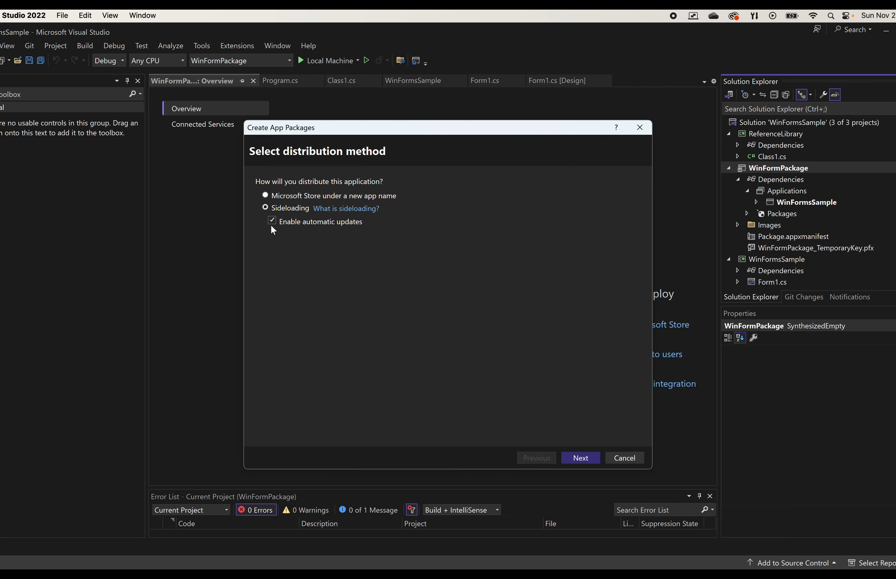
click(580, 457)
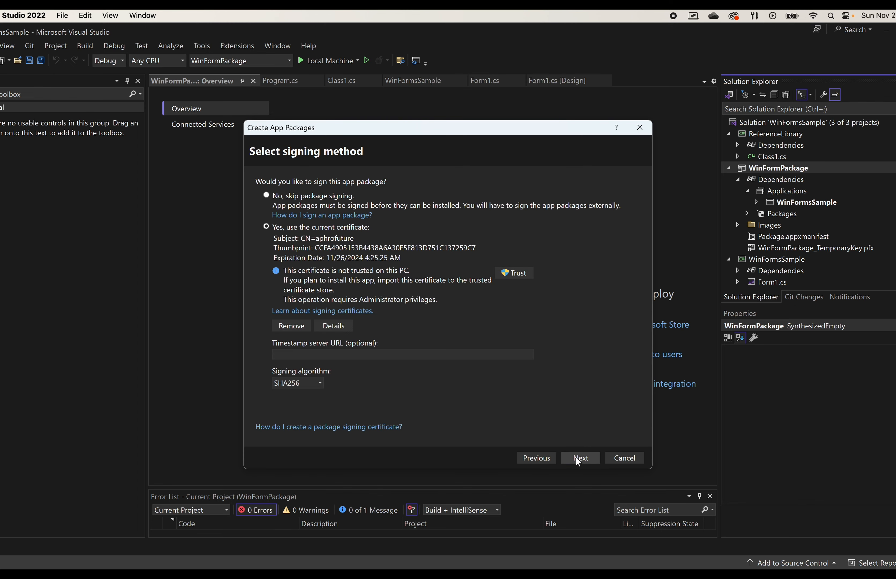
click(580, 458)
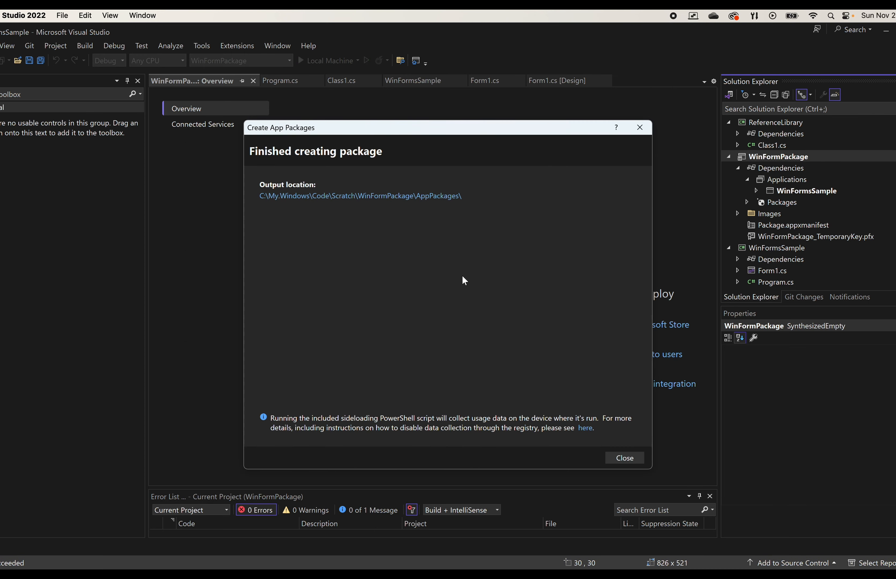
mouse_move(513, 232)
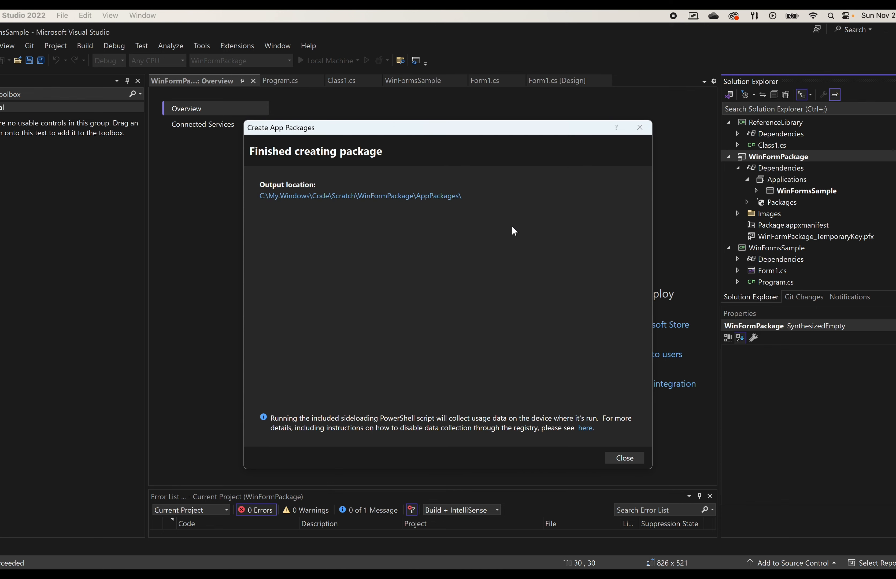
Browse into AppPackages > WinFormPackage_1.0.0.0_Debug_Test and select the msixbundle
click(360, 196)
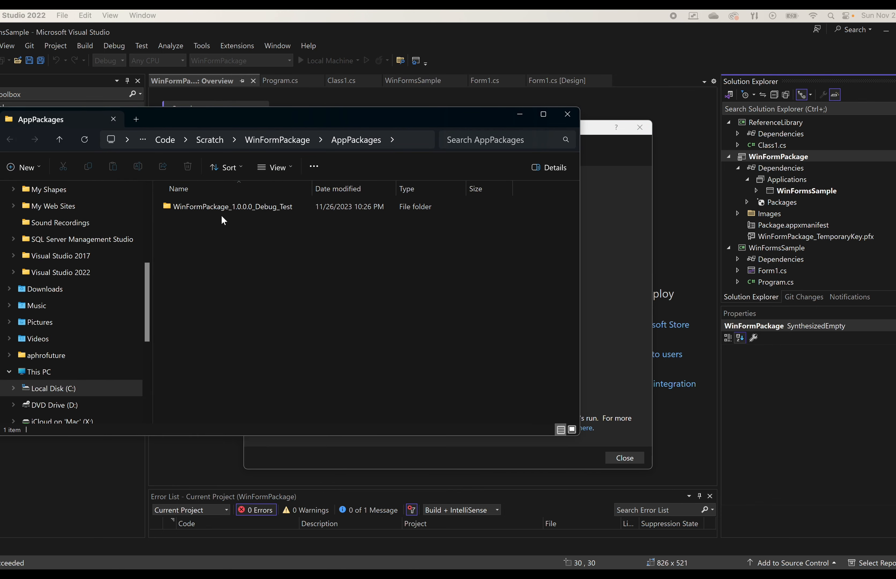
double_click(234, 206)
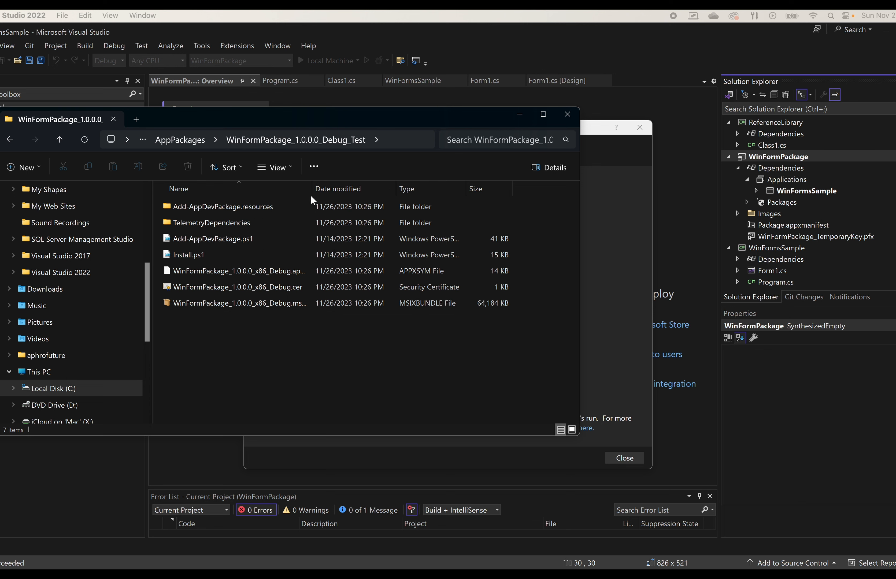
click(245, 303)
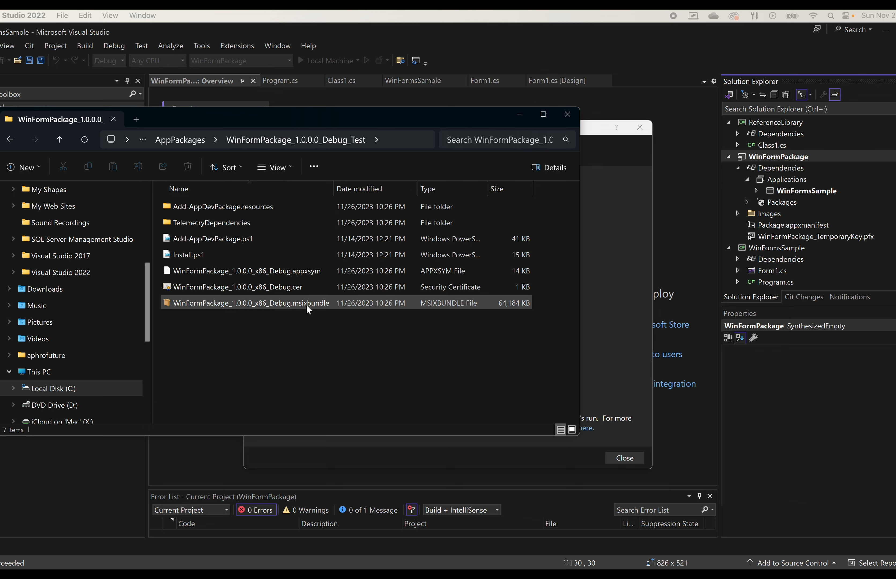
mouse_move(324, 306)
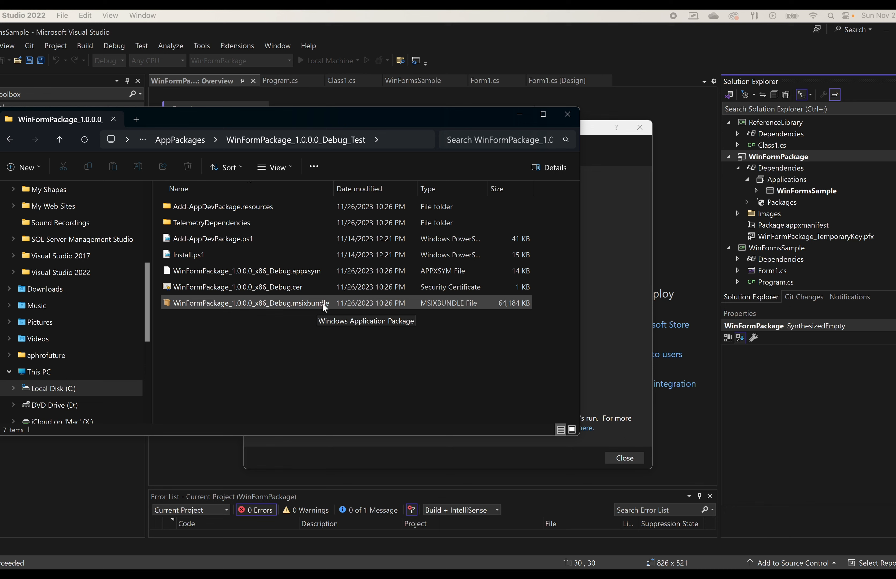
mouse_move(267, 298)
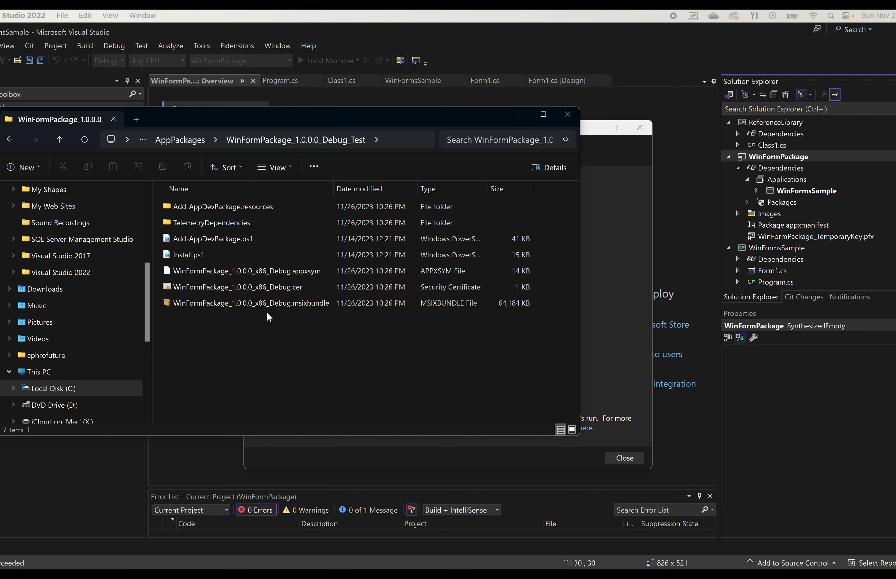
mouse_move(162, 263)
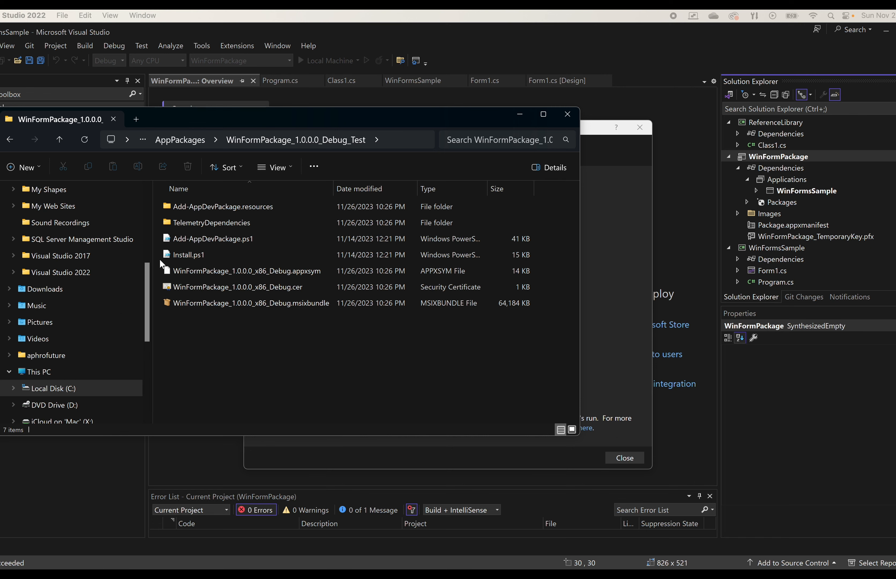
mouse_move(211, 258)
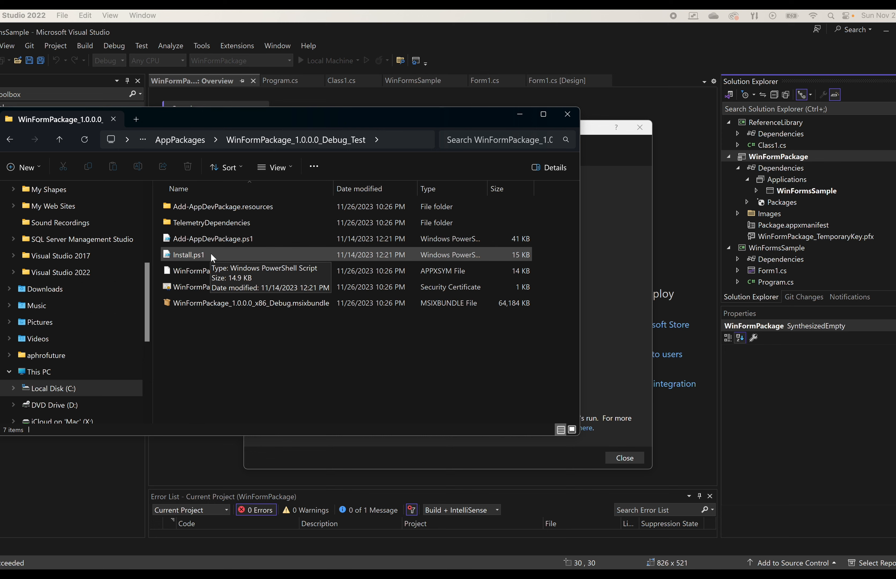
Look at the Install.ps1 script and the WinFormPackage msixbundle file in the folder
click(186, 254)
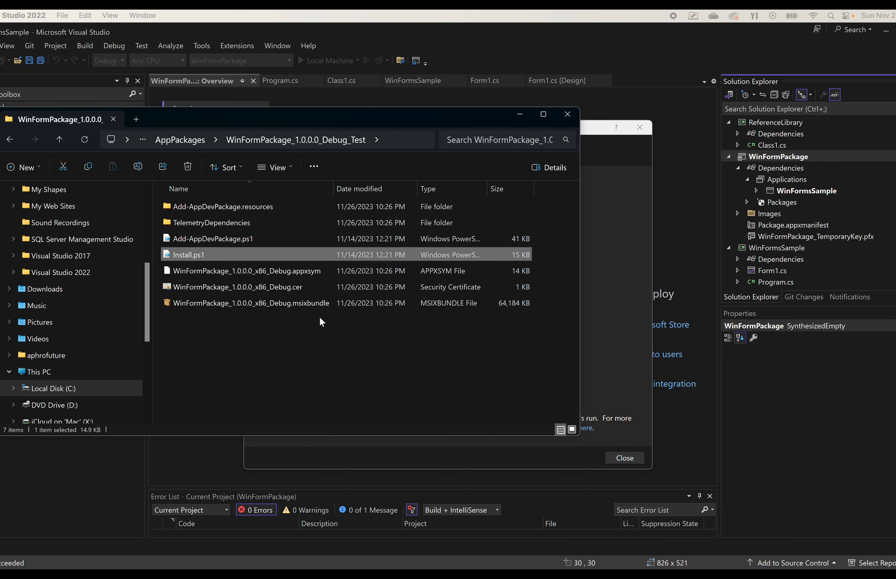
click(249, 302)
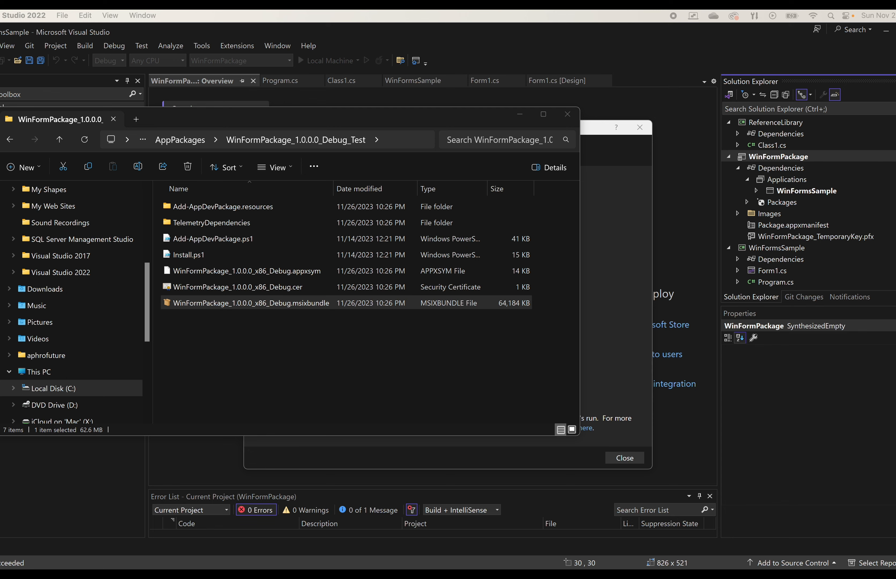
Launch the msixbundle in App Installer, read the unverified-certificate error, and close without reinstalling
double_click(249, 303)
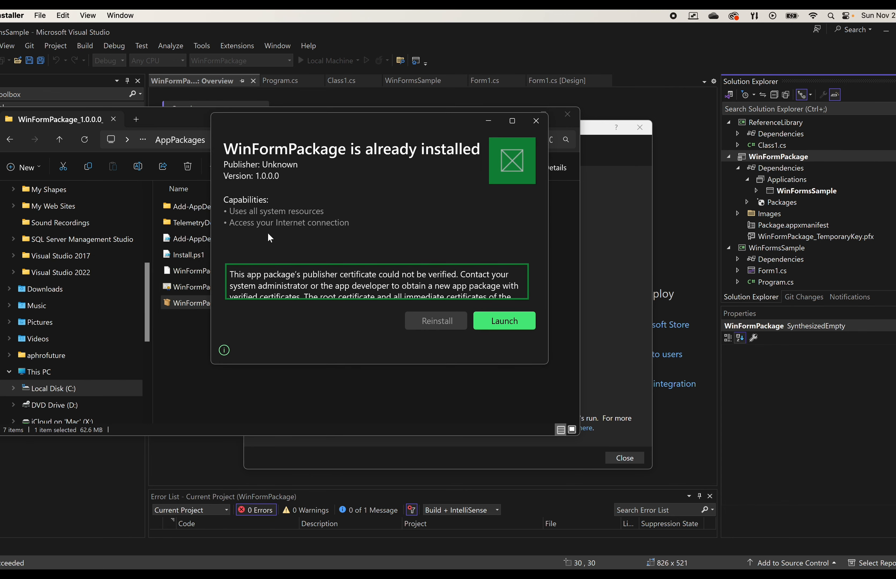
mouse_move(410, 169)
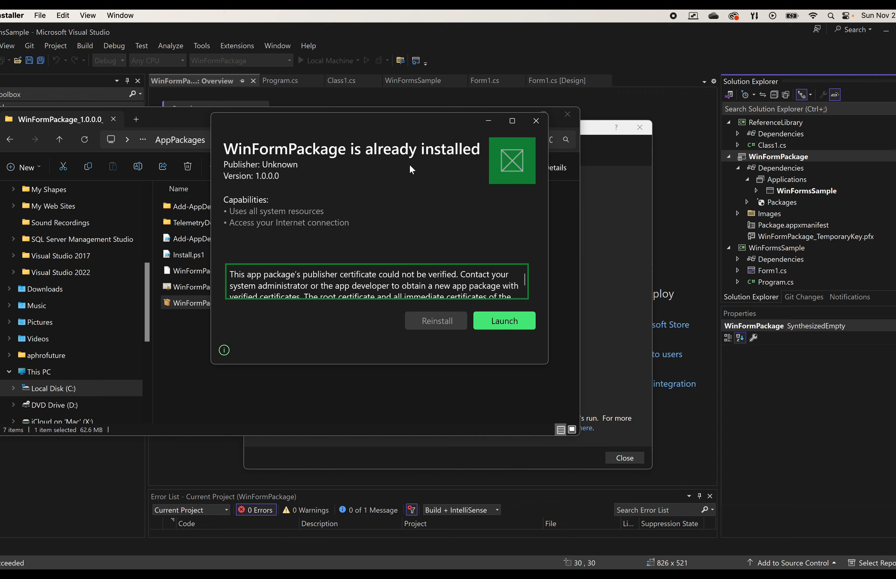
scroll(down, 3)
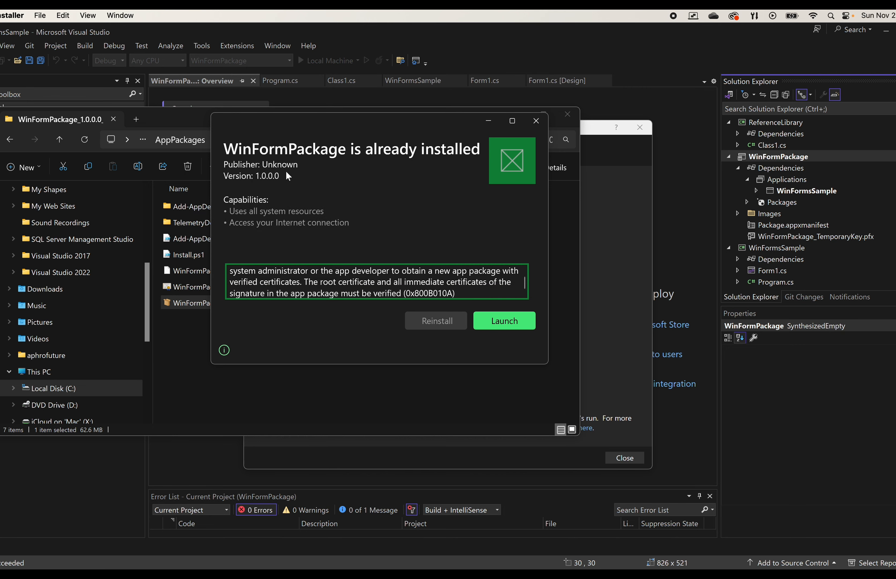
mouse_move(292, 303)
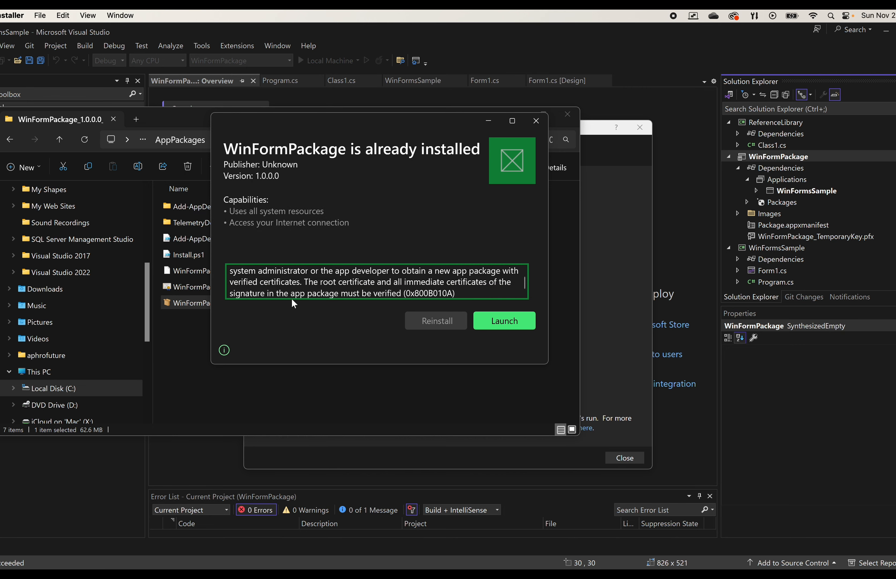
mouse_move(417, 288)
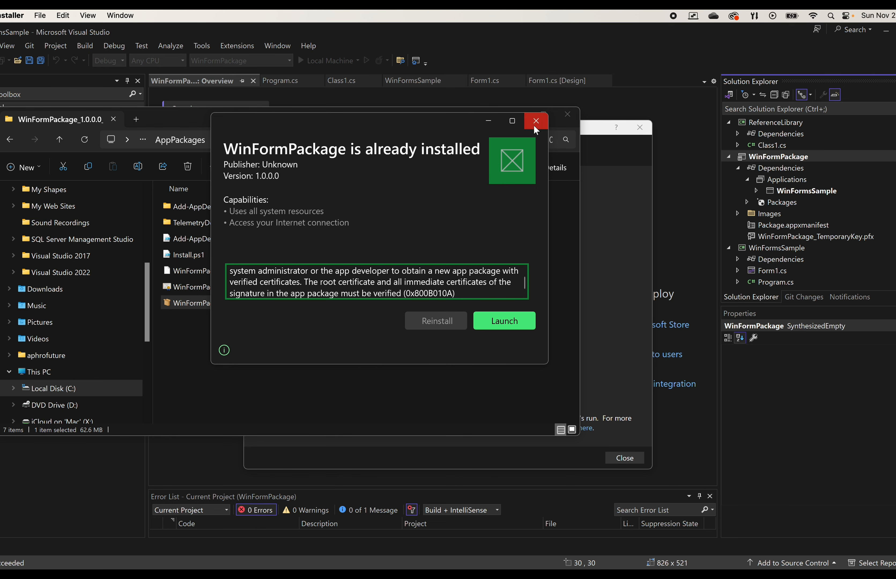
click(534, 121)
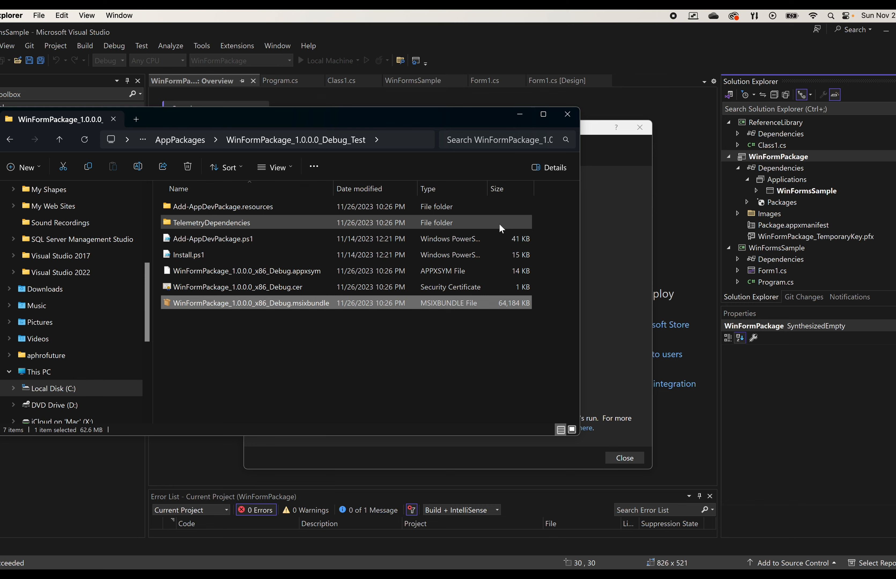
mouse_move(625, 249)
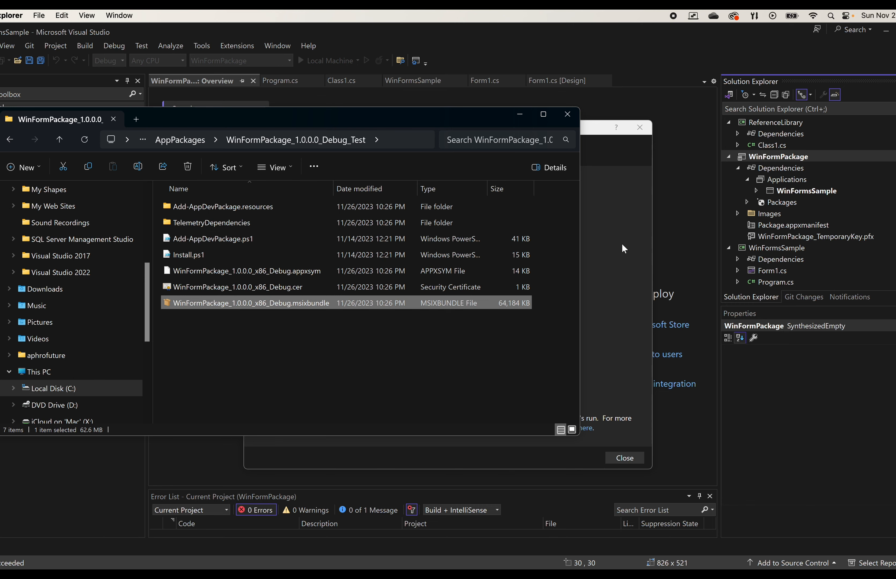
Close the Explorer window and dismiss the finished Create App Packages results
click(567, 114)
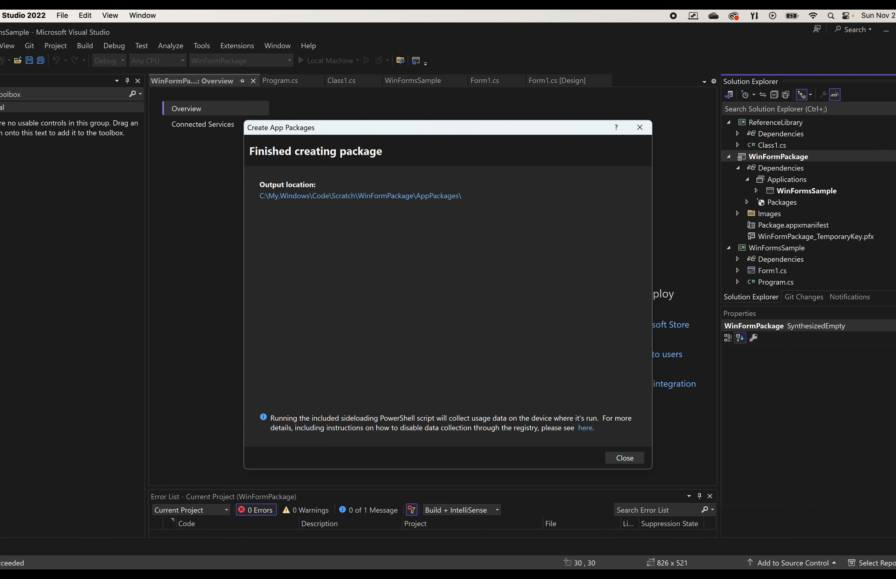
click(623, 457)
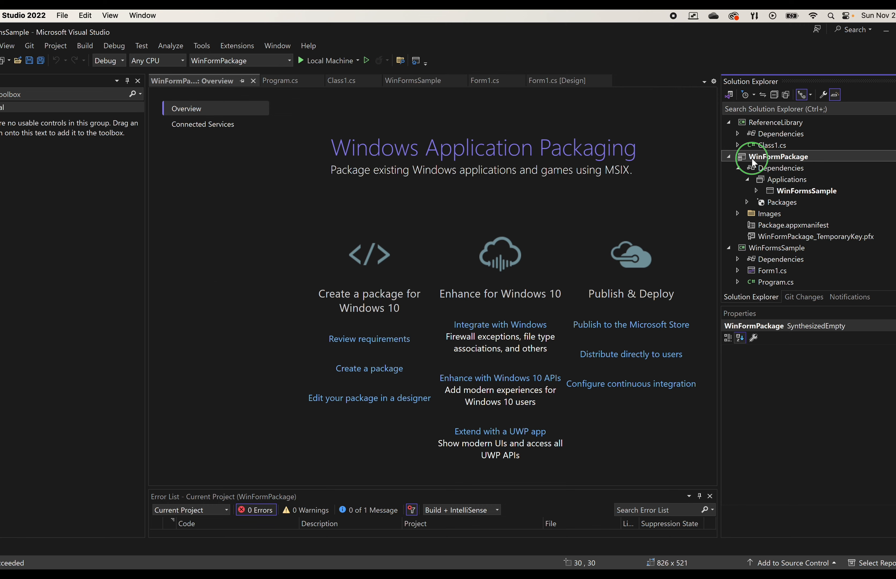
right_click(777, 156)
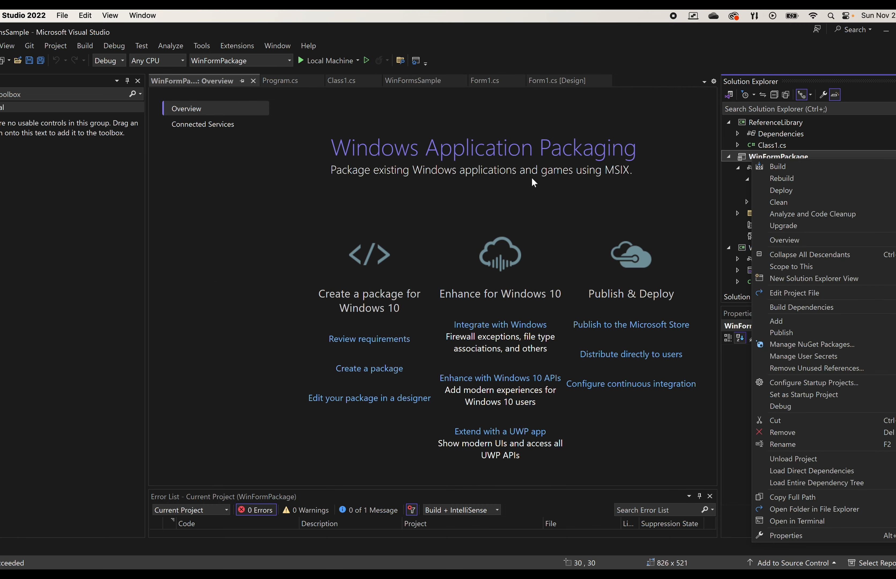
Switch WinFormPackage's debug target from Local Machine to Remote Machine and agree to specify it
click(357, 60)
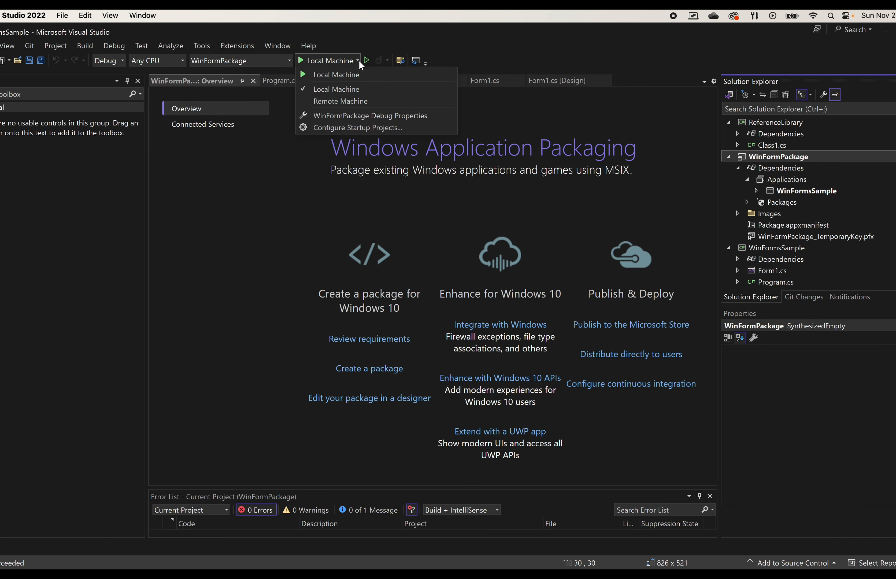
mouse_move(340, 102)
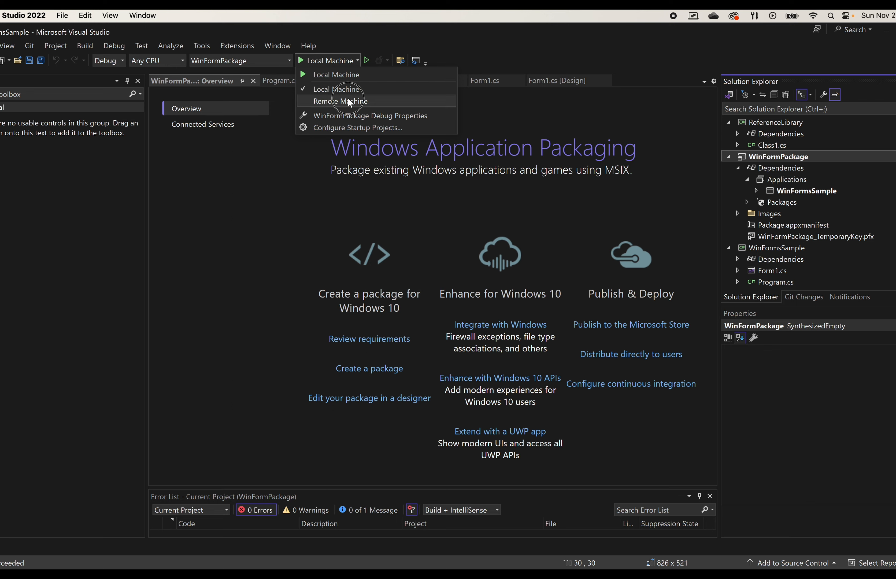
click(340, 101)
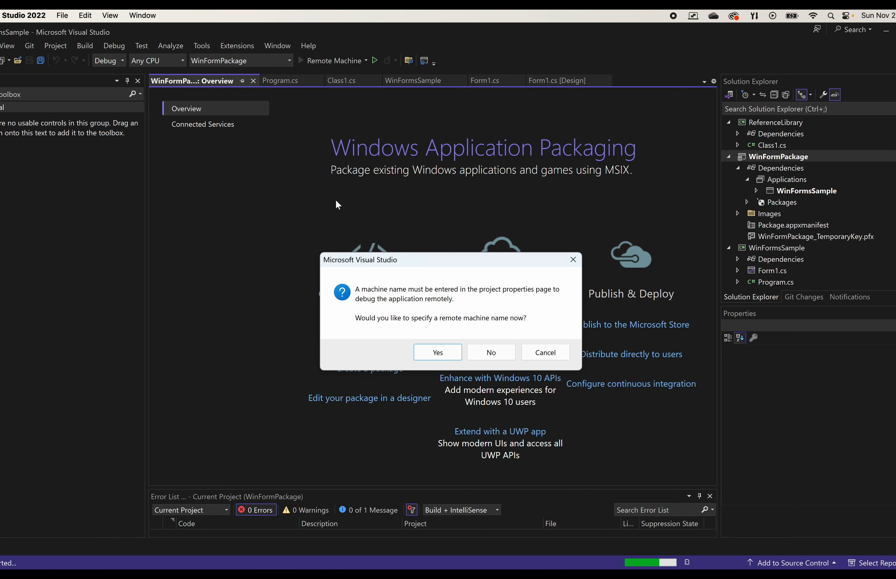
mouse_move(473, 355)
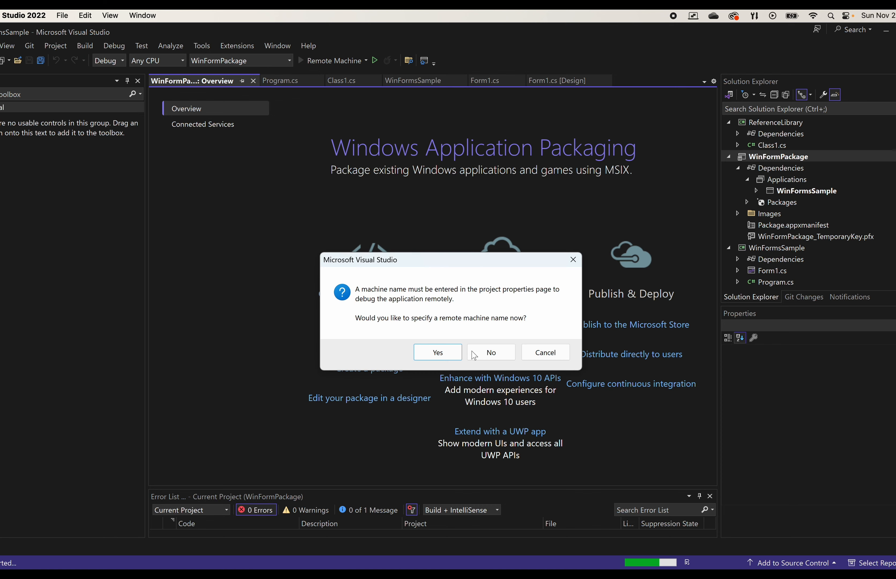
click(490, 353)
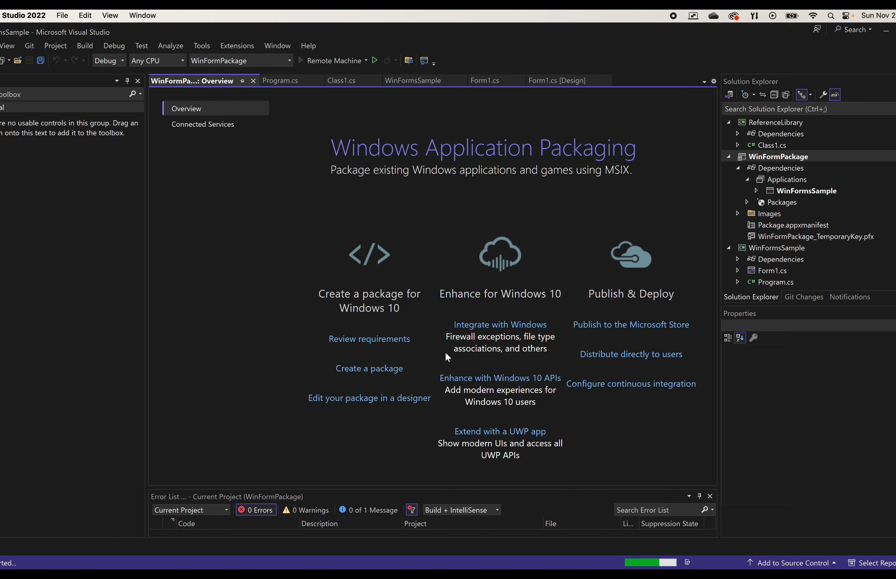
Enter a 10.0.0.x address under Manual Configuration in Remote Connections and start deploying
click(367, 61)
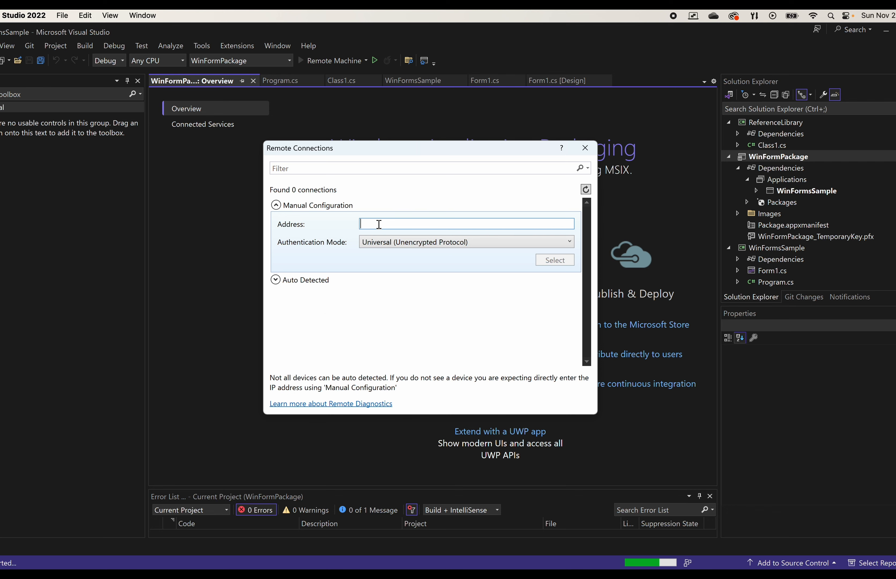
mouse_move(406, 255)
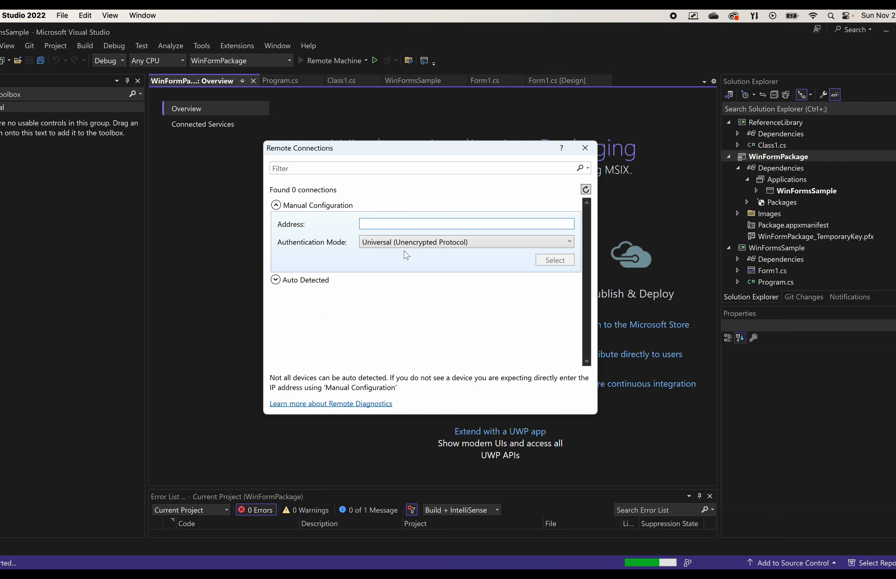
mouse_move(432, 273)
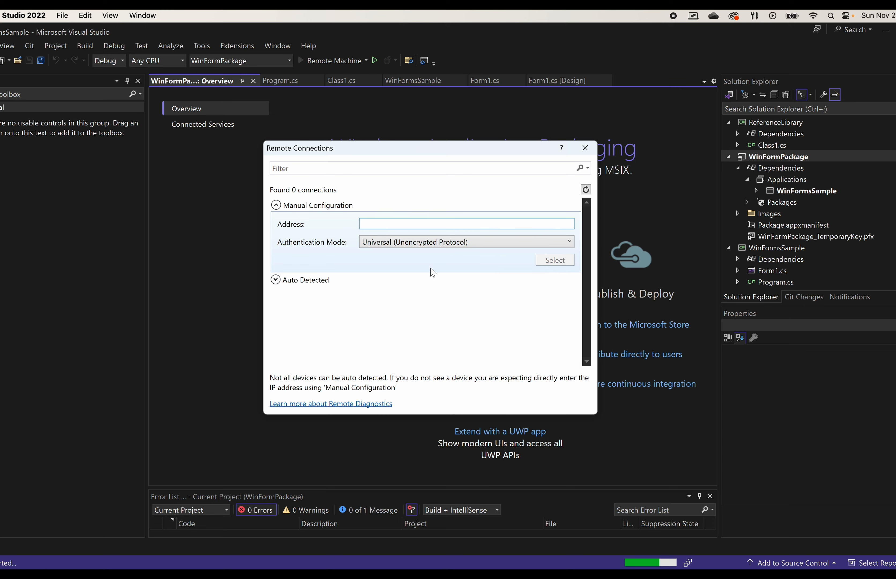
mouse_move(553, 269)
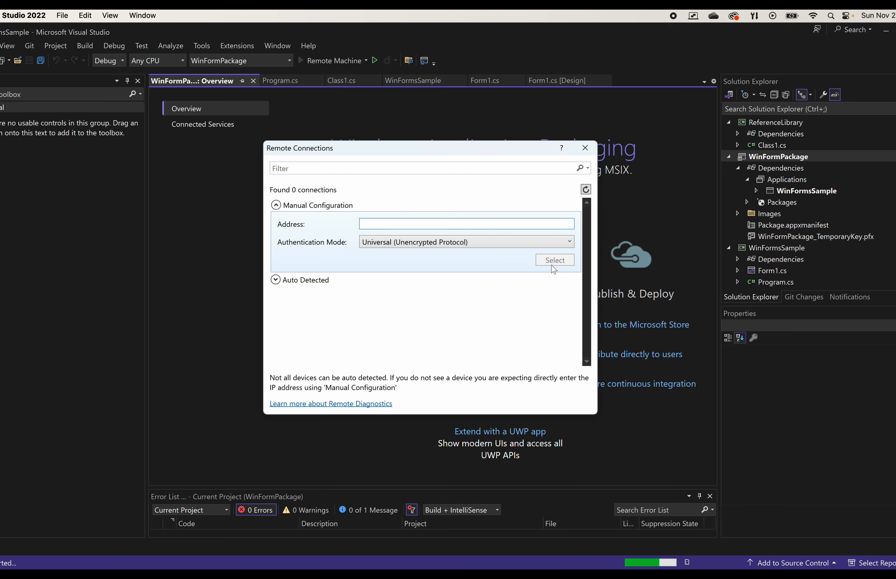
text(10.)
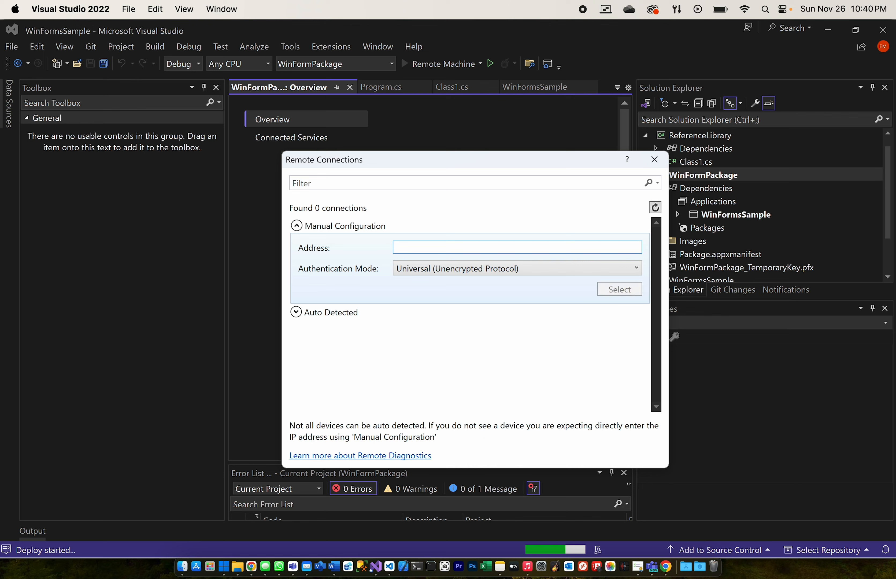
text(10.0)
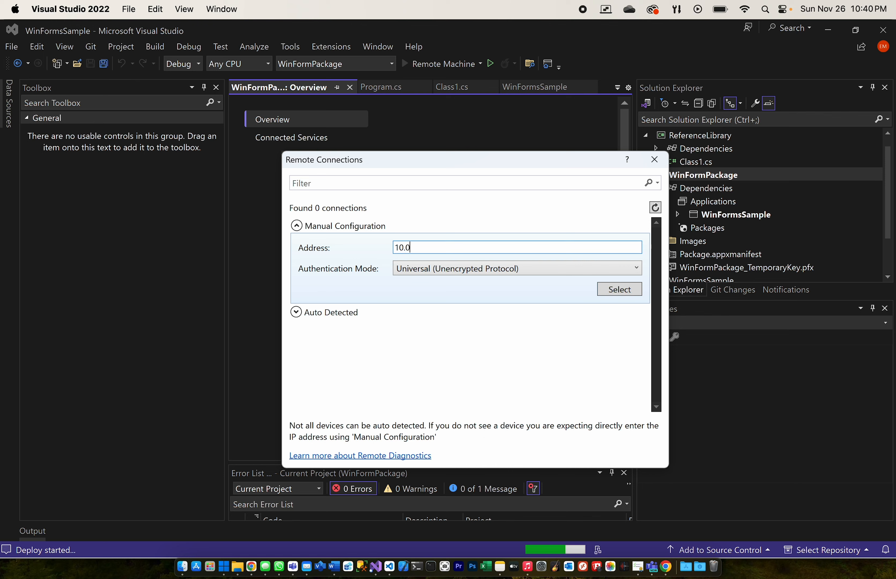
text(0.0.0.)
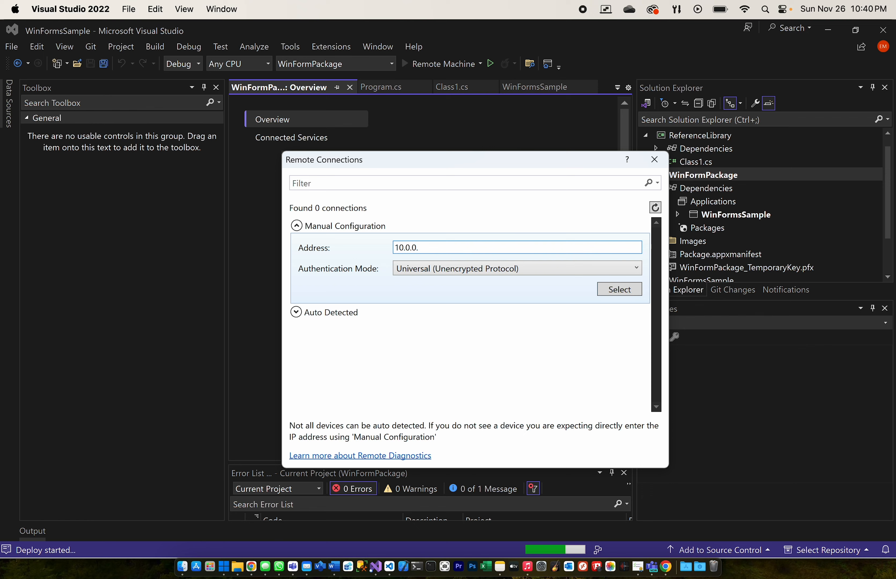
text(7)
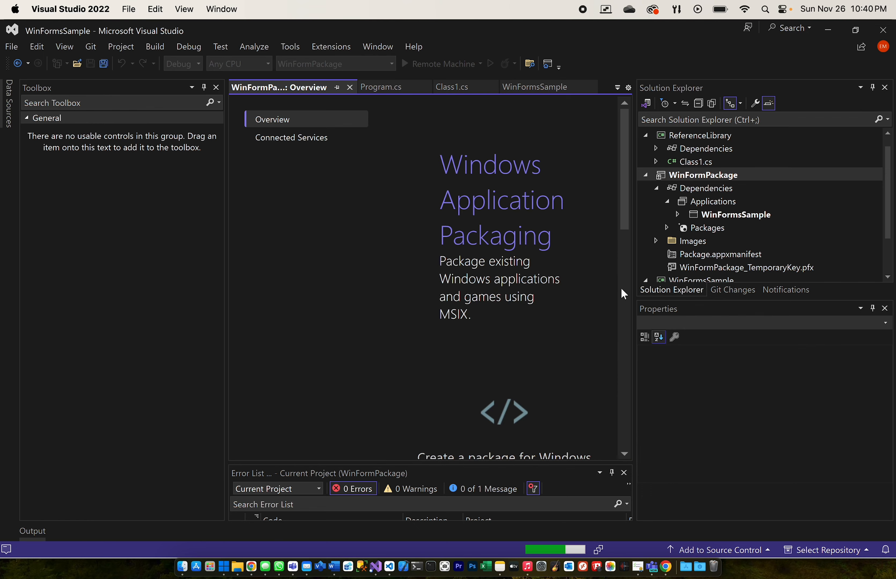
mouse_move(590, 306)
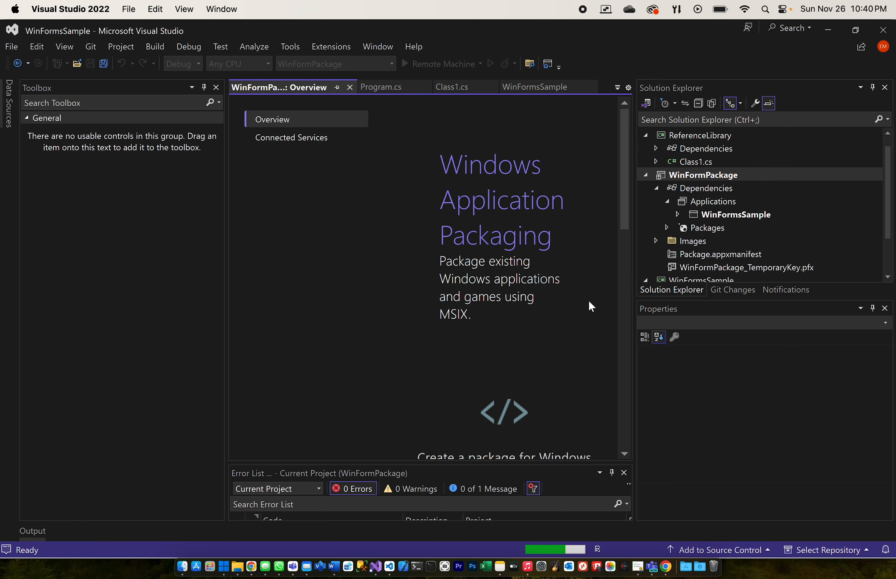
mouse_move(410, 402)
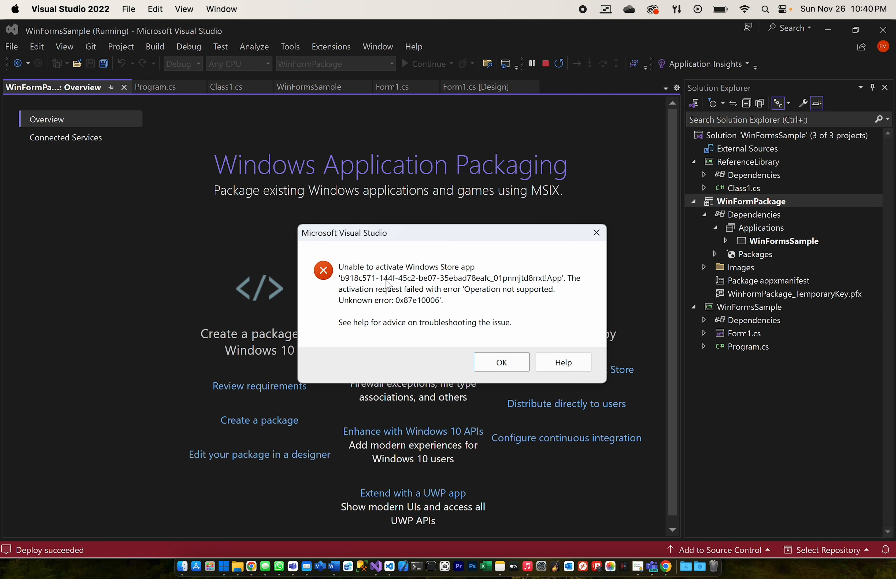
mouse_move(590, 287)
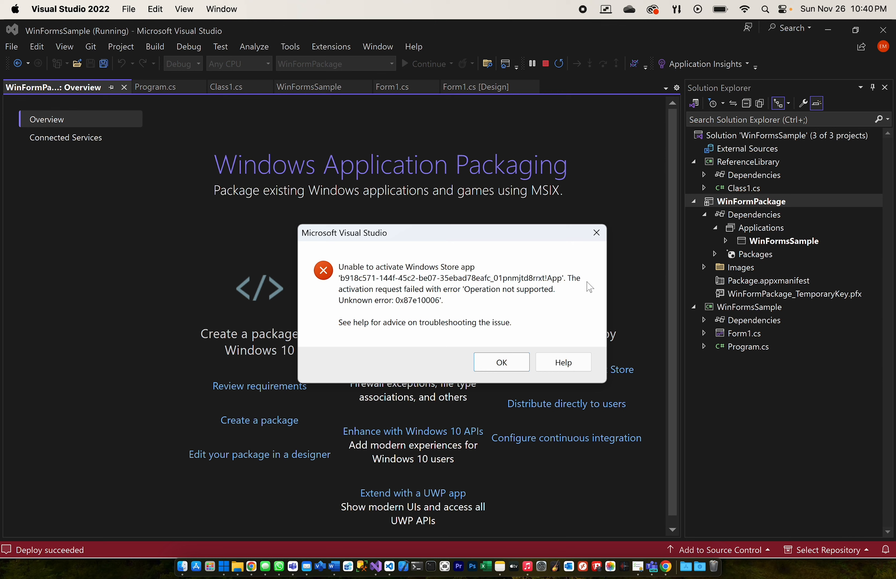